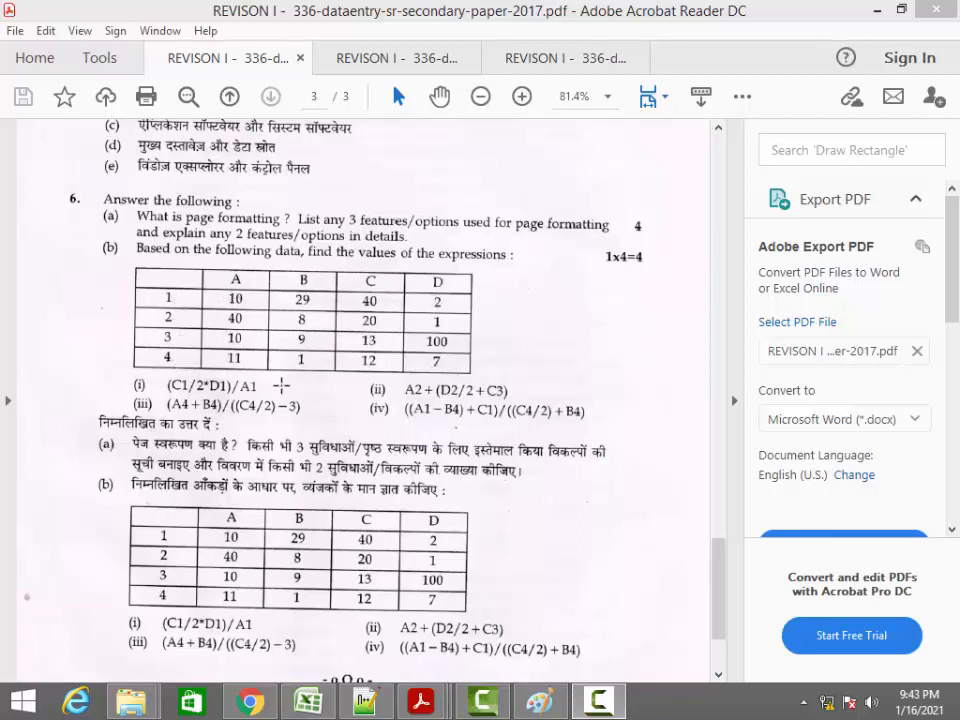
In the MRKS SOLVED workbook, select the column A values 10, 40, 10
{"action": "left_click", "coordinate": [308, 700]}
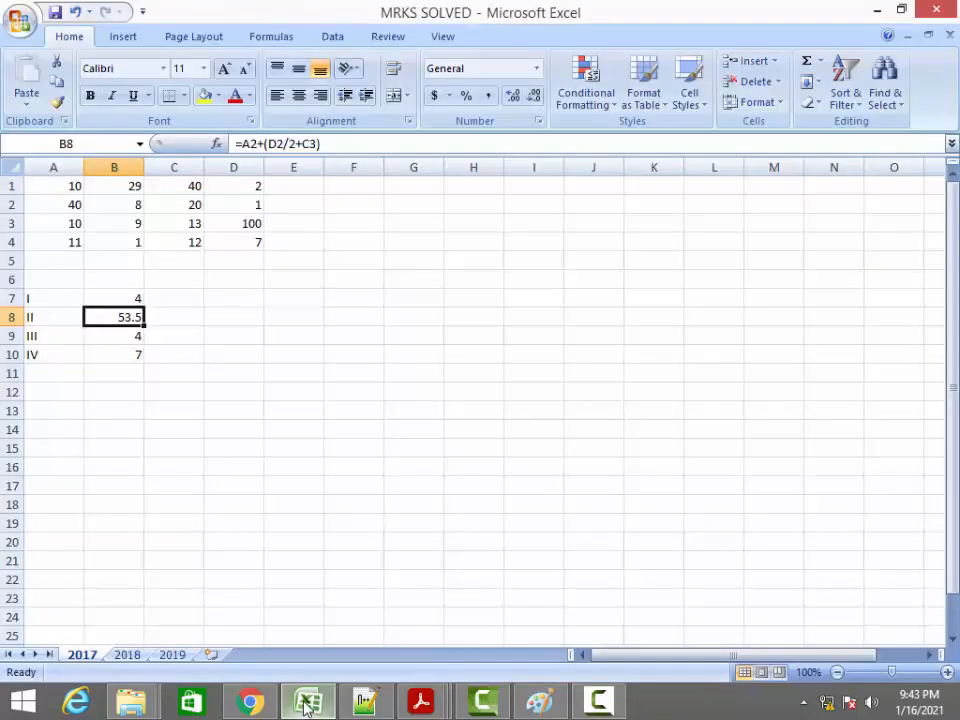
{"action": "left_click", "coordinate": [420, 700]}
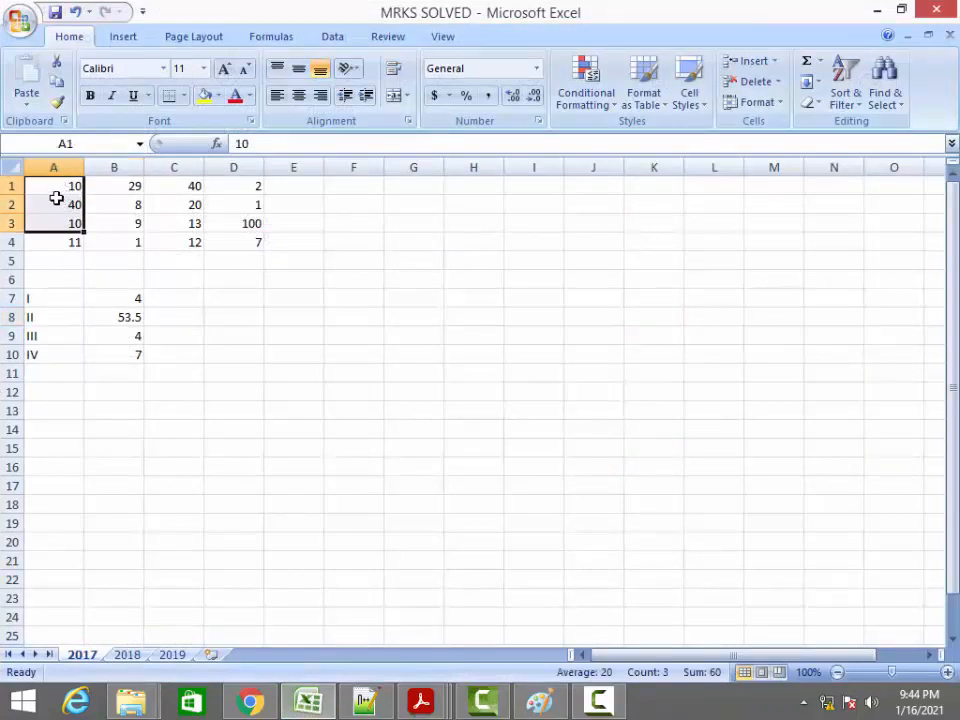
{"action": "left_click_drag", "start_coordinate": [54, 186], "coordinate": [233, 242]}
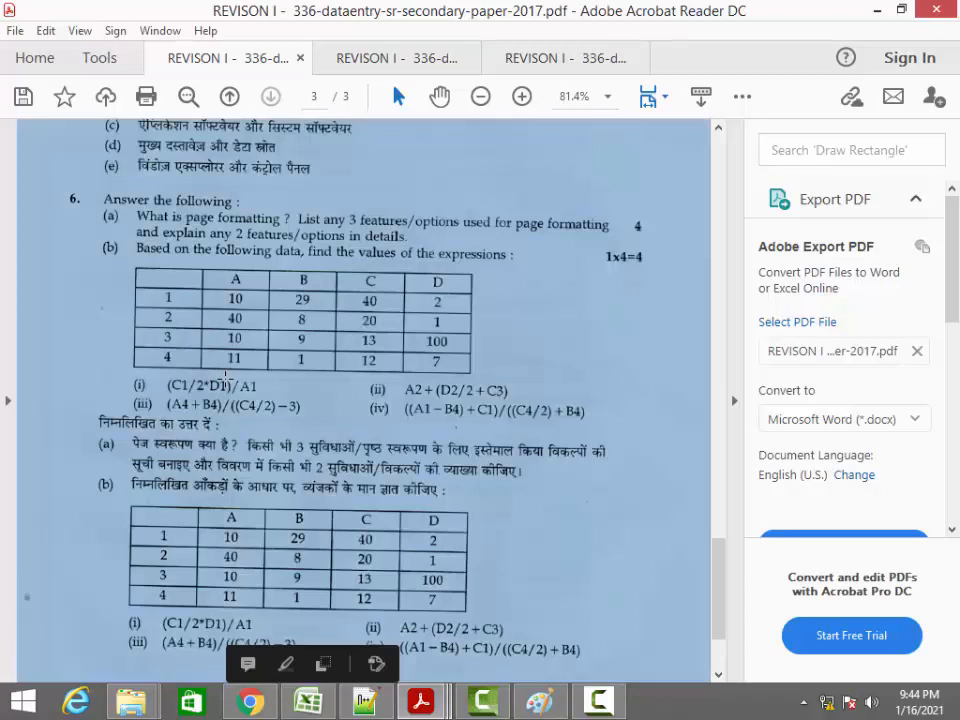
Open a blank Paint canvas with the Pencil and write 'i. (C'
{"action": "scroll", "scroll_direction": "down", "scroll_amount": 3}
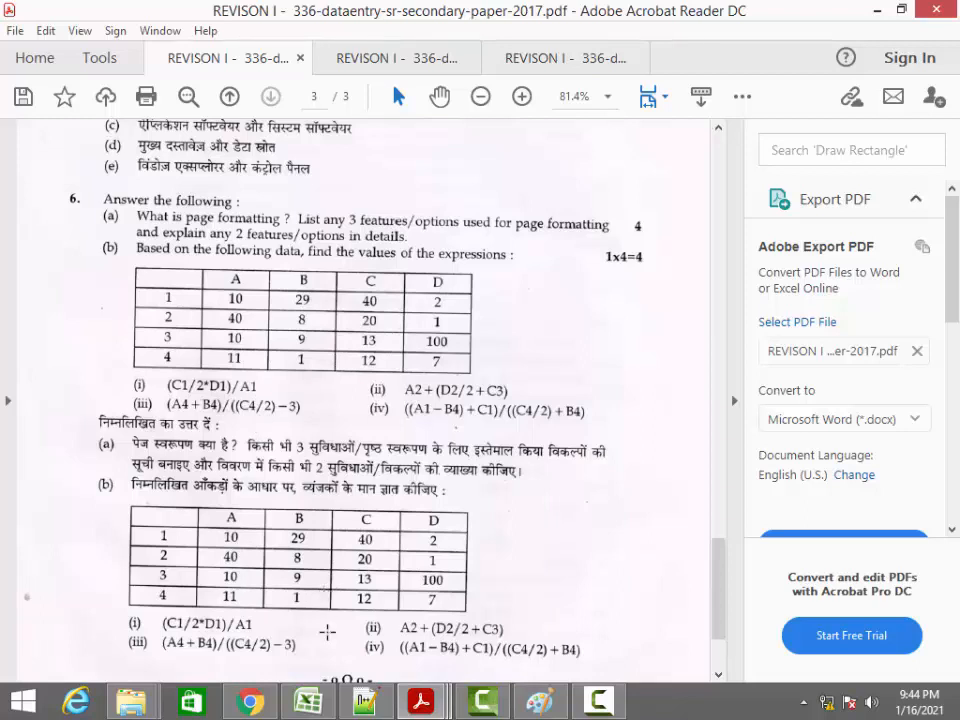
{"action": "left_click", "coordinate": [540, 700]}
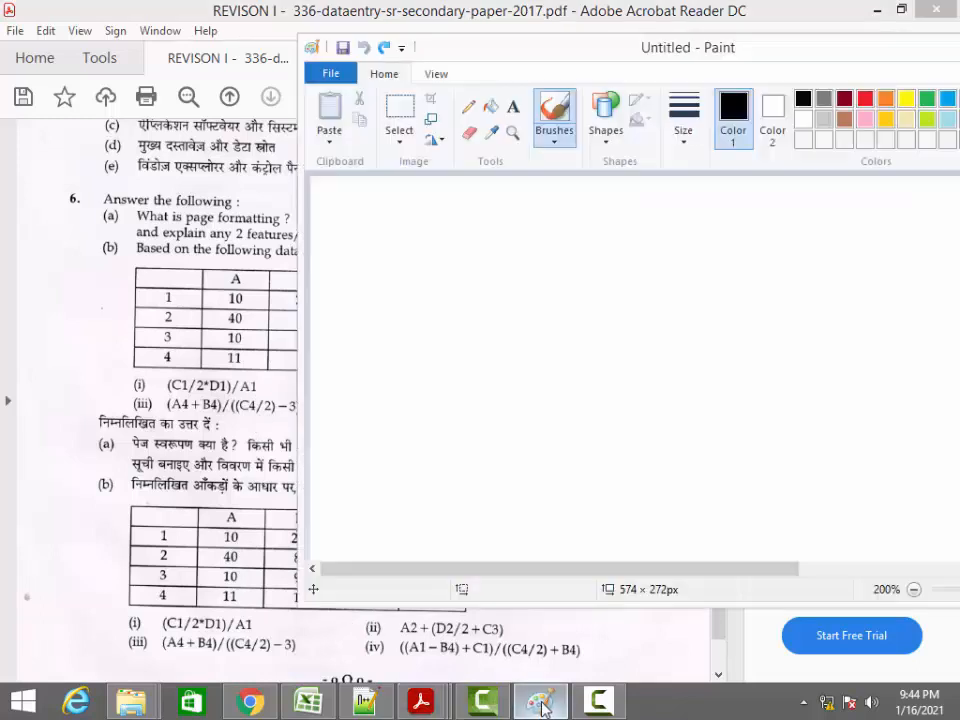
{"action": "mouse_move", "coordinate": [490, 84]}
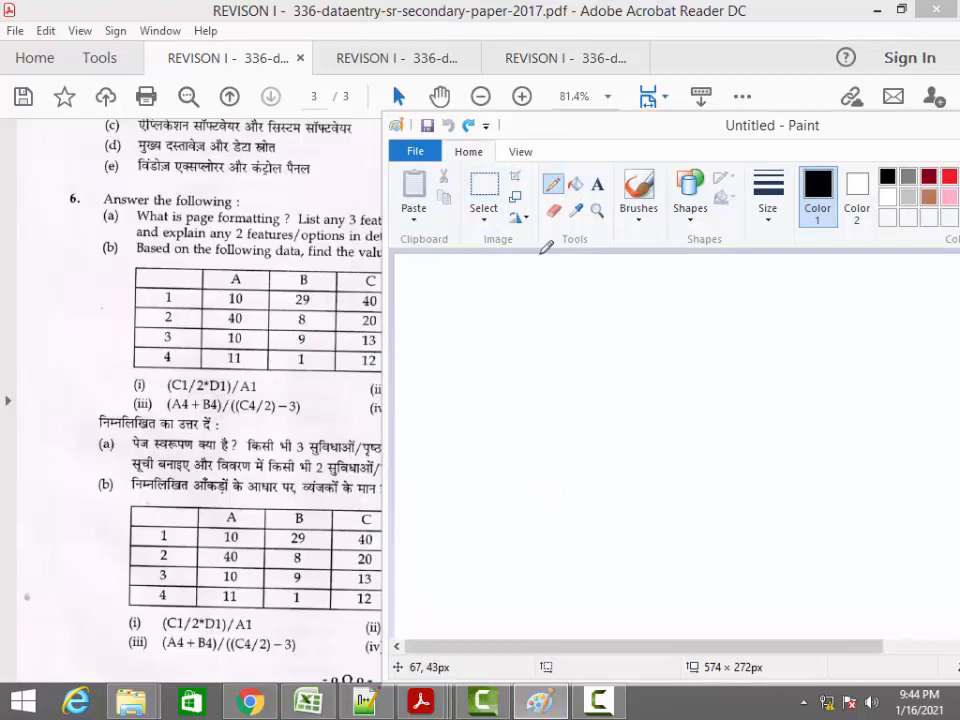
{"action": "left_click", "coordinate": [639, 190]}
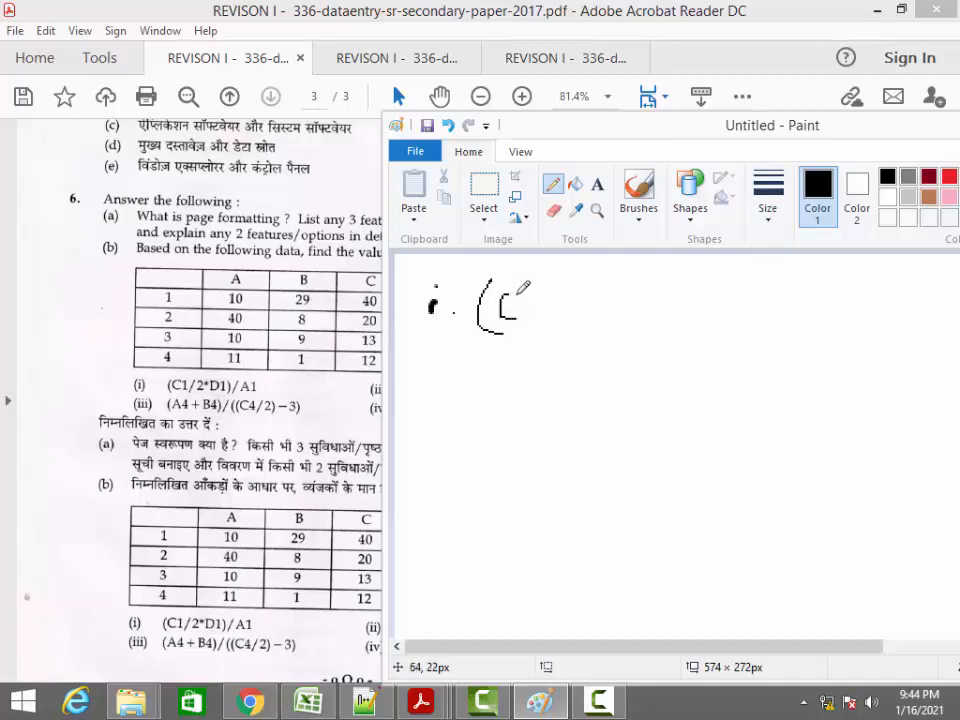
Handwrite expression i as (C1/2*D1)/A1
{"action": "left_click_drag", "start_coordinate": [510, 300], "coordinate": [555, 320]}
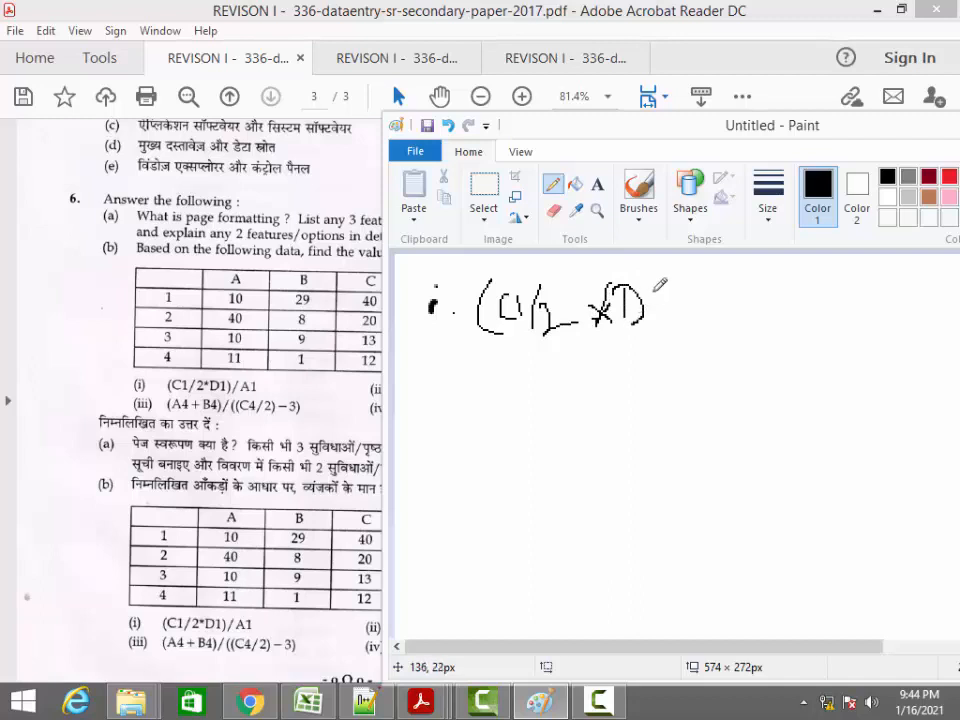
{"action": "left_click_drag", "start_coordinate": [648, 285], "coordinate": [660, 330]}
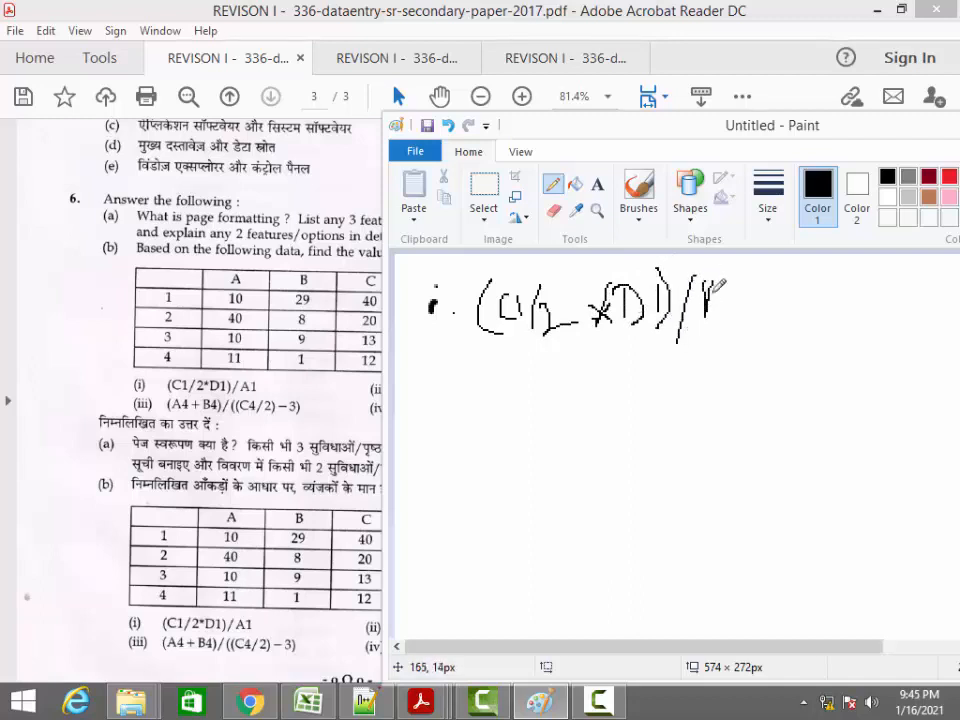
{"action": "left_click_drag", "start_coordinate": [715, 290], "coordinate": [720, 320]}
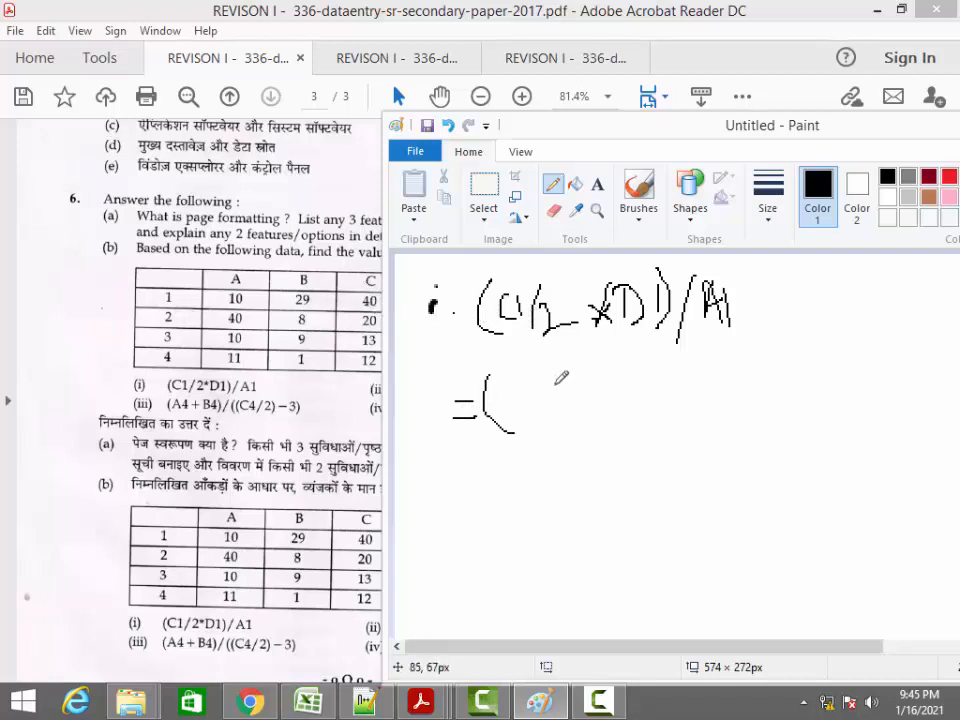
Write the substituted line (40/2*2)/10 and start the next '=' line
{"action": "left_click_drag", "start_coordinate": [500, 410], "coordinate": [520, 395]}
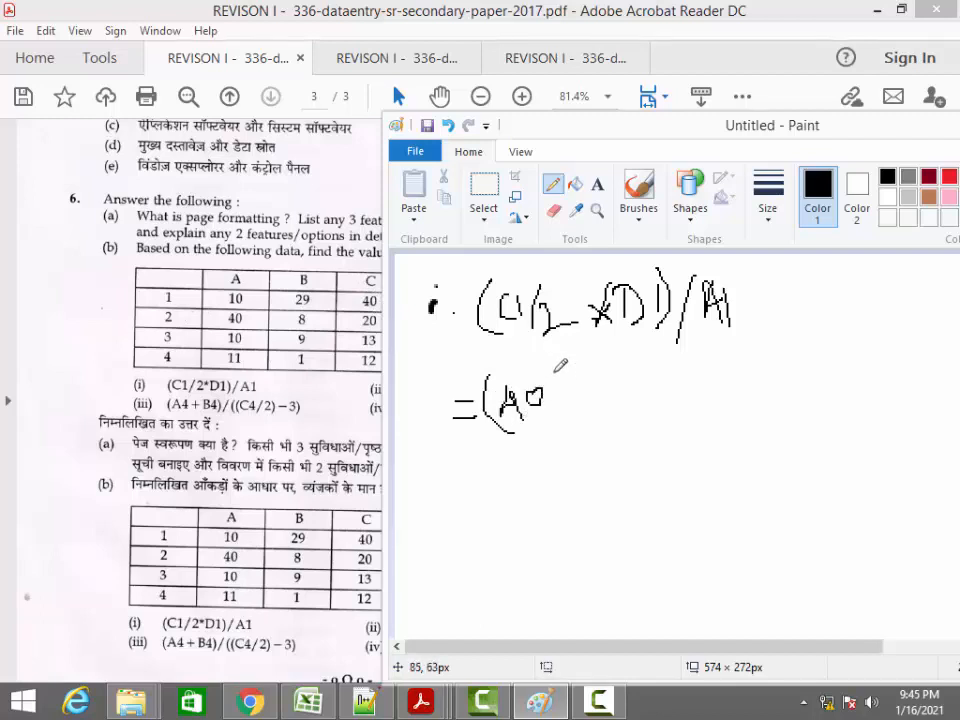
{"action": "left_click_drag", "start_coordinate": [545, 385], "coordinate": [545, 435]}
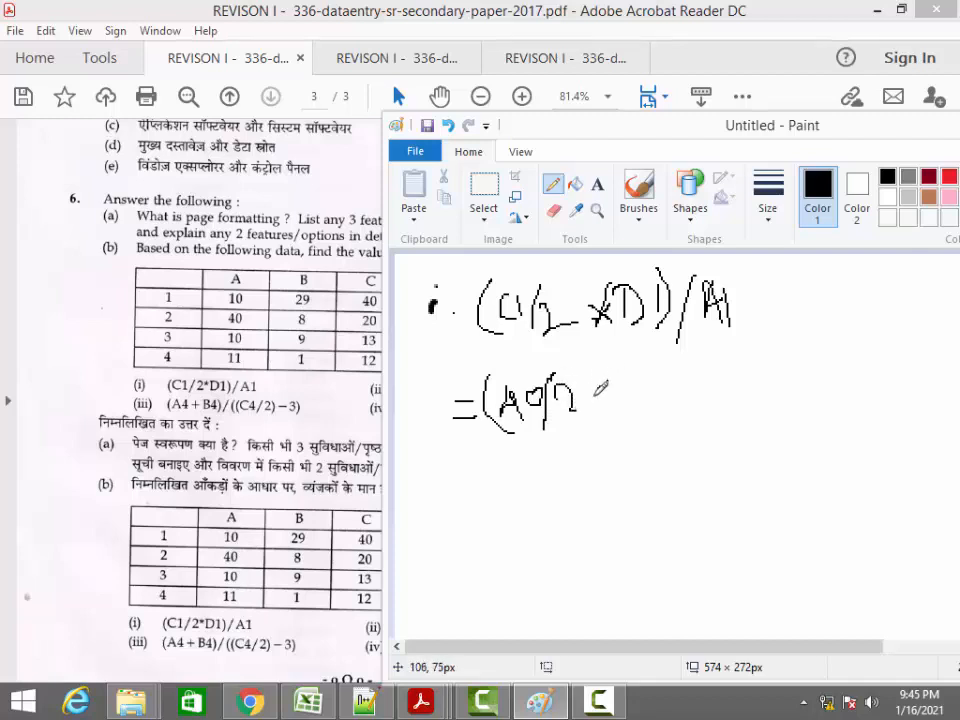
{"action": "left_click_drag", "start_coordinate": [590, 400], "coordinate": [615, 385]}
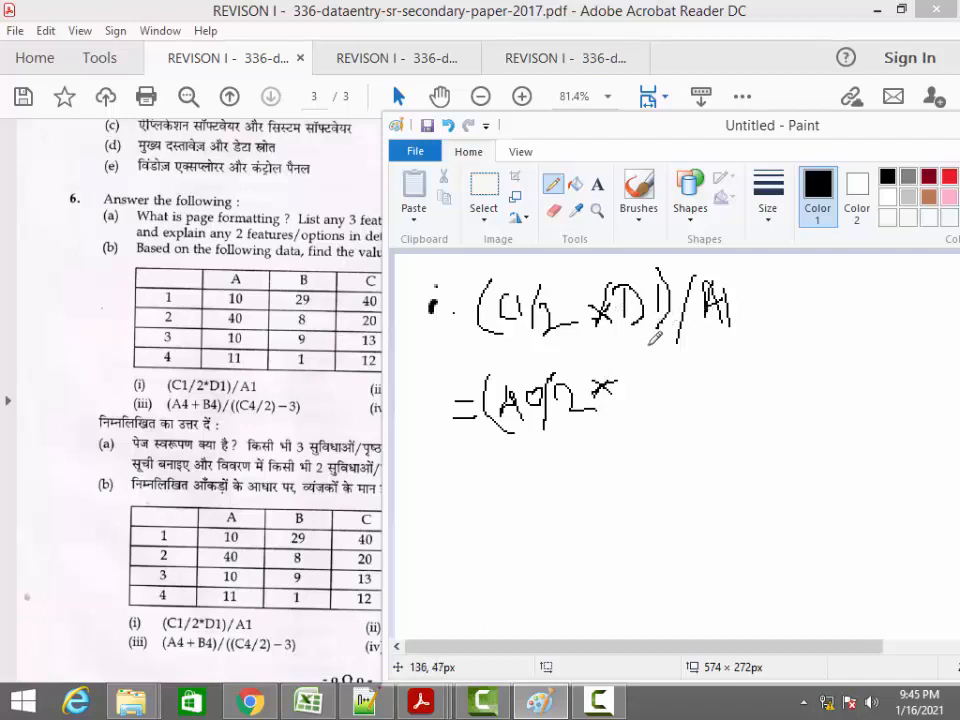
{"action": "mouse_move", "coordinate": [603, 138]}
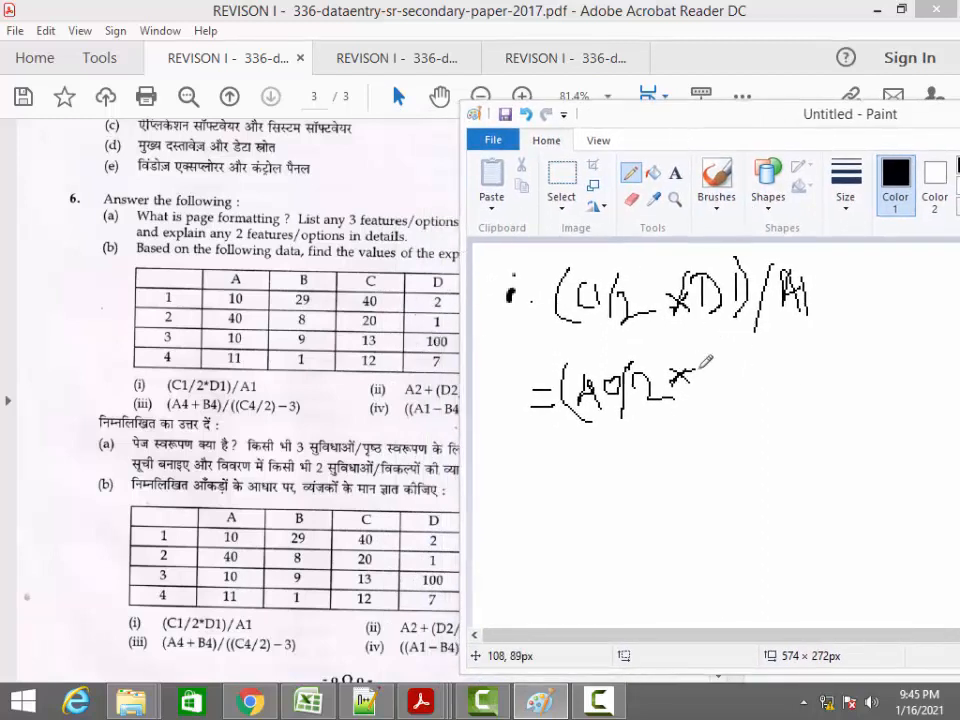
{"action": "left_click_drag", "start_coordinate": [710, 355], "coordinate": [725, 390]}
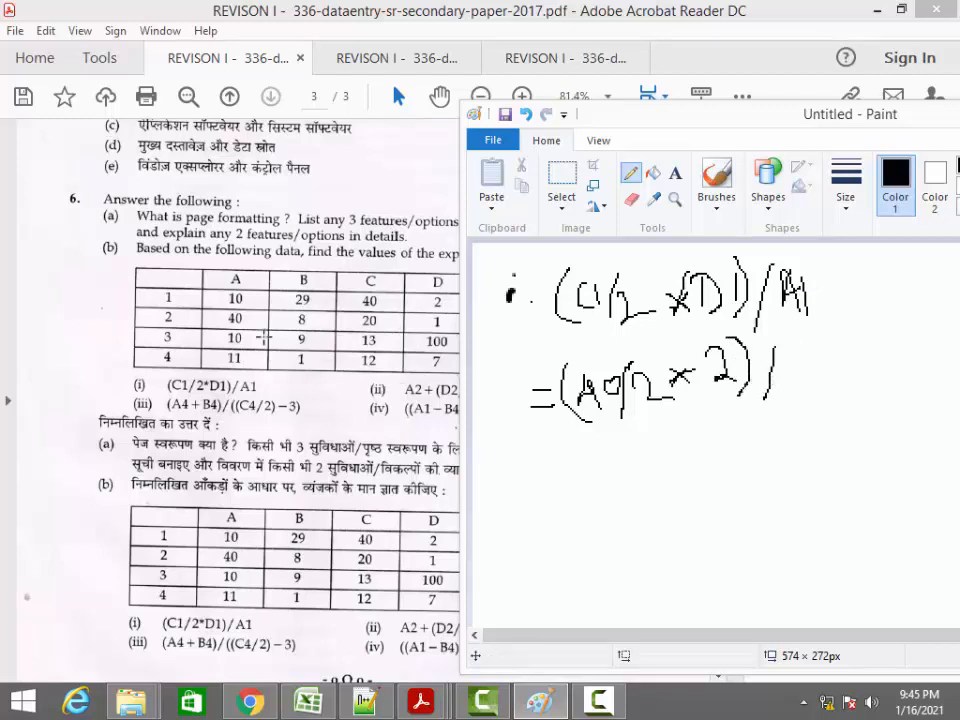
{"action": "left_click_drag", "start_coordinate": [790, 360], "coordinate": [805, 400]}
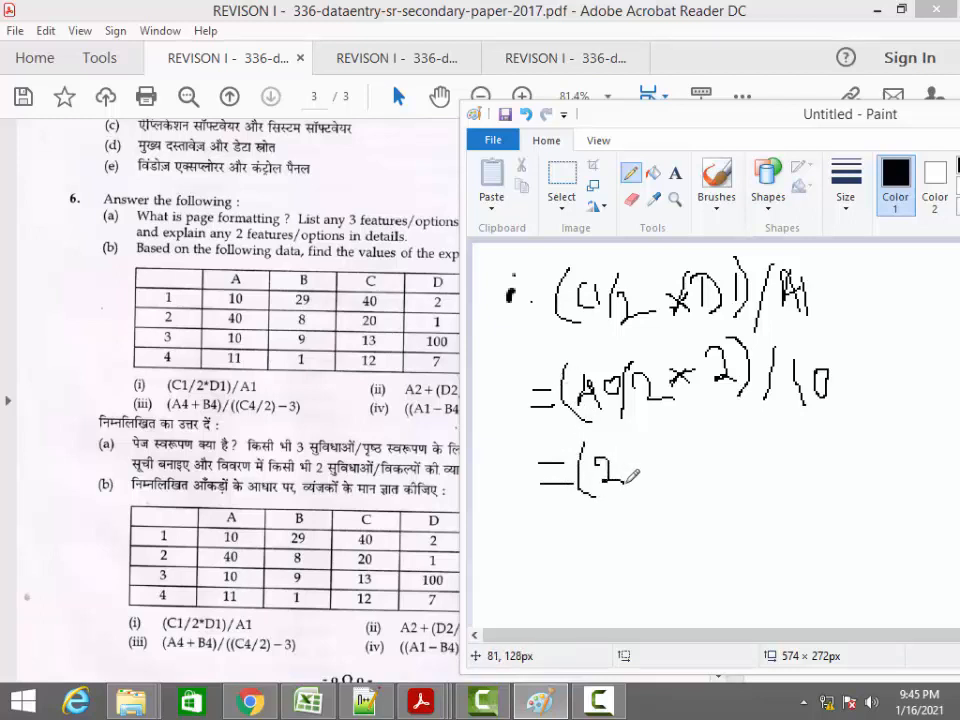
Work expression i through (20*2)/10, side division 40÷2=20, and 40/10 to 4
{"action": "left_click_drag", "start_coordinate": [615, 465], "coordinate": [630, 480]}
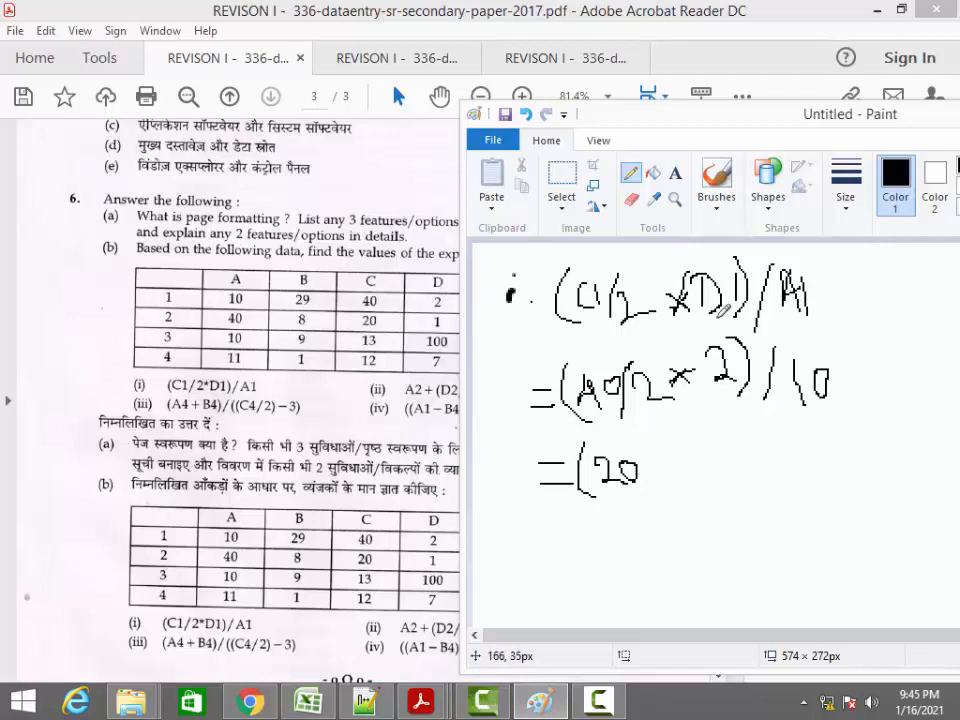
{"action": "mouse_move", "coordinate": [673, 443]}
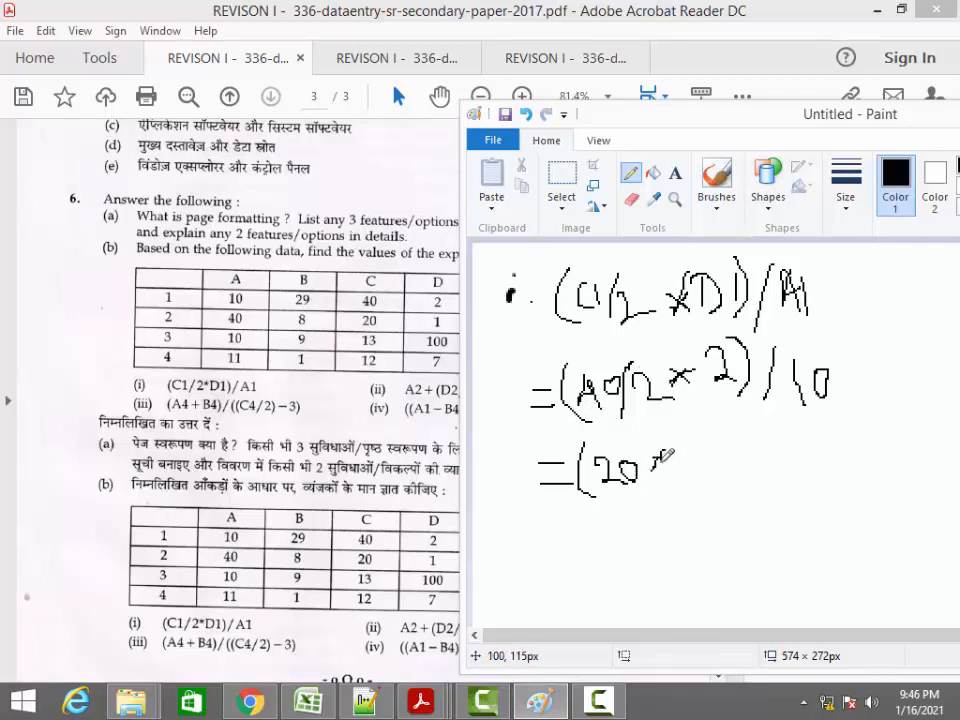
{"action": "left_click_drag", "start_coordinate": [670, 460], "coordinate": [710, 450]}
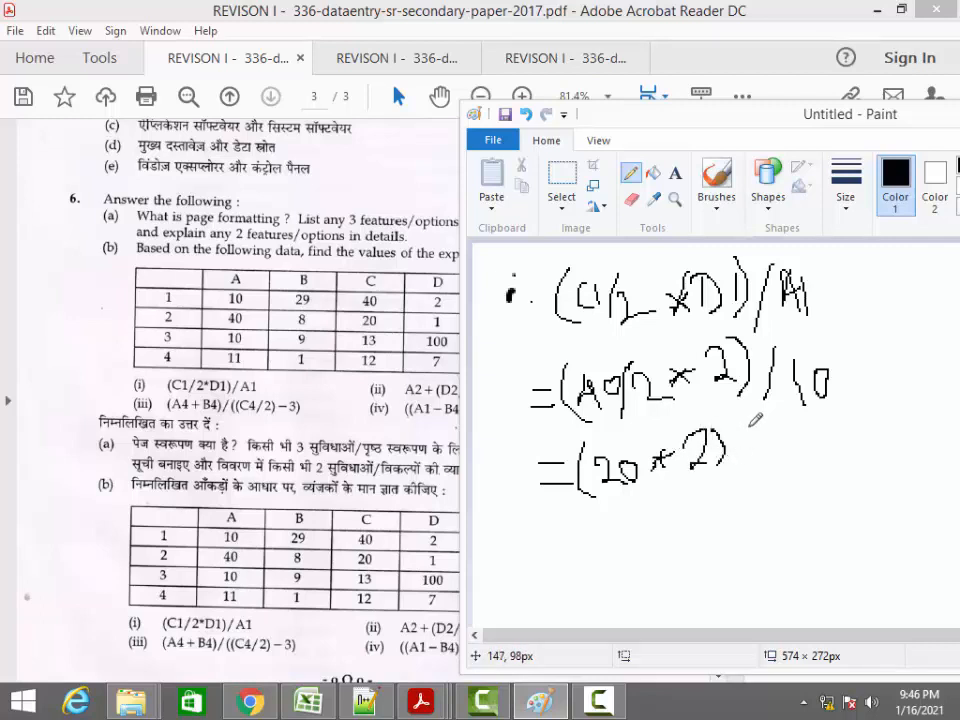
{"action": "left_click_drag", "start_coordinate": [745, 430], "coordinate": [785, 470]}
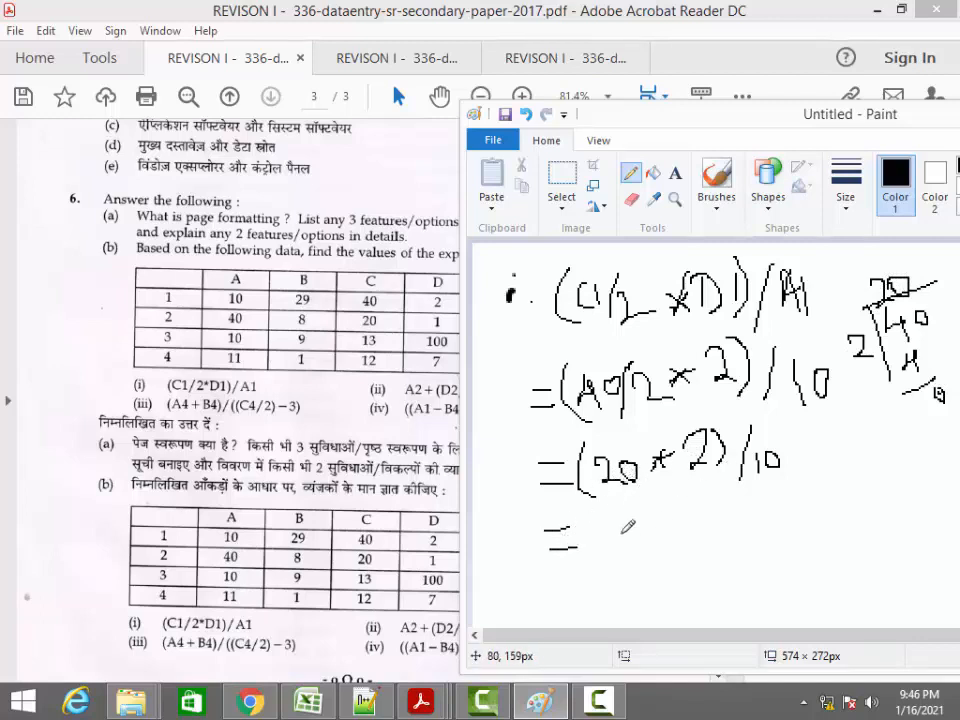
{"action": "left_click_drag", "start_coordinate": [595, 535], "coordinate": [655, 520]}
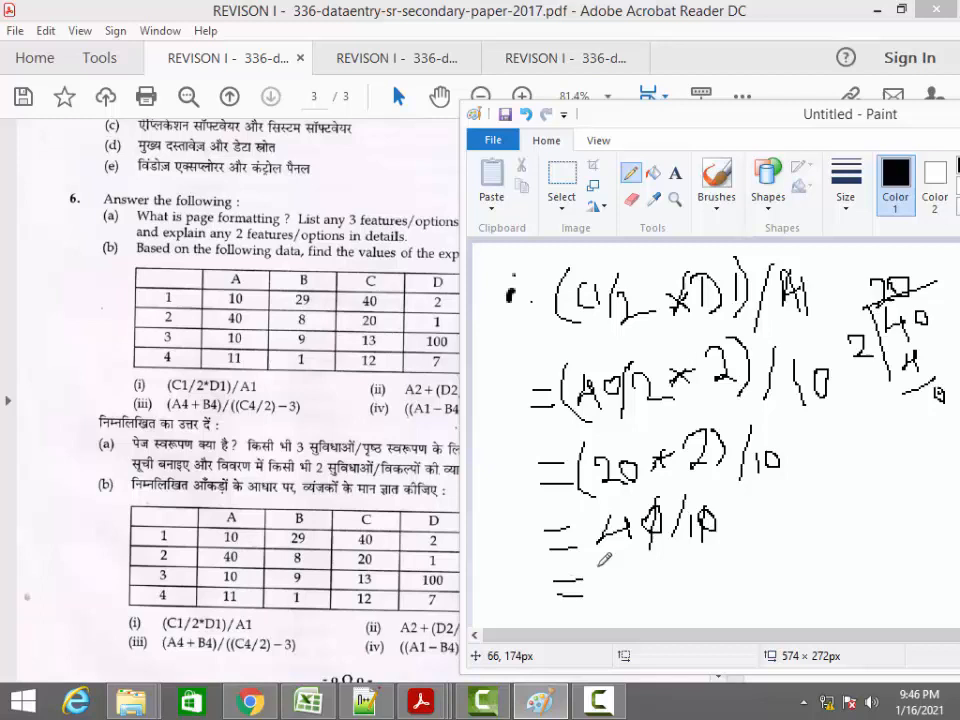
{"action": "left_click_drag", "start_coordinate": [605, 570], "coordinate": [615, 620]}
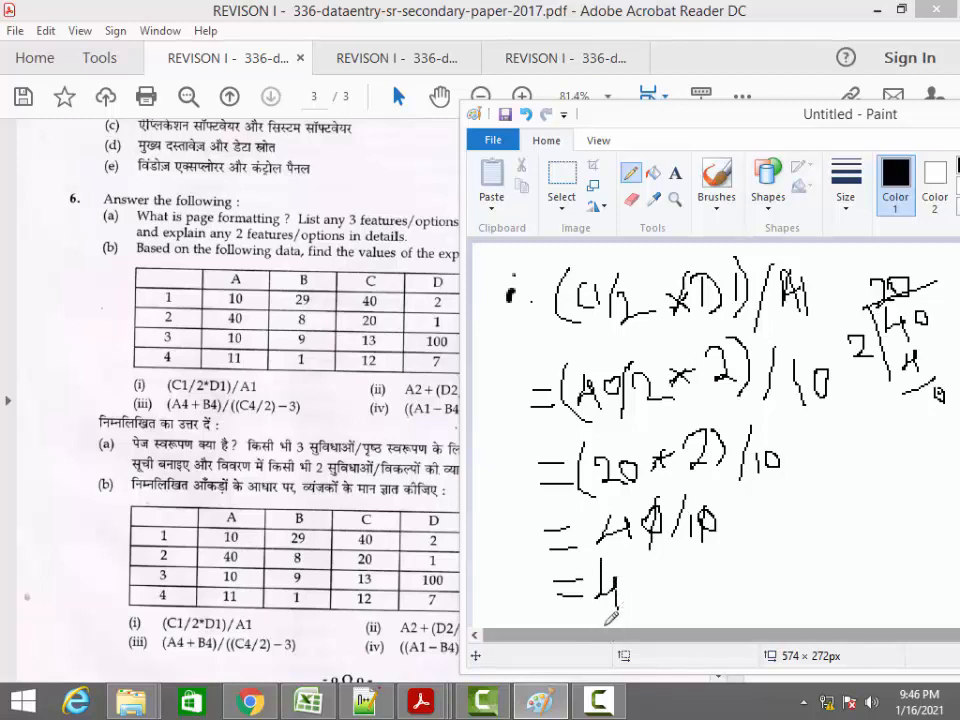
{"action": "mouse_move", "coordinate": [560, 610]}
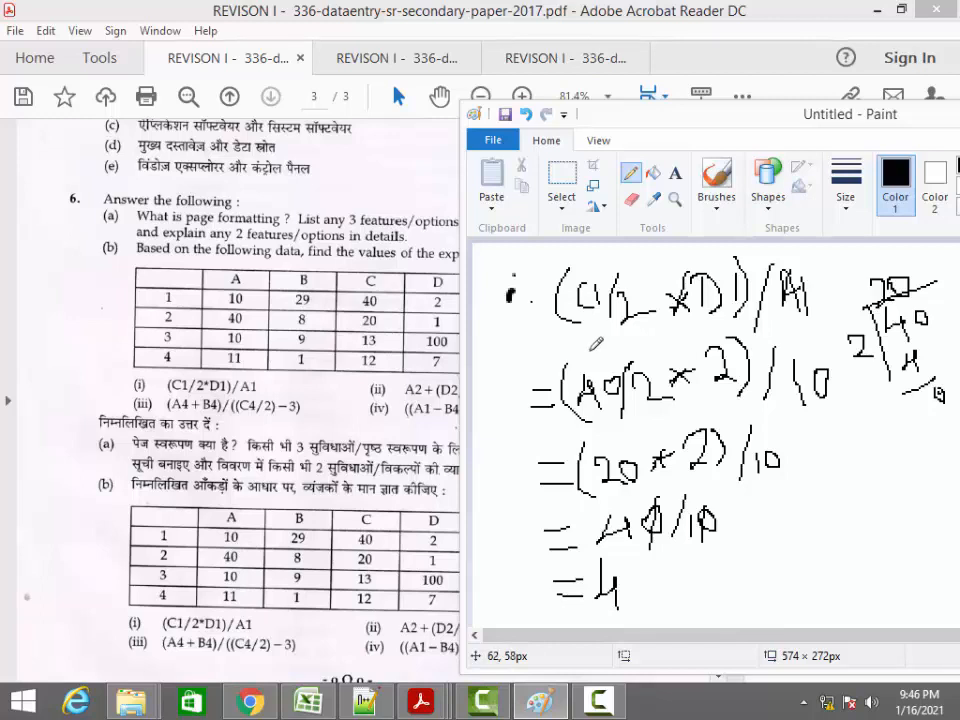
{"action": "mouse_move", "coordinate": [540, 290]}
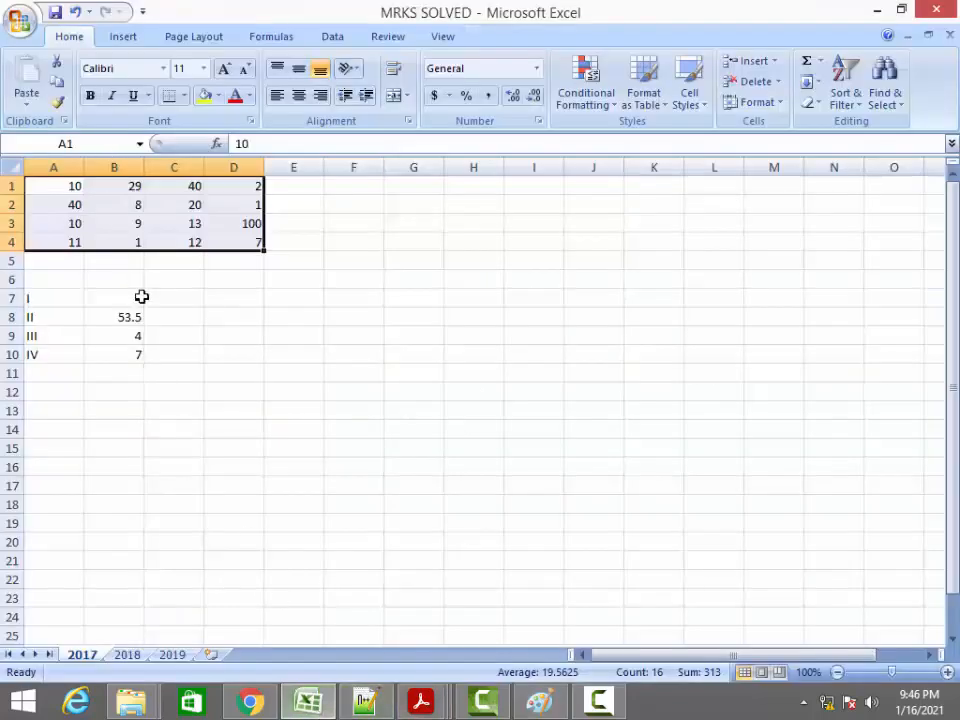
Check that cell B7's formula =(C1/2*D1)/A1 returns 4
{"action": "left_click", "coordinate": [114, 298]}
{"action": "type", "text": "=(C1/2*D1)/A1"}
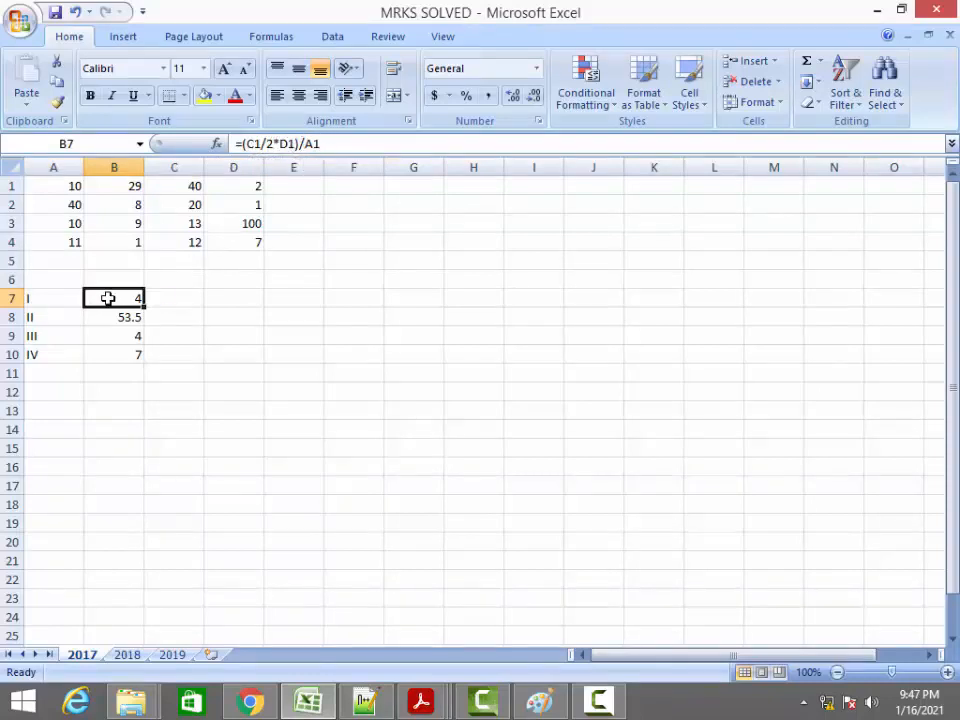
{"action": "double_click", "coordinate": [114, 298]}
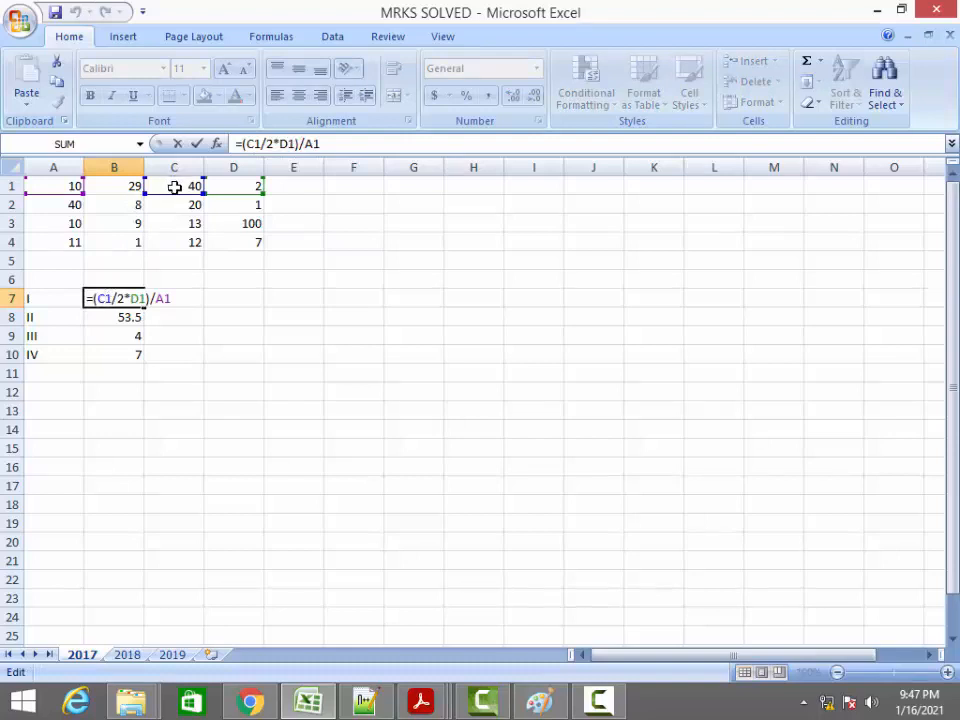
{"action": "left_click", "coordinate": [233, 186]}
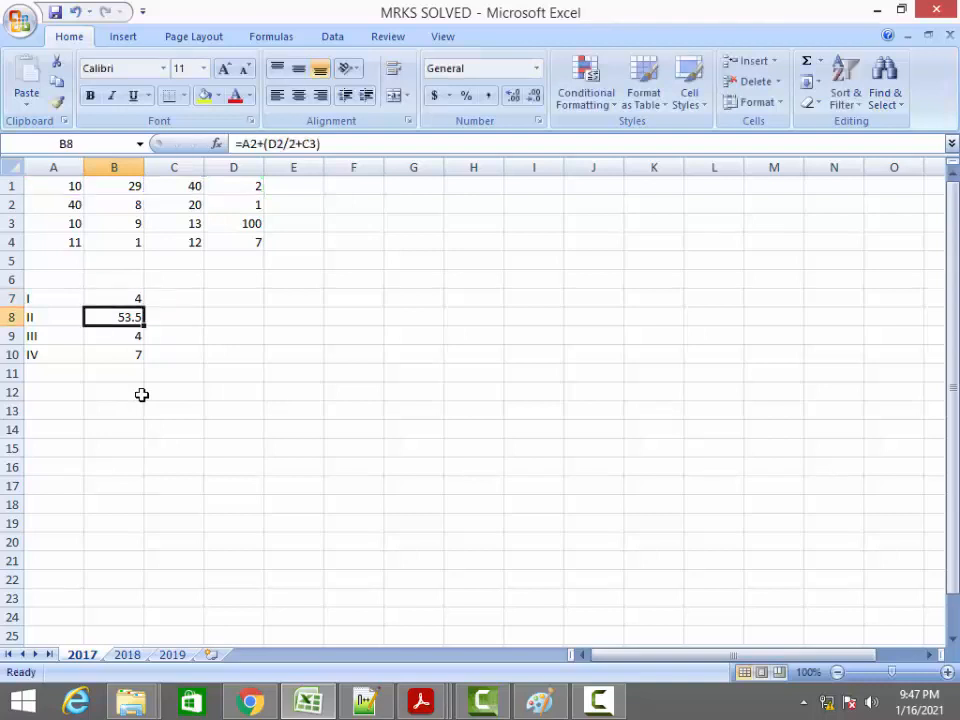
{"action": "left_click", "coordinate": [114, 298]}
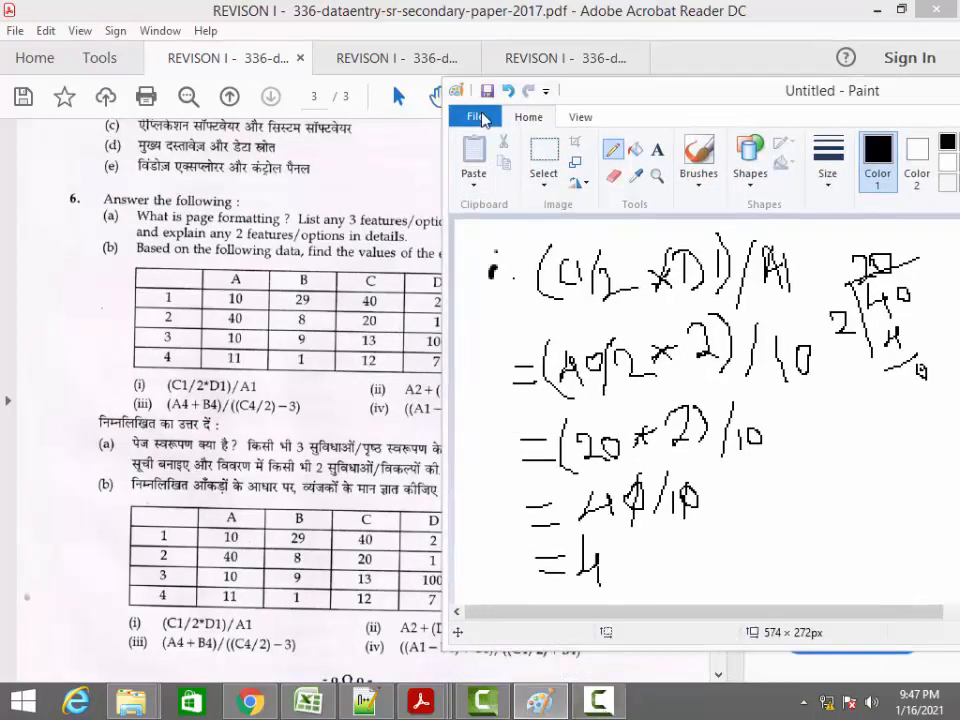
Discard expression i's working unsaved, pick the Brushes tool and write 'ii = A2 +'
{"action": "left_click", "coordinate": [474, 117]}
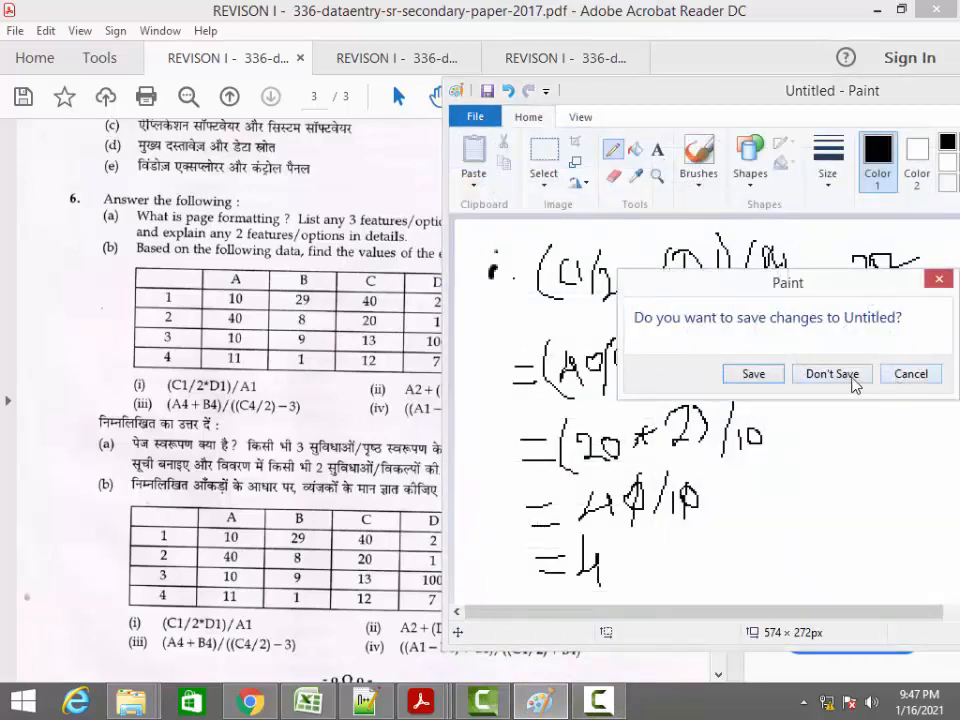
{"action": "left_click", "coordinate": [831, 373]}
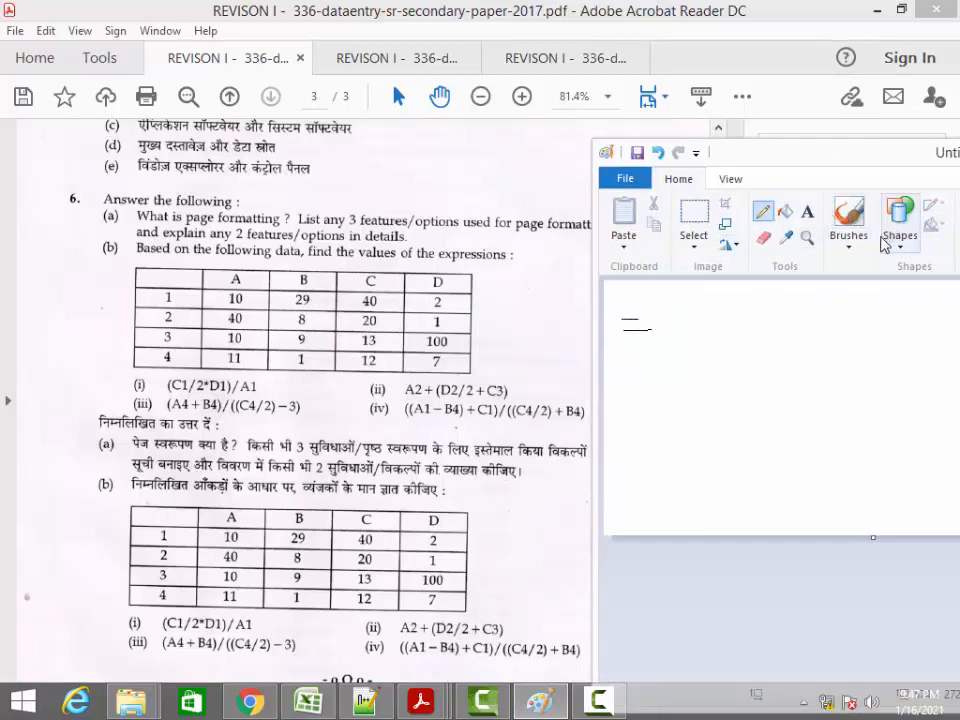
{"action": "left_click", "coordinate": [848, 218]}
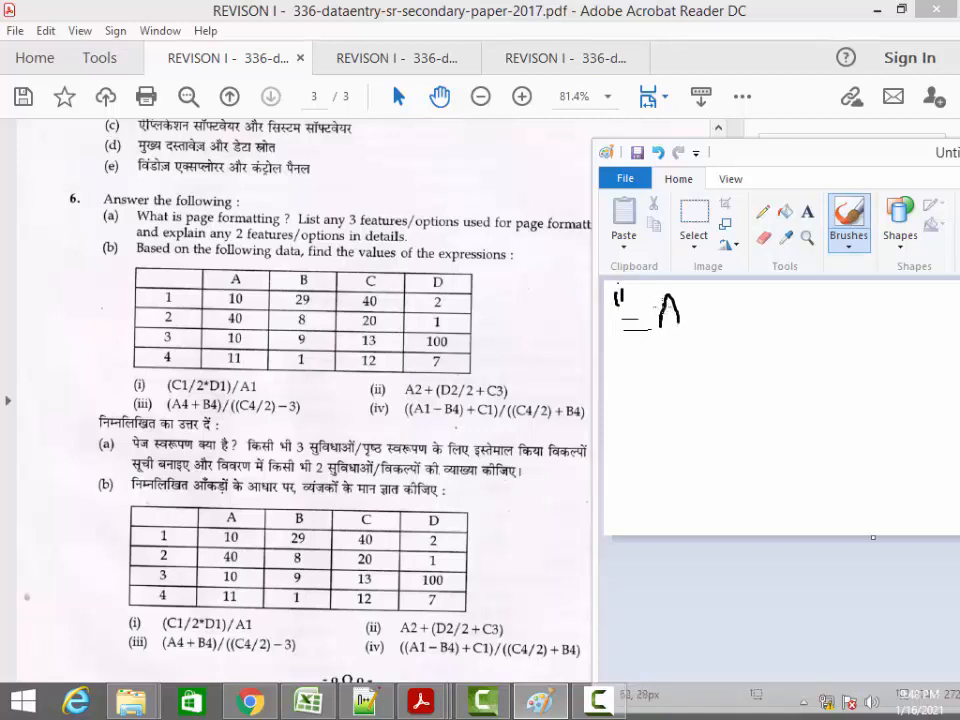
{"action": "left_click_drag", "start_coordinate": [660, 308], "coordinate": [700, 313]}
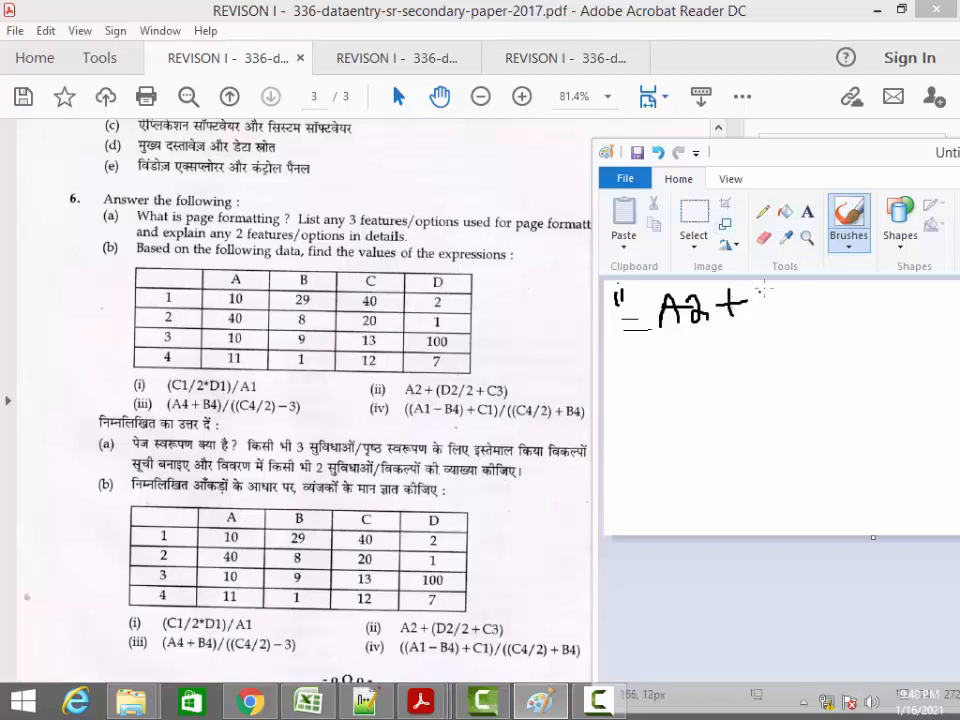
Finish writing (D2/2+C3) and substitute it as 40+(1/2+13)
{"action": "left_click_drag", "start_coordinate": [760, 295], "coordinate": [760, 325]}
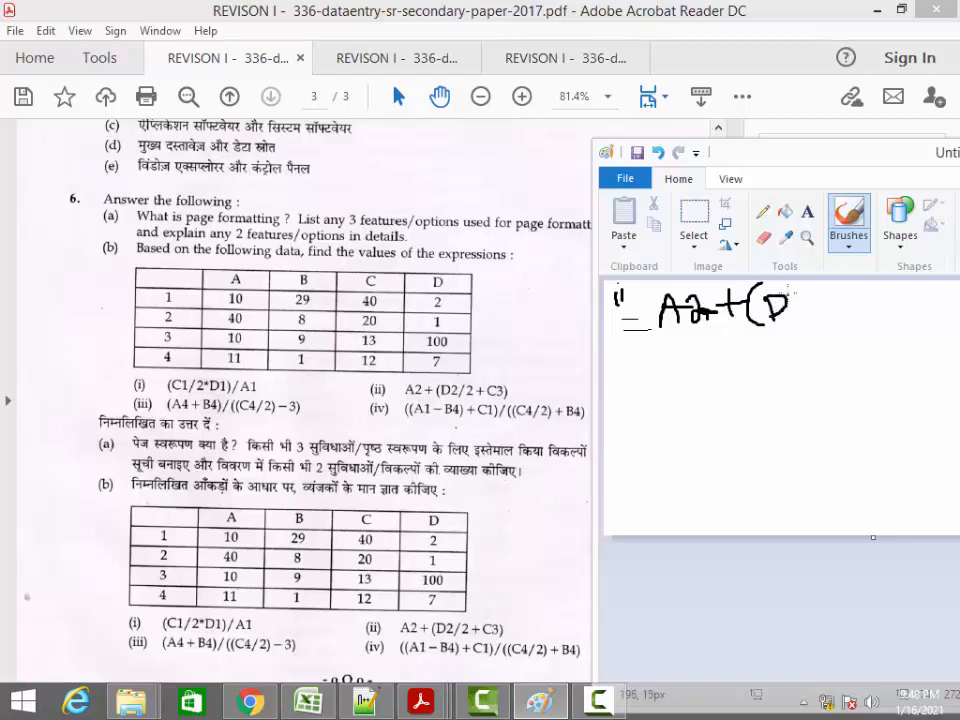
{"action": "left_click_drag", "start_coordinate": [790, 300], "coordinate": [810, 320]}
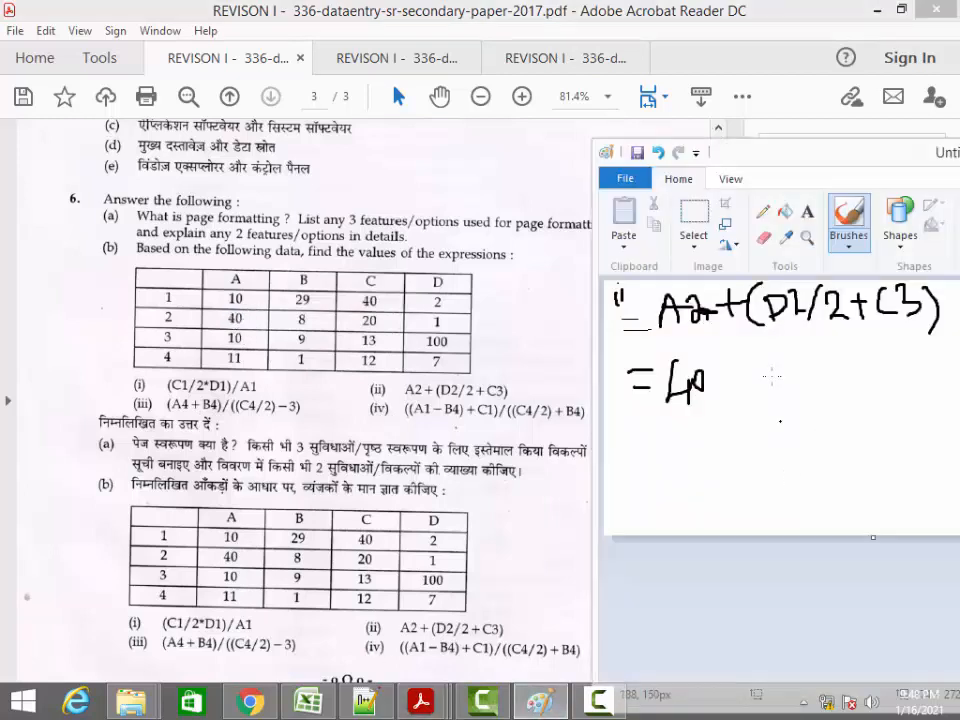
{"action": "left_click_drag", "start_coordinate": [705, 378], "coordinate": [725, 378]}
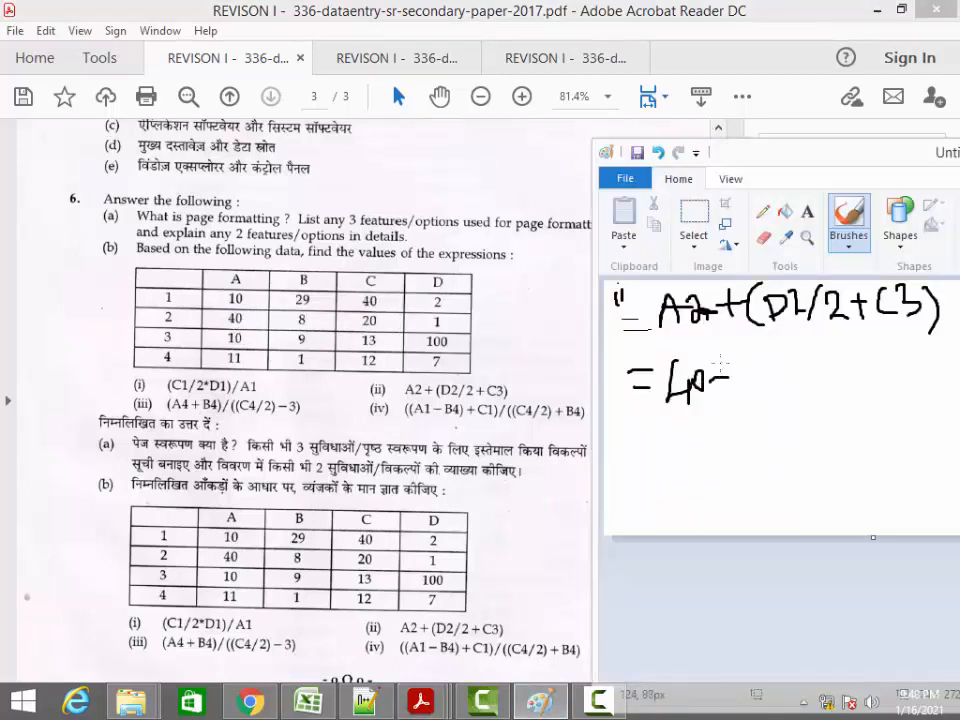
{"action": "left_click_drag", "start_coordinate": [700, 380], "coordinate": [755, 380]}
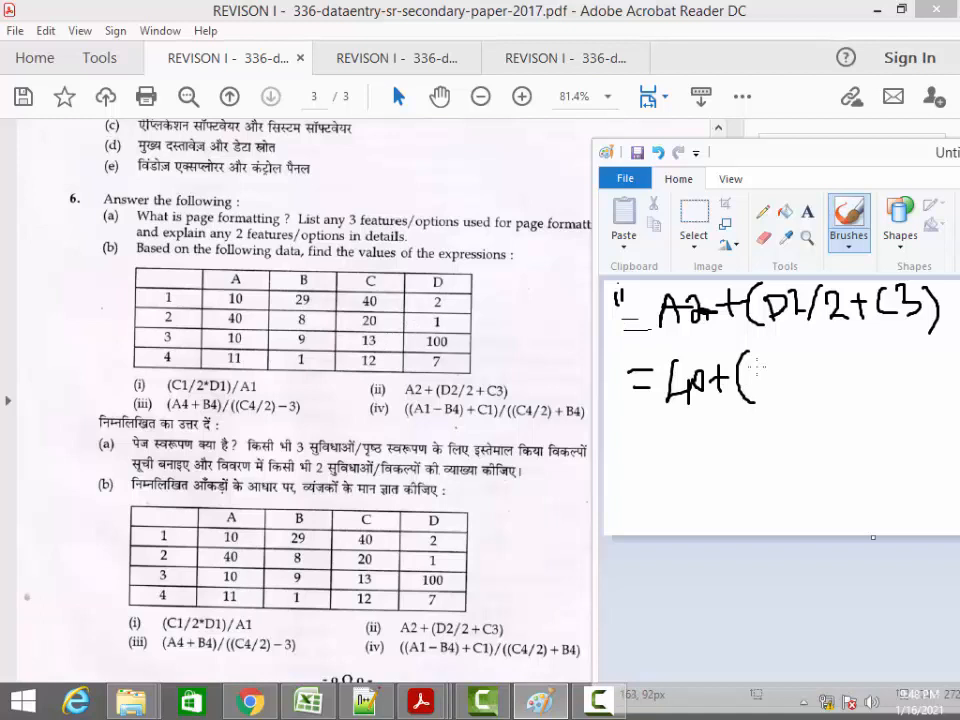
{"action": "left_click_drag", "start_coordinate": [758, 365], "coordinate": [770, 400]}
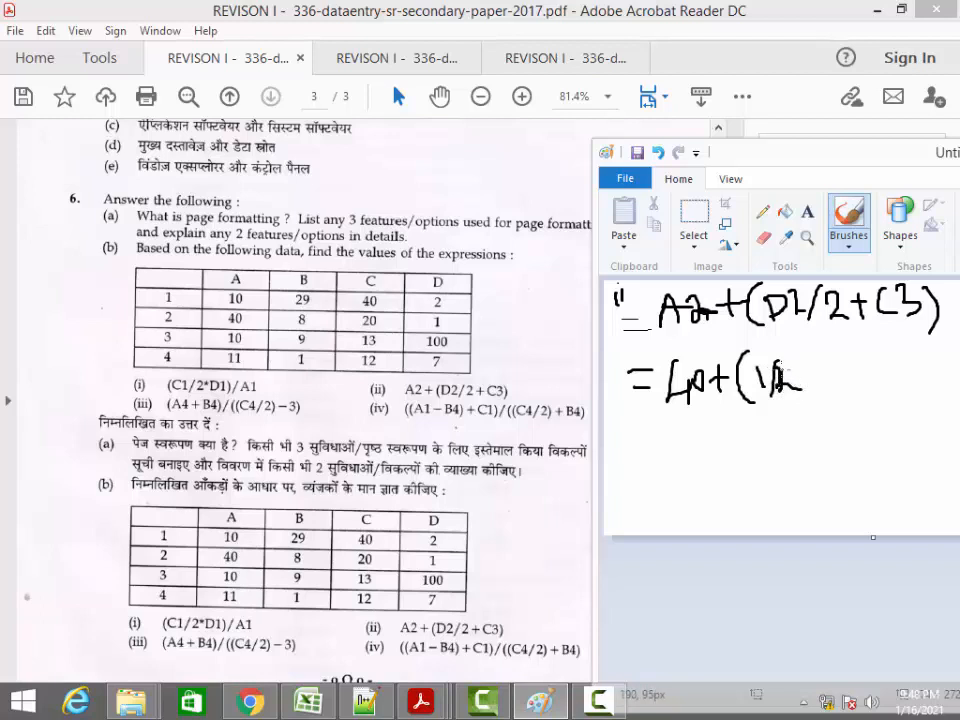
{"action": "left_click_drag", "start_coordinate": [805, 380], "coordinate": [835, 377]}
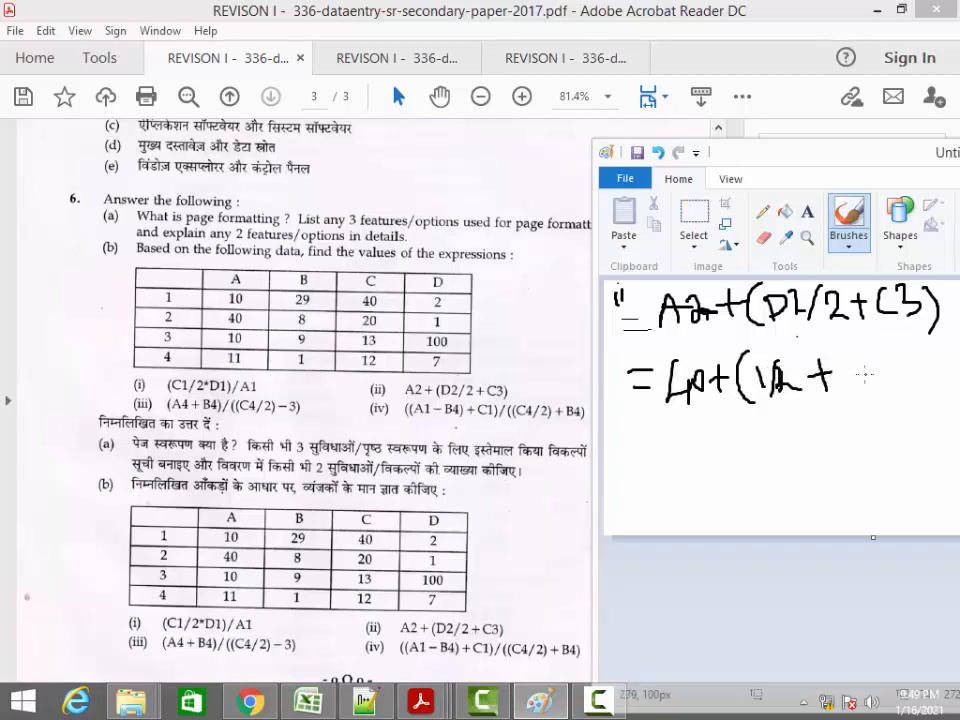
{"action": "left_click_drag", "start_coordinate": [855, 360], "coordinate": [858, 395]}
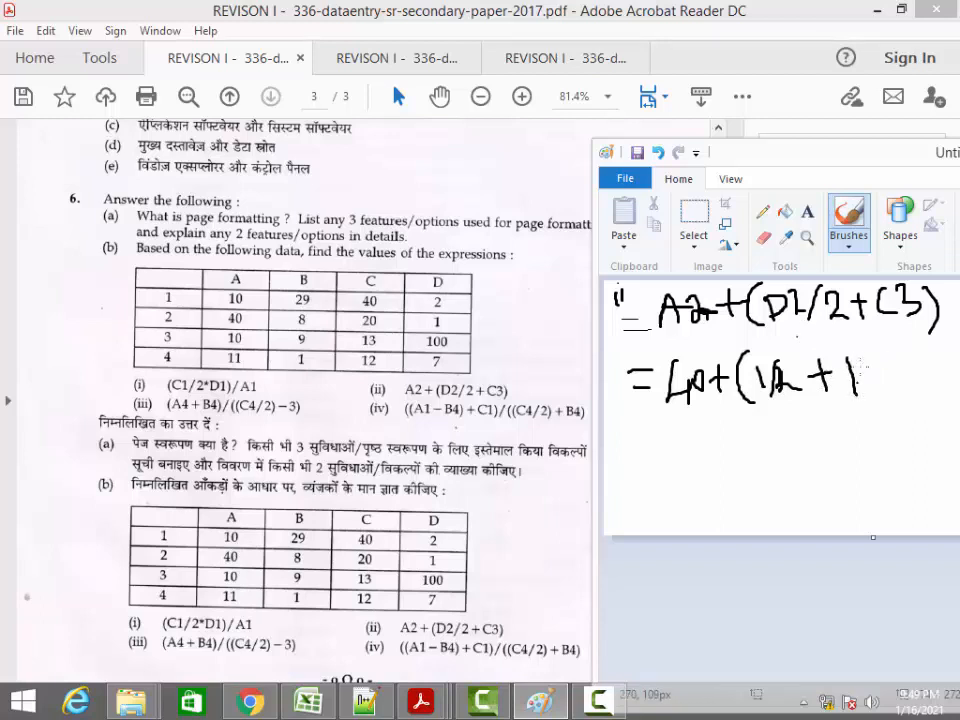
{"action": "left_click_drag", "start_coordinate": [865, 360], "coordinate": [895, 390]}
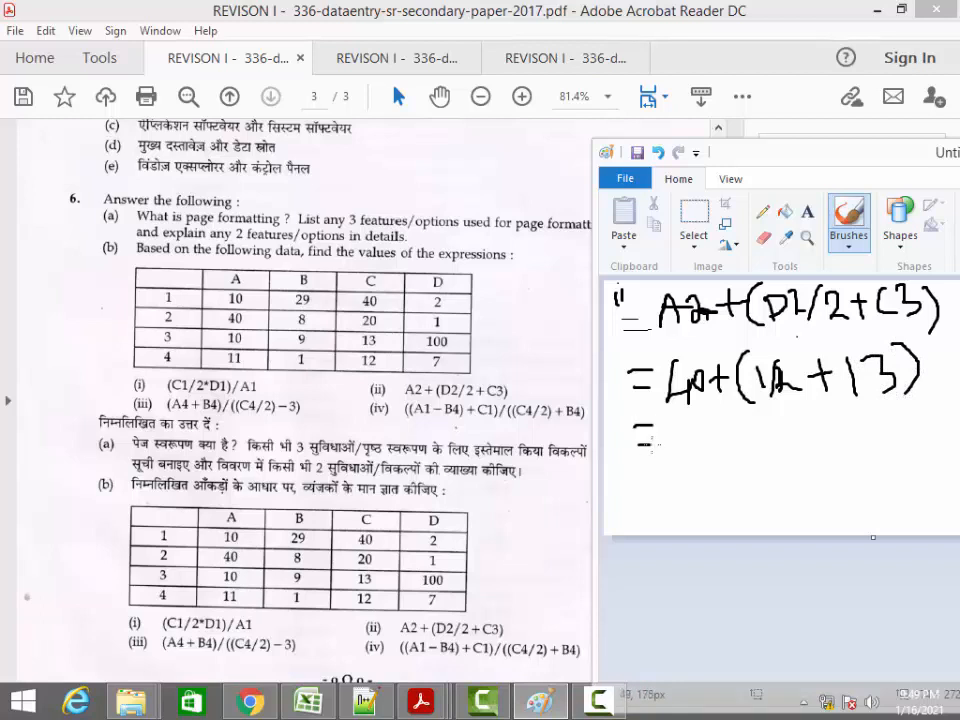
Continue through 40+(0.5+13) and 40+13.5 to the final answer 53.5
{"action": "left_click_drag", "start_coordinate": [665, 445], "coordinate": [700, 460]}
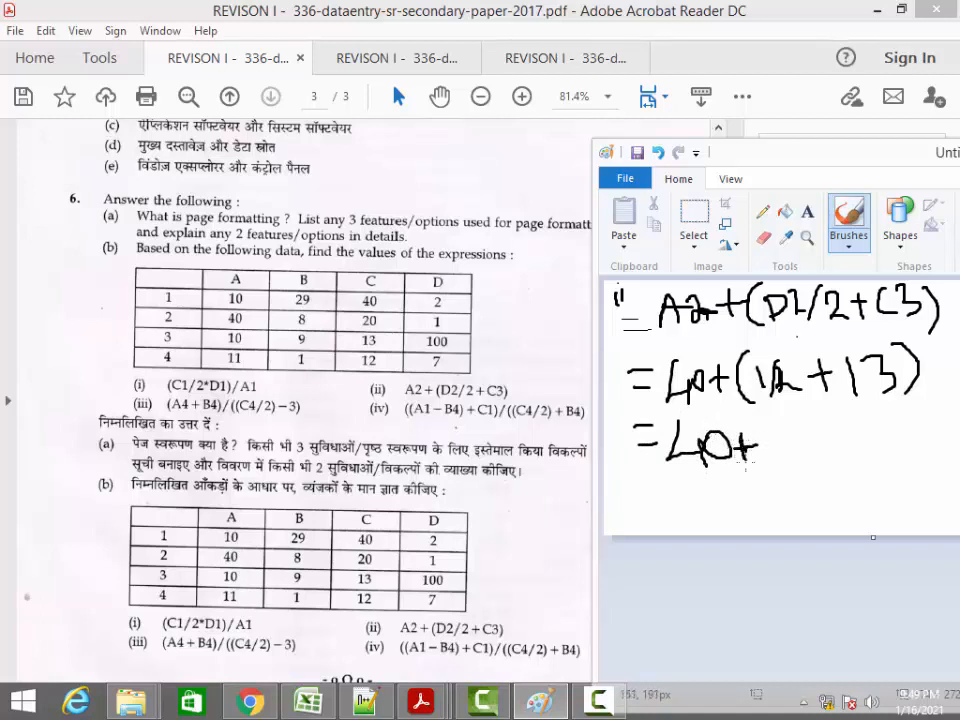
{"action": "left_click_drag", "start_coordinate": [775, 420], "coordinate": [790, 460]}
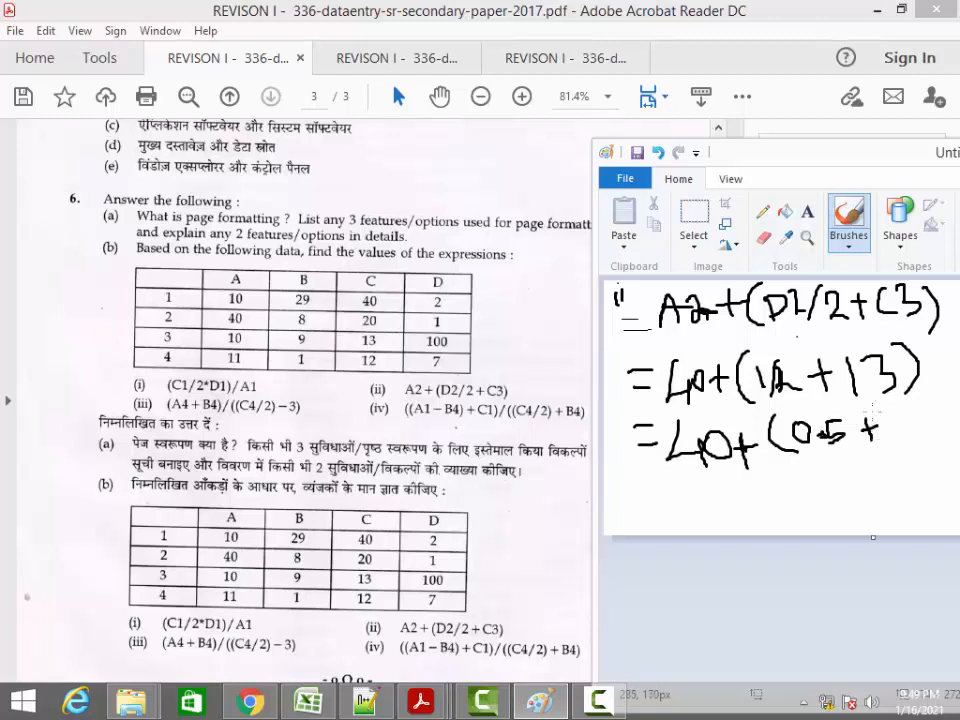
{"action": "left_click_drag", "start_coordinate": [870, 420], "coordinate": [895, 435]}
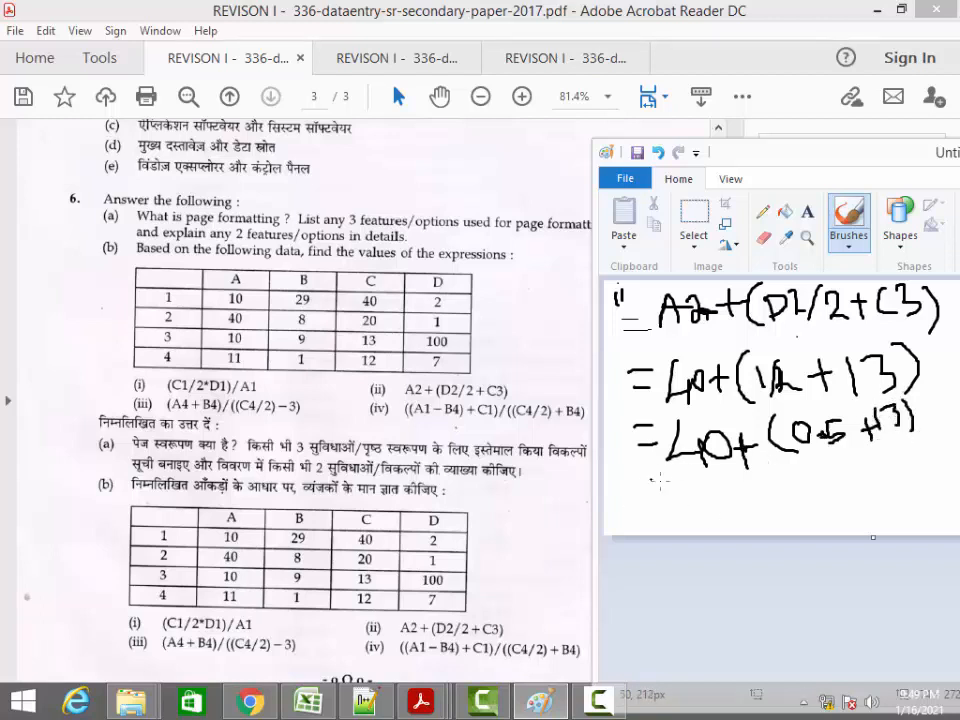
{"action": "left_click_drag", "start_coordinate": [665, 490], "coordinate": [700, 492]}
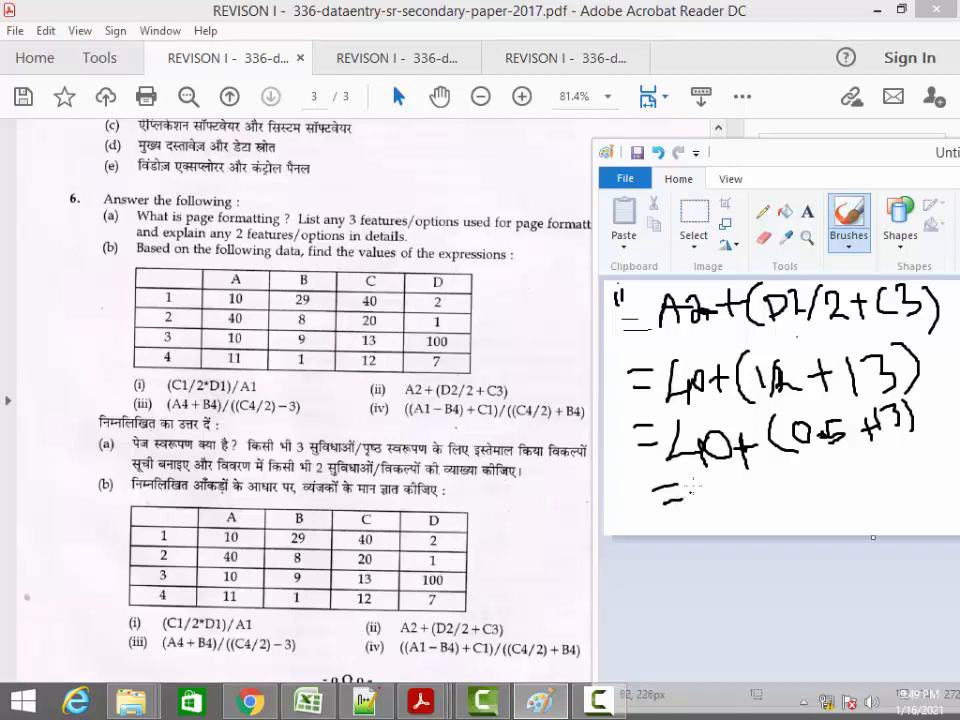
{"action": "left_click_drag", "start_coordinate": [680, 490], "coordinate": [740, 495]}
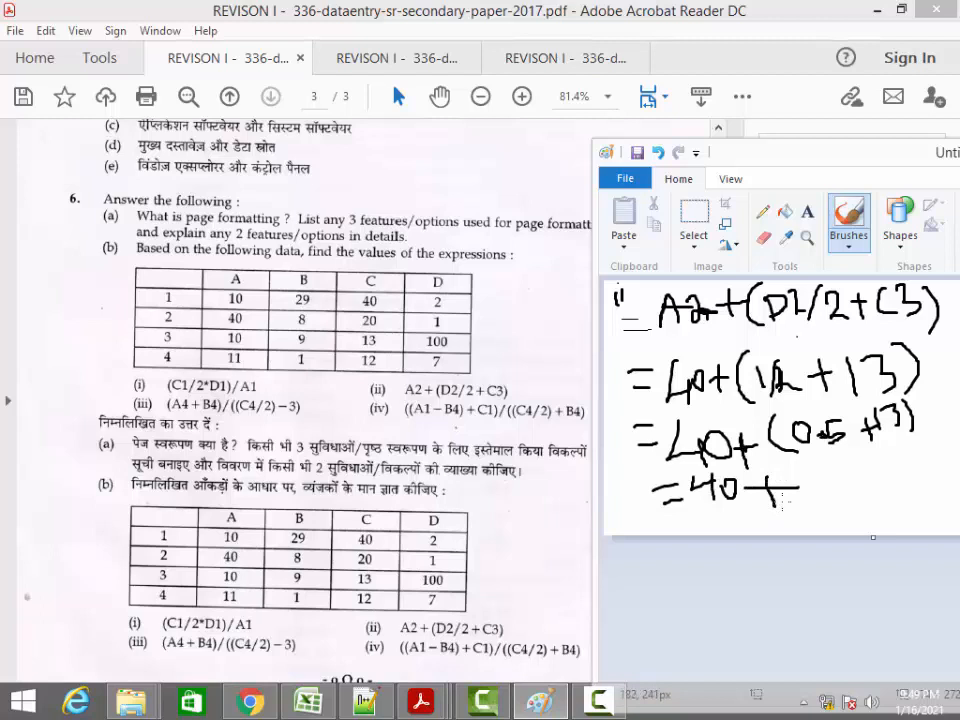
{"action": "left_click_drag", "start_coordinate": [780, 500], "coordinate": [820, 490]}
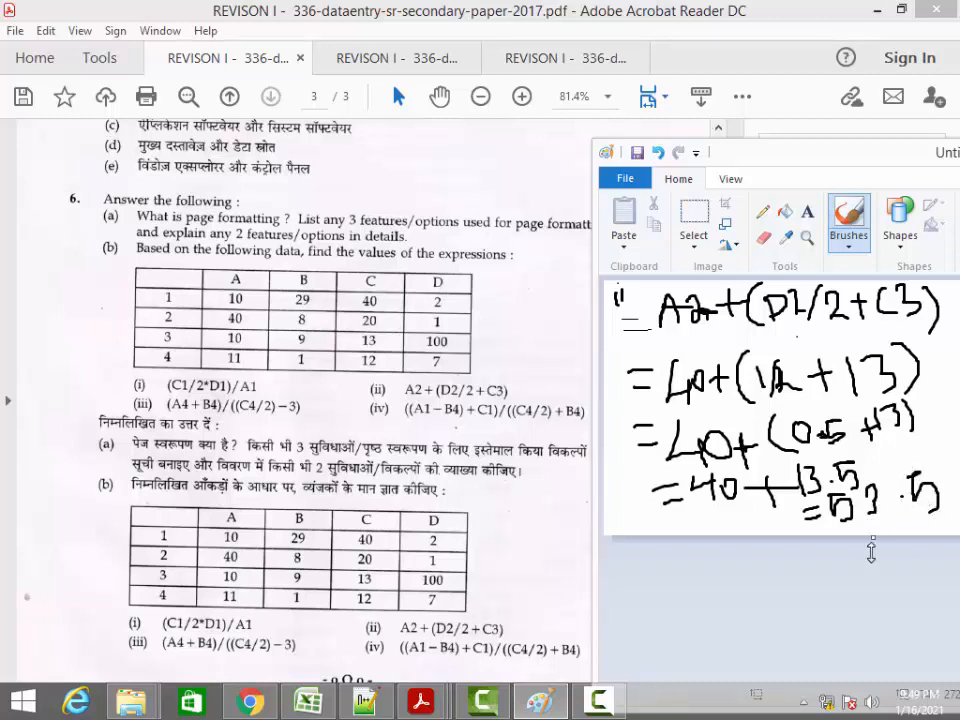
{"action": "mouse_move", "coordinate": [705, 577]}
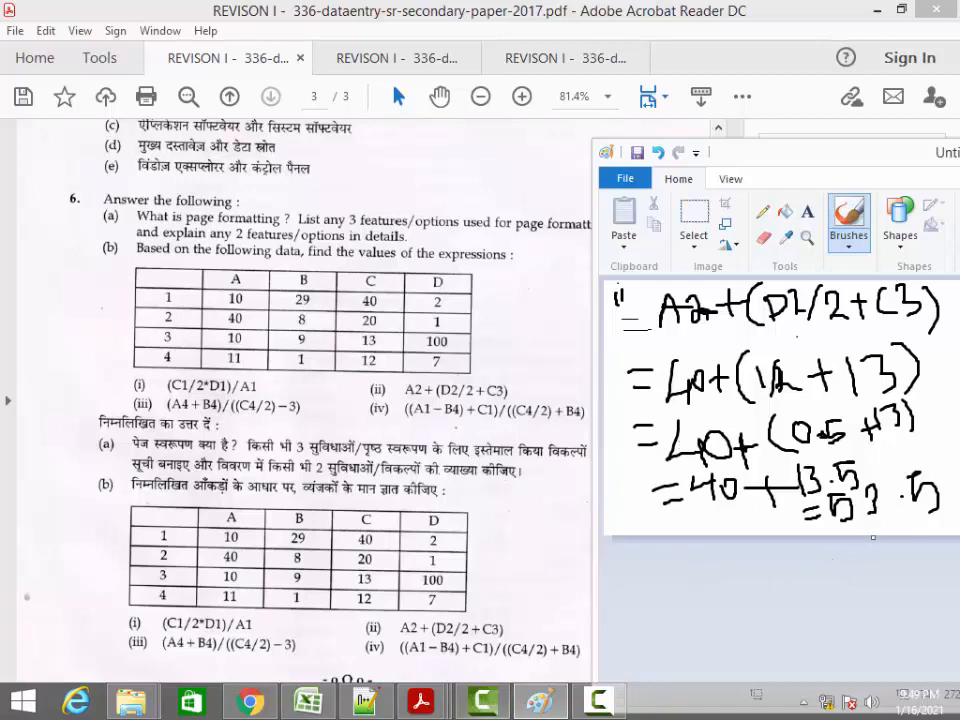
Switch to MRKS SOLVED to check cell B8 gives 53.5
{"action": "left_click", "coordinate": [307, 700]}
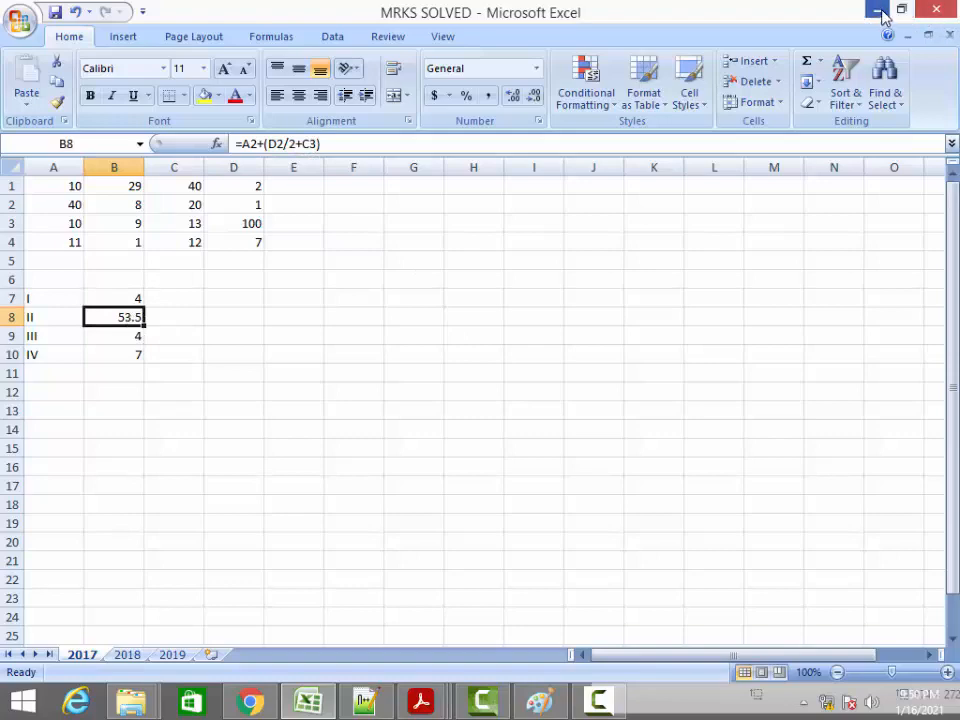
{"action": "mouse_move", "coordinate": [875, 11]}
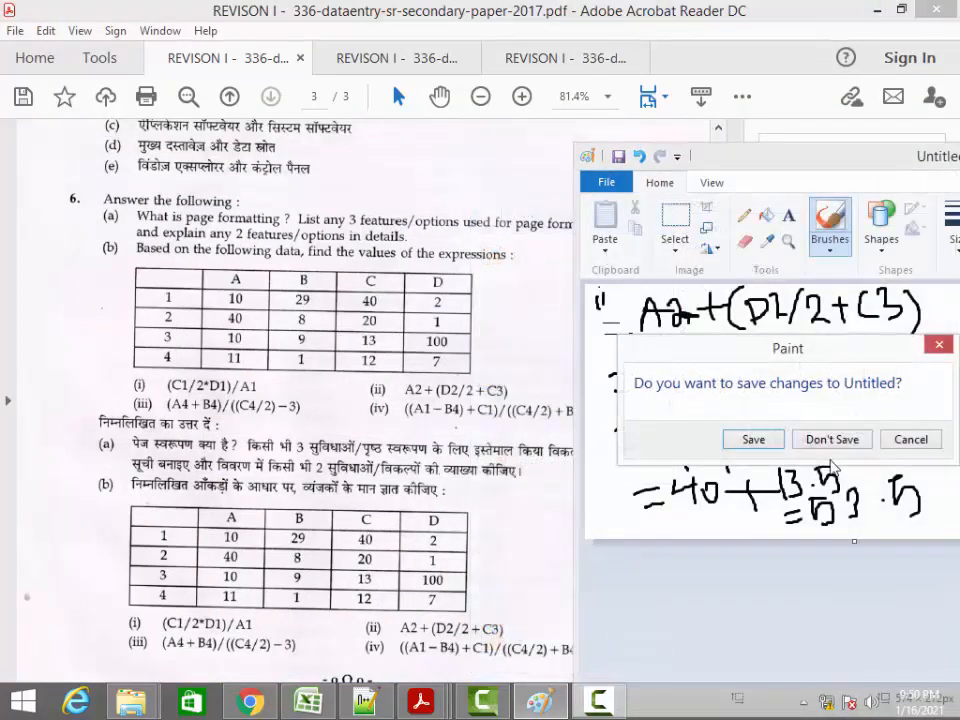
Discard expression ii's working and handwrite 'iii = (A4+B4)/((C4/2)-3)'
{"action": "left_click", "coordinate": [831, 439]}
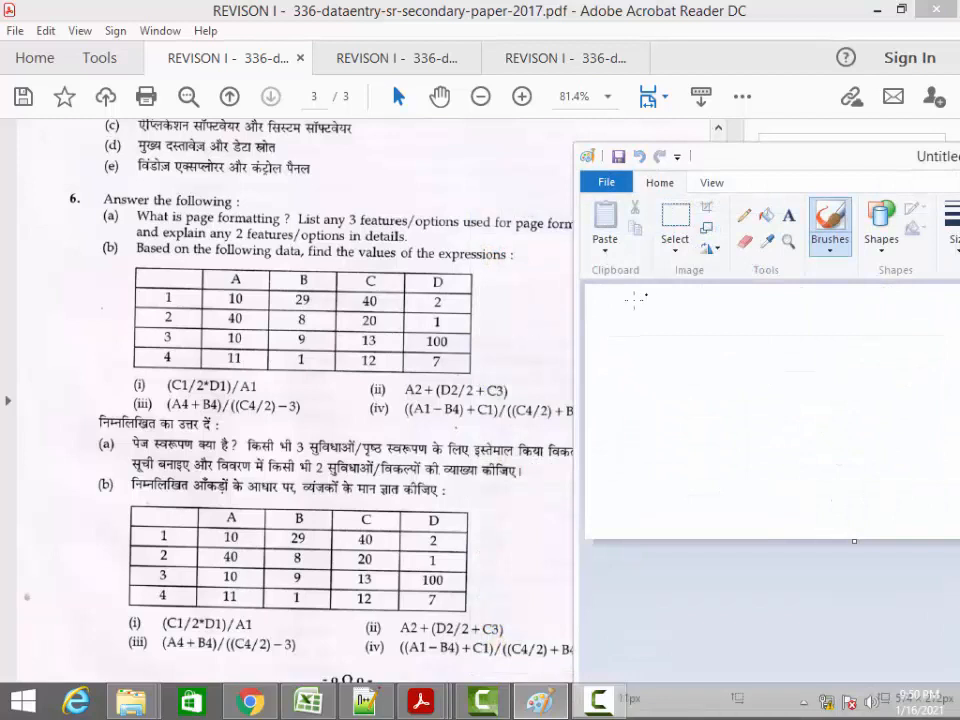
{"action": "left_click", "coordinate": [592, 305]}
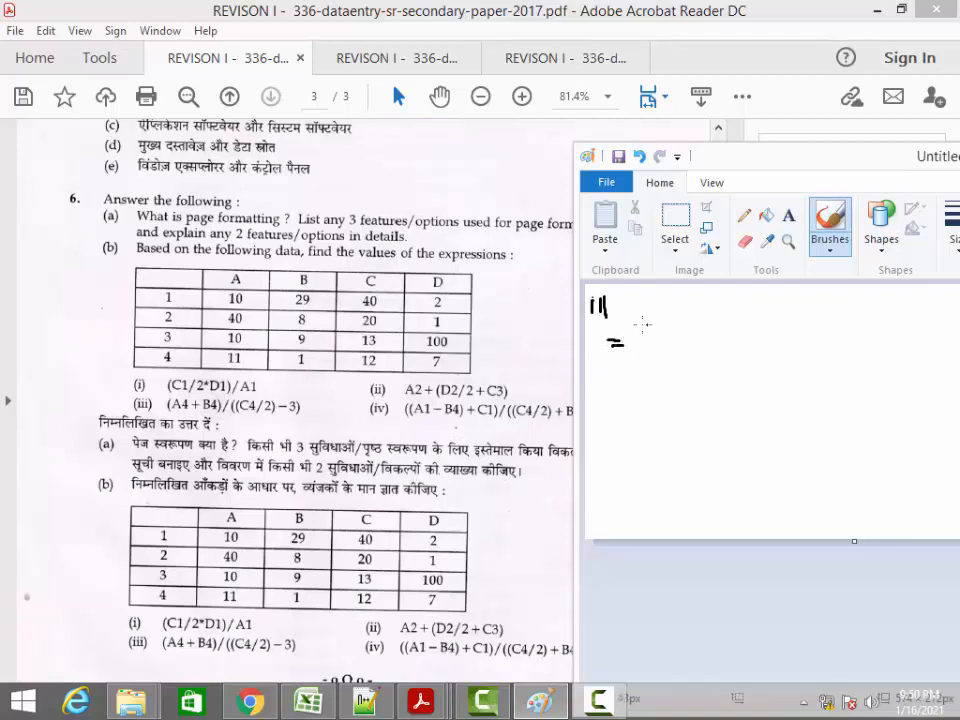
{"action": "left_click_drag", "start_coordinate": [628, 325], "coordinate": [648, 360]}
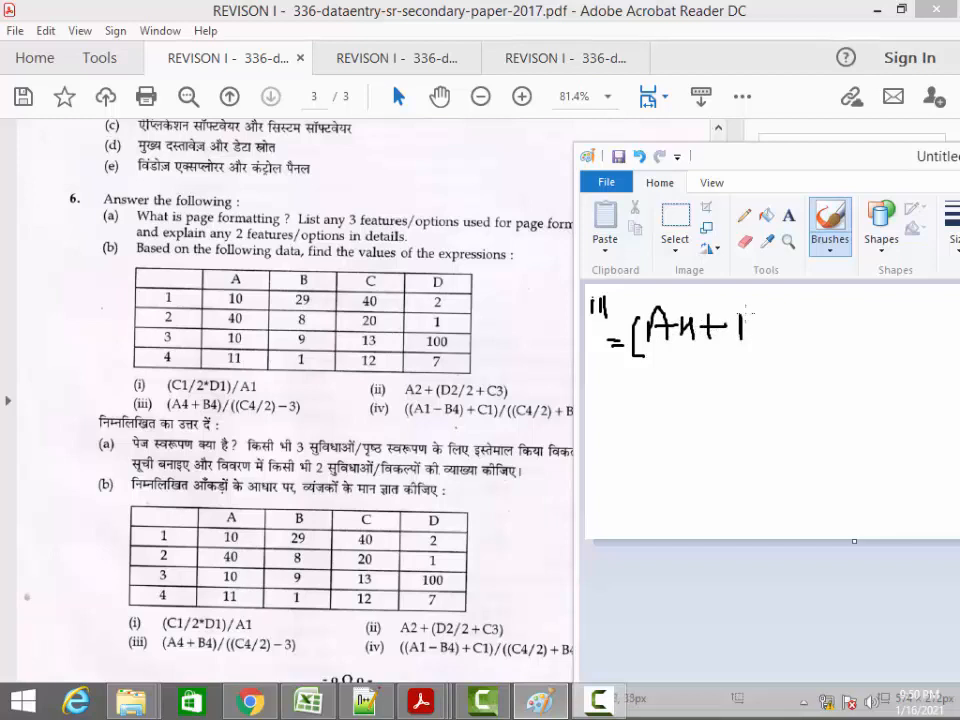
{"action": "left_click_drag", "start_coordinate": [745, 325], "coordinate": [790, 345]}
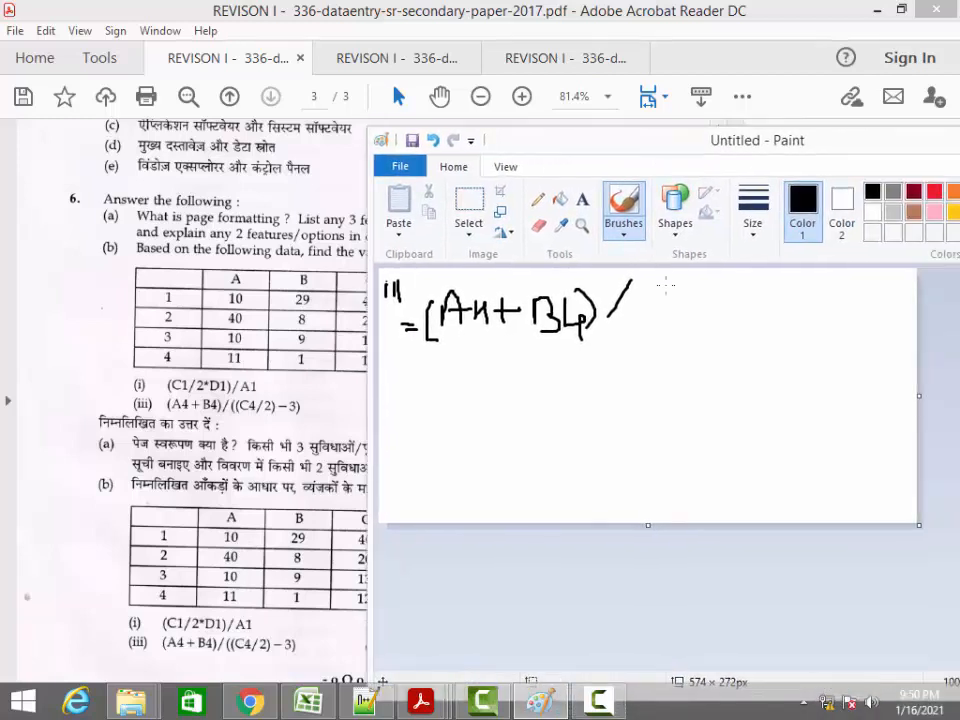
{"action": "left_click_drag", "start_coordinate": [645, 310], "coordinate": [685, 320]}
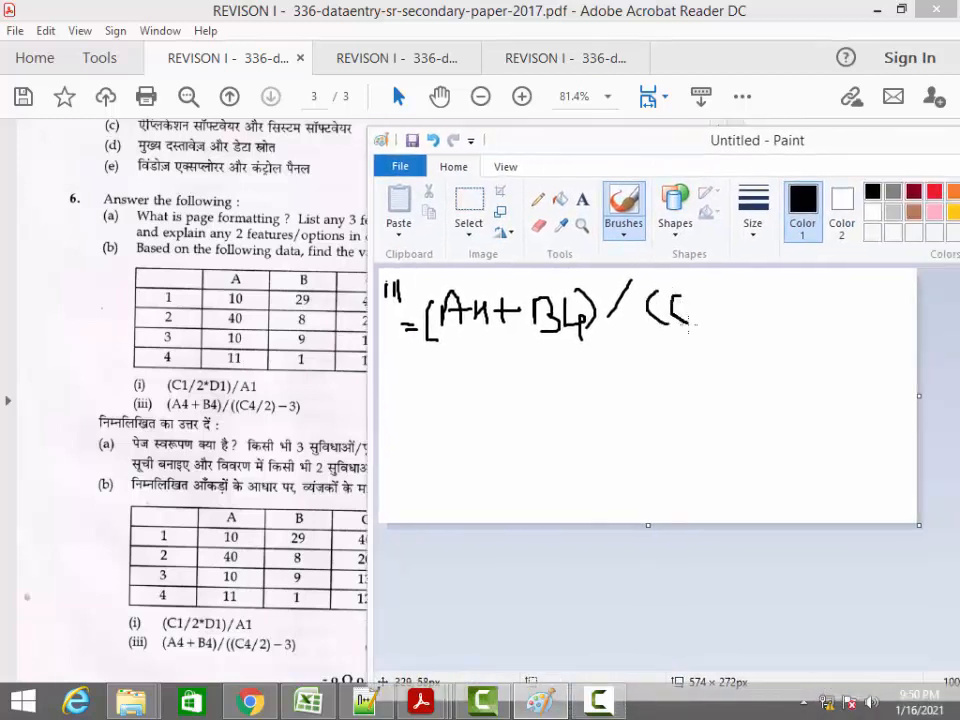
{"action": "left_click_drag", "start_coordinate": [705, 300], "coordinate": [725, 320]}
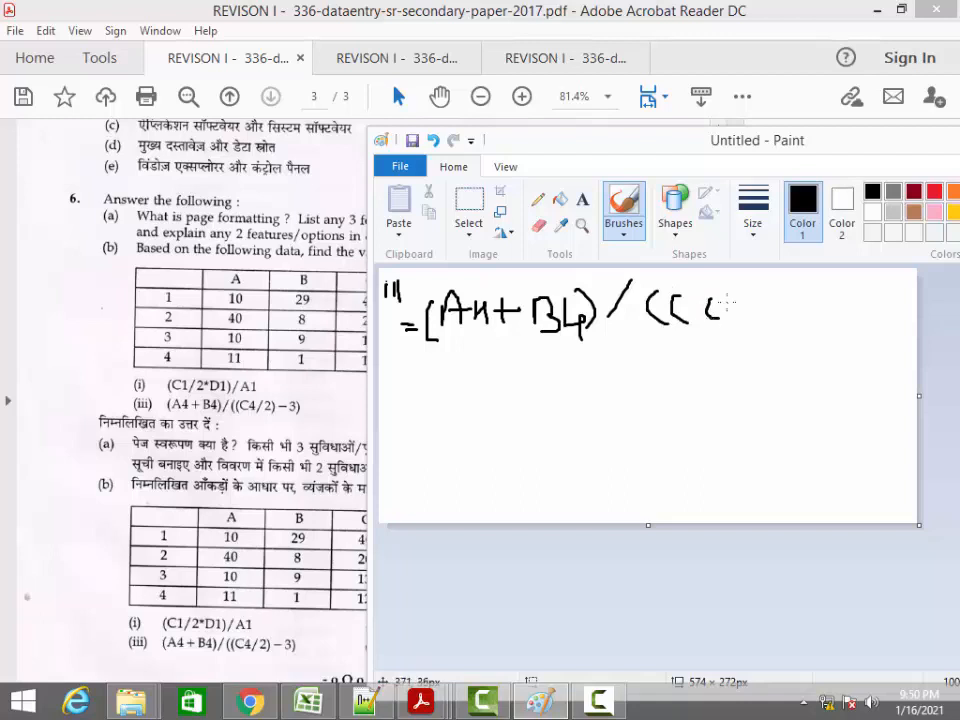
{"action": "left_click_drag", "start_coordinate": [705, 315], "coordinate": [740, 300]}
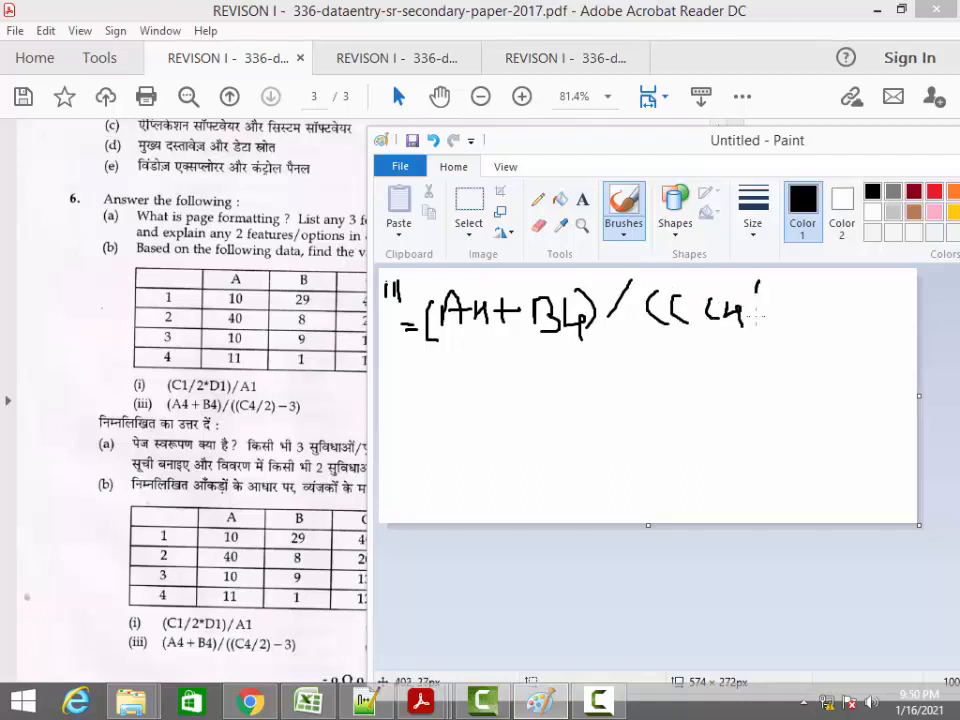
{"action": "left_click_drag", "start_coordinate": [760, 300], "coordinate": [790, 330]}
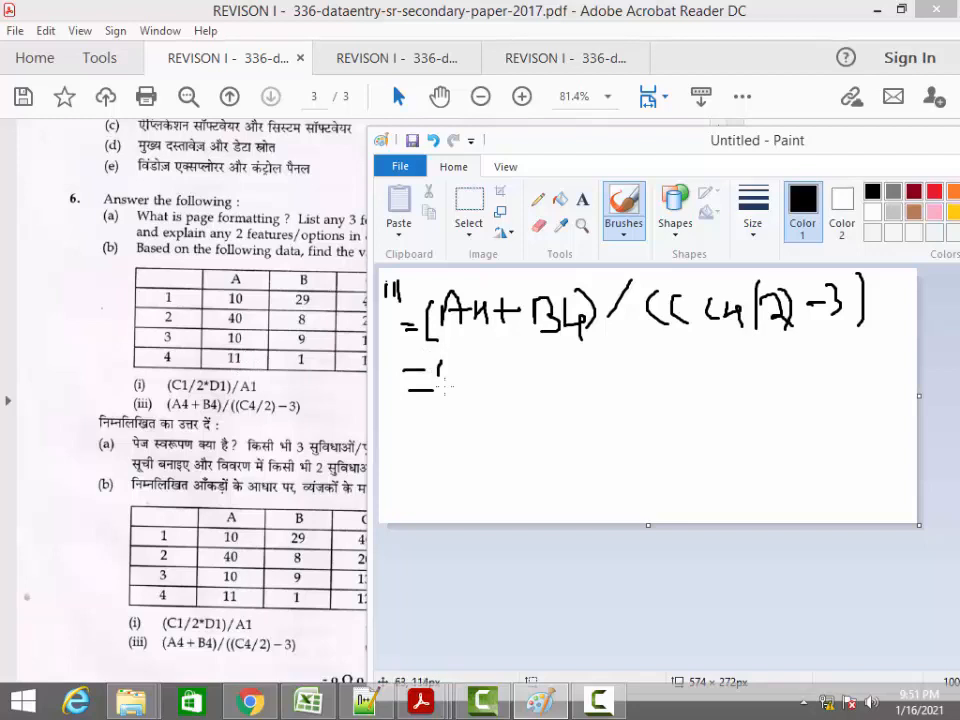
Substitute the values as (11+1)/((12/2)-3)
{"action": "left_click_drag", "start_coordinate": [430, 385], "coordinate": [480, 365]}
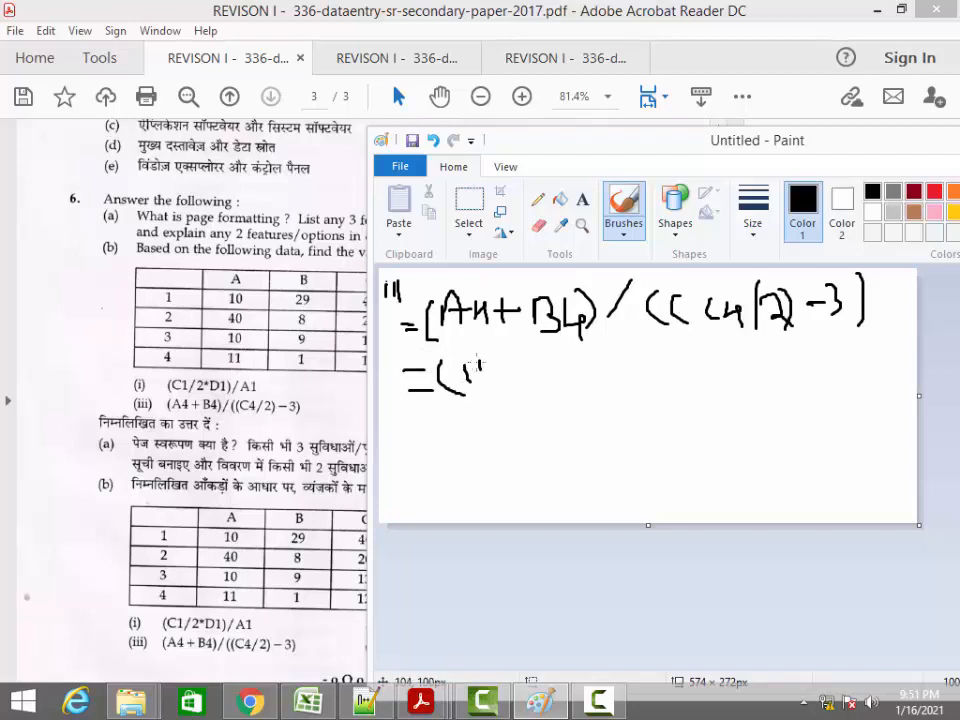
{"action": "left_click_drag", "start_coordinate": [470, 375], "coordinate": [510, 375]}
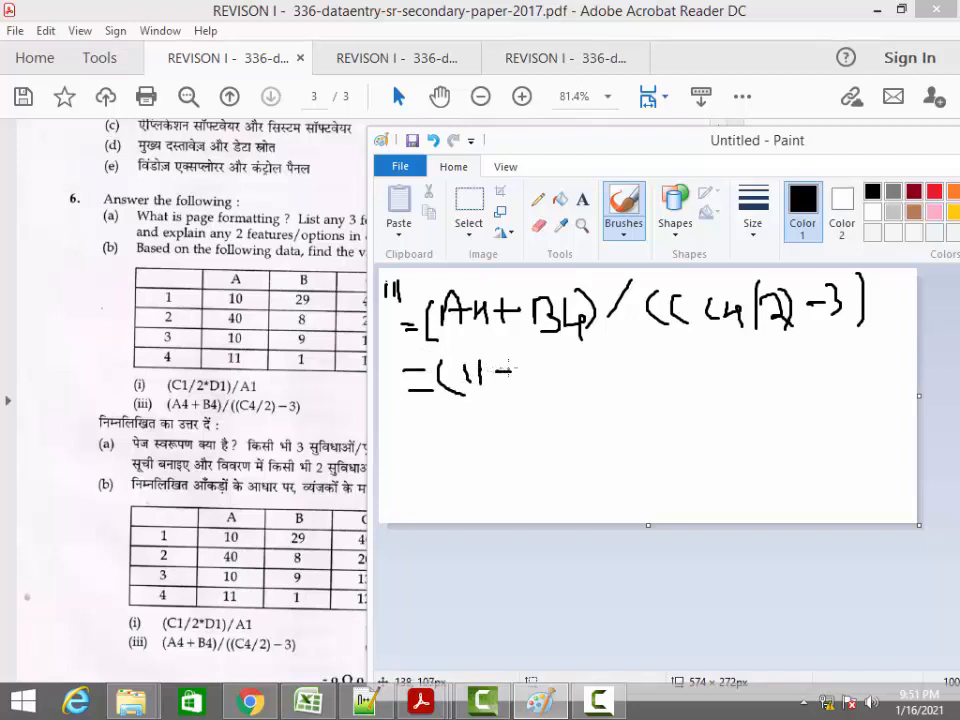
{"action": "left_click_drag", "start_coordinate": [490, 378], "coordinate": [515, 378]}
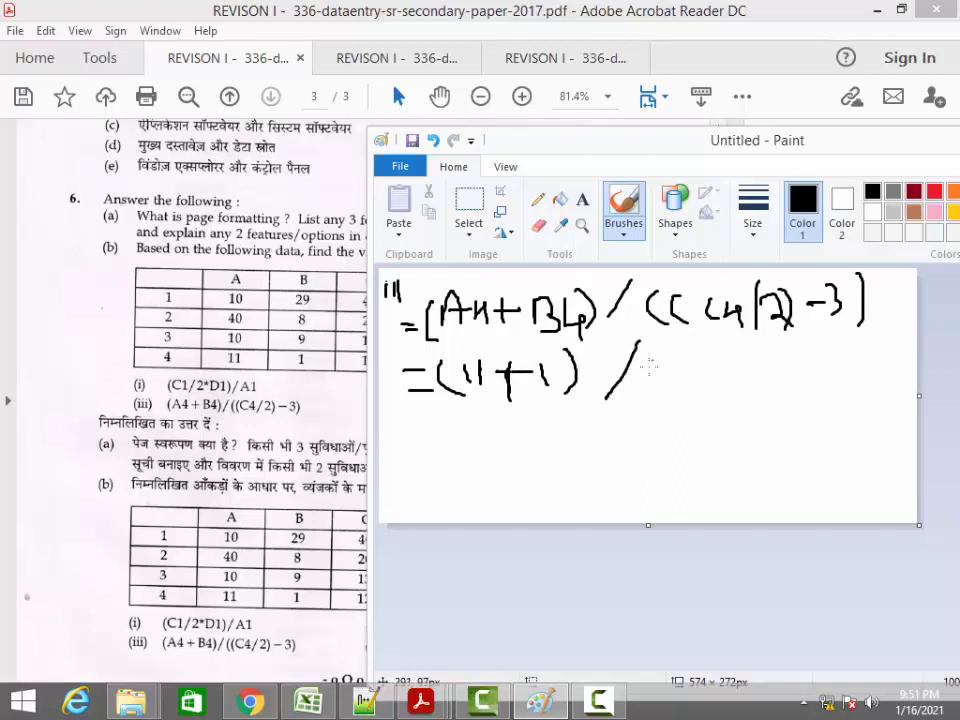
{"action": "left_click_drag", "start_coordinate": [660, 360], "coordinate": [690, 390]}
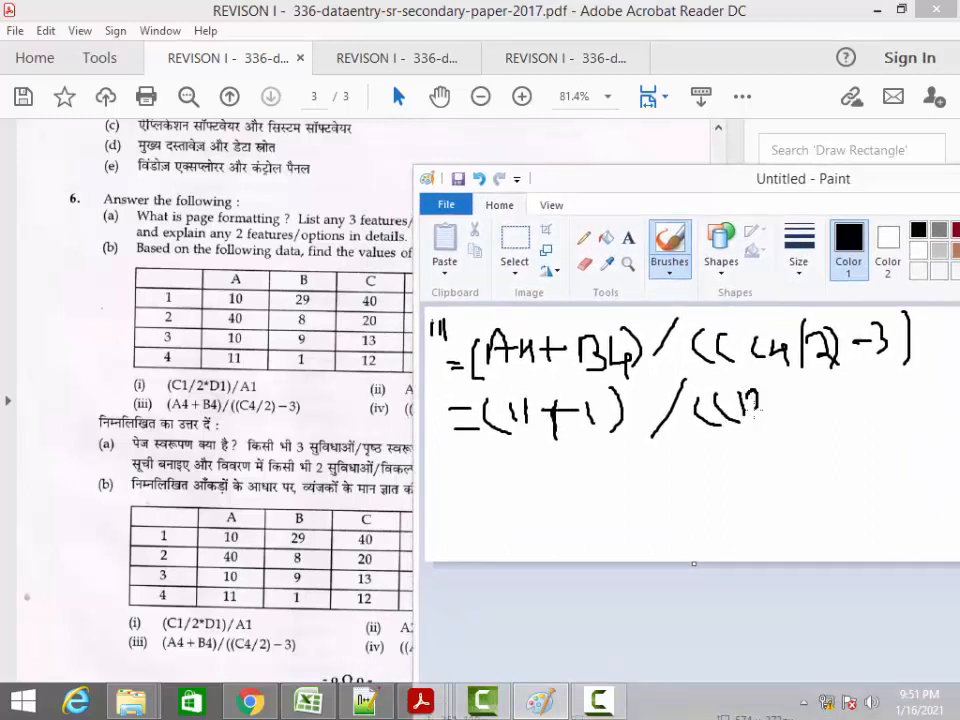
{"action": "left_click_drag", "start_coordinate": [760, 405], "coordinate": [795, 415]}
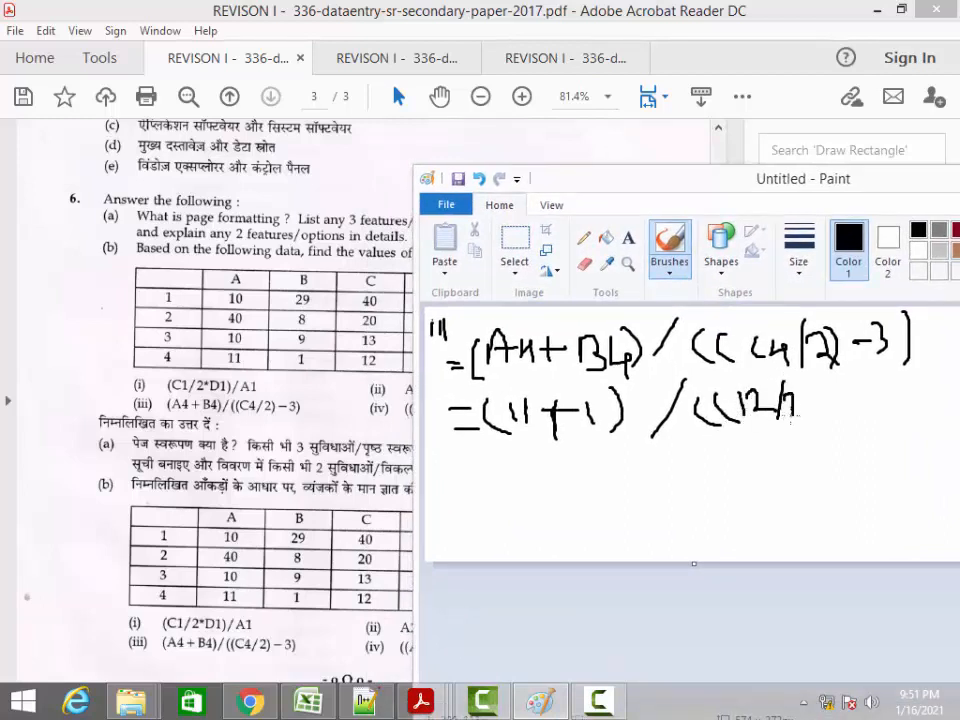
{"action": "left_click_drag", "start_coordinate": [810, 405], "coordinate": [855, 405]}
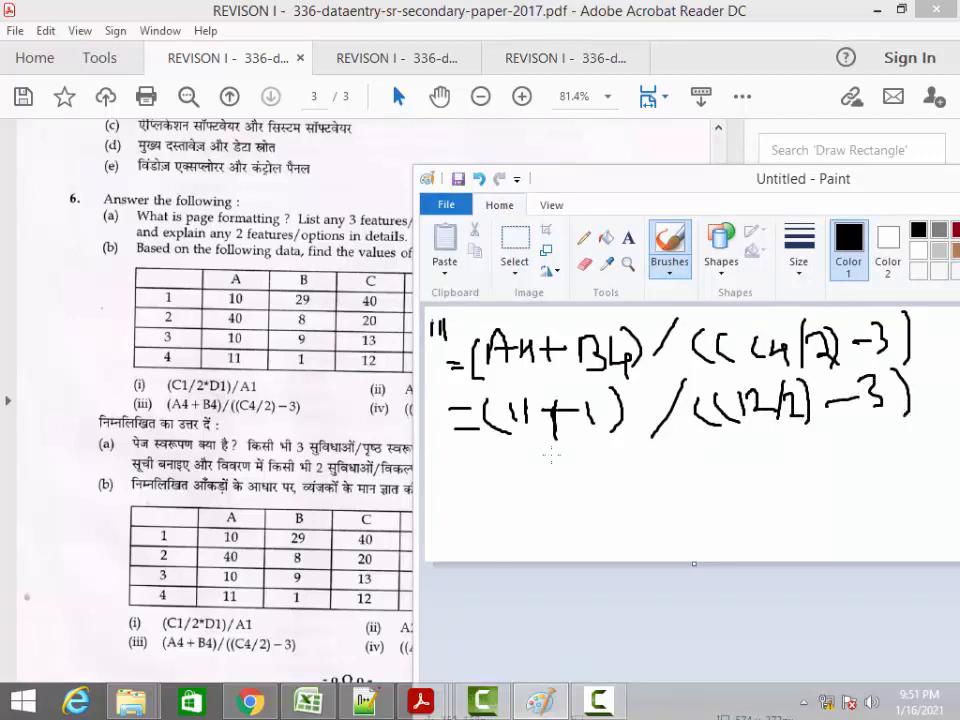
Write the next line as 12/(6-3)
{"action": "left_click_drag", "start_coordinate": [465, 465], "coordinate": [500, 470]}
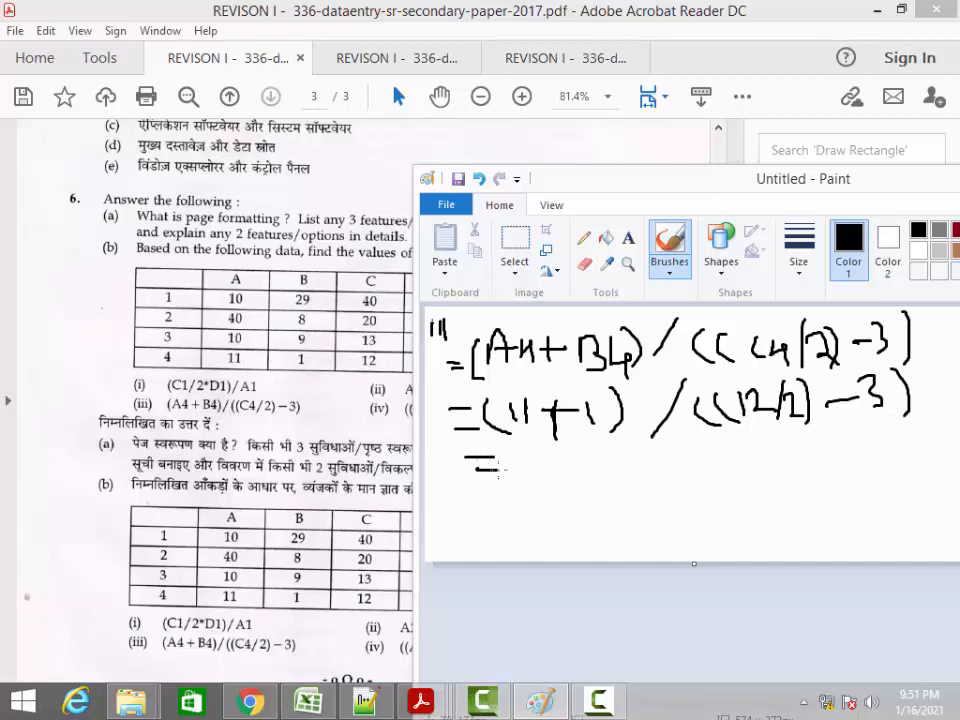
{"action": "left_click_drag", "start_coordinate": [520, 460], "coordinate": [565, 470]}
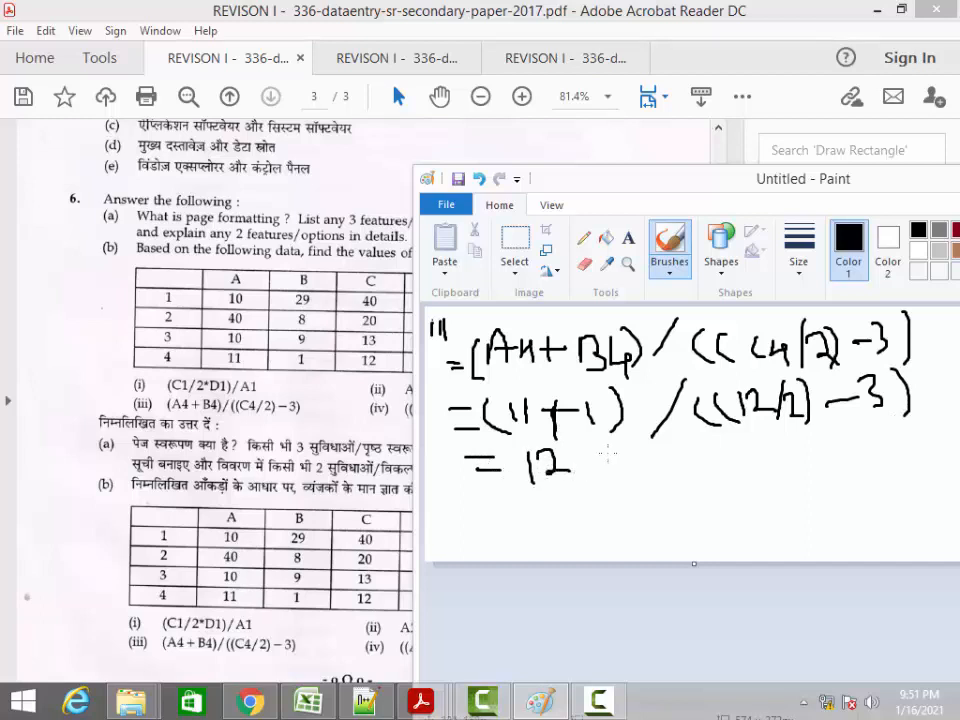
{"action": "left_click_drag", "start_coordinate": [590, 445], "coordinate": [615, 490]}
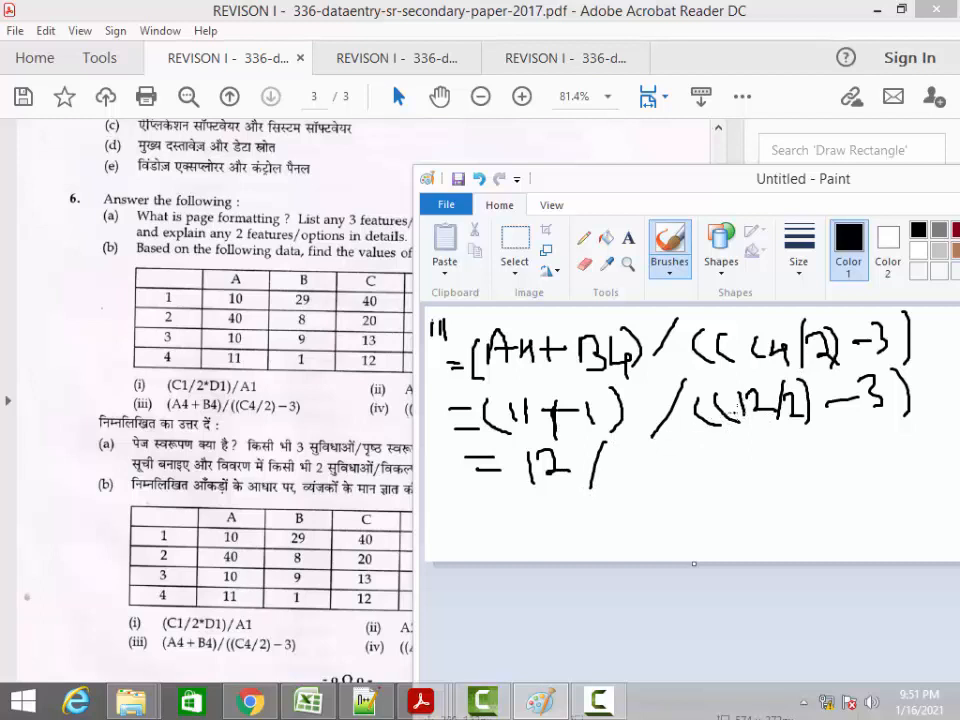
{"action": "mouse_move", "coordinate": [862, 453]}
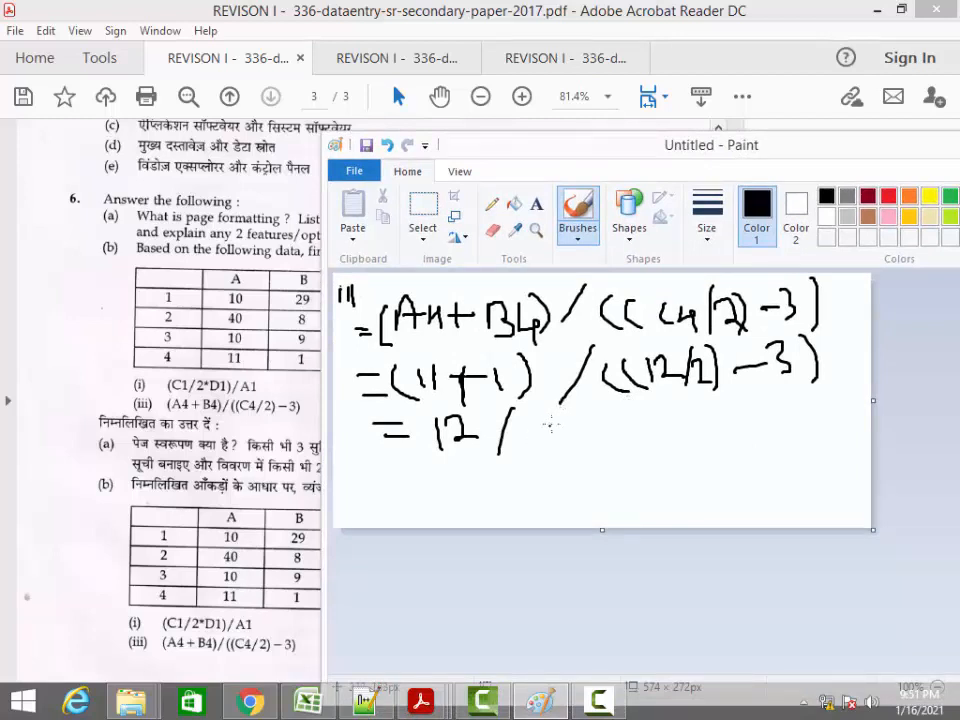
{"action": "left_click_drag", "start_coordinate": [560, 415], "coordinate": [555, 450]}
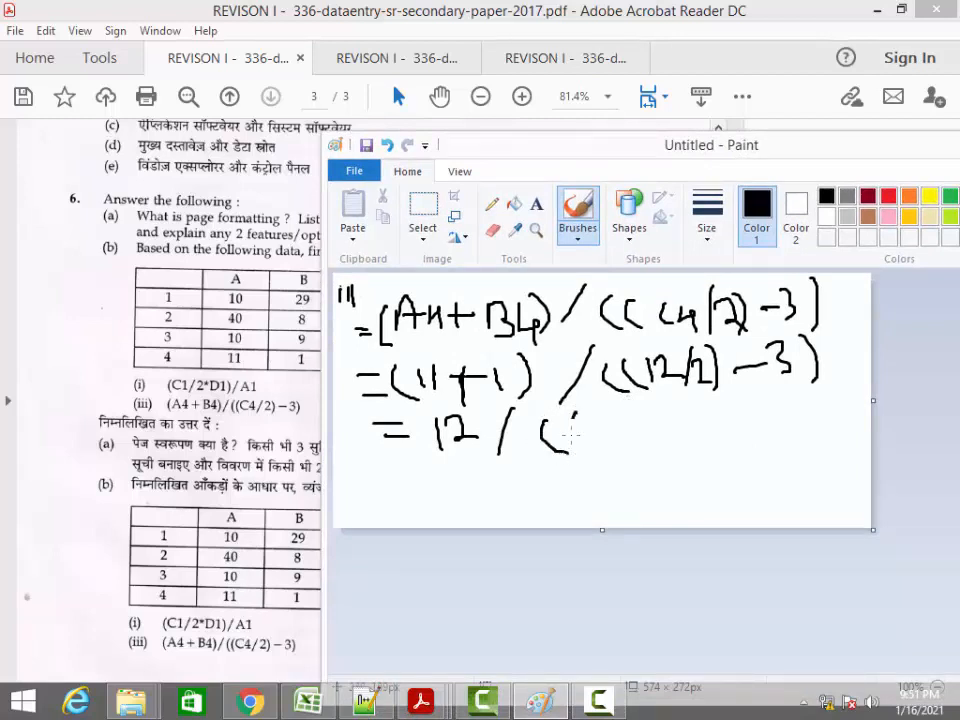
{"action": "left_click_drag", "start_coordinate": [555, 420], "coordinate": [580, 455]}
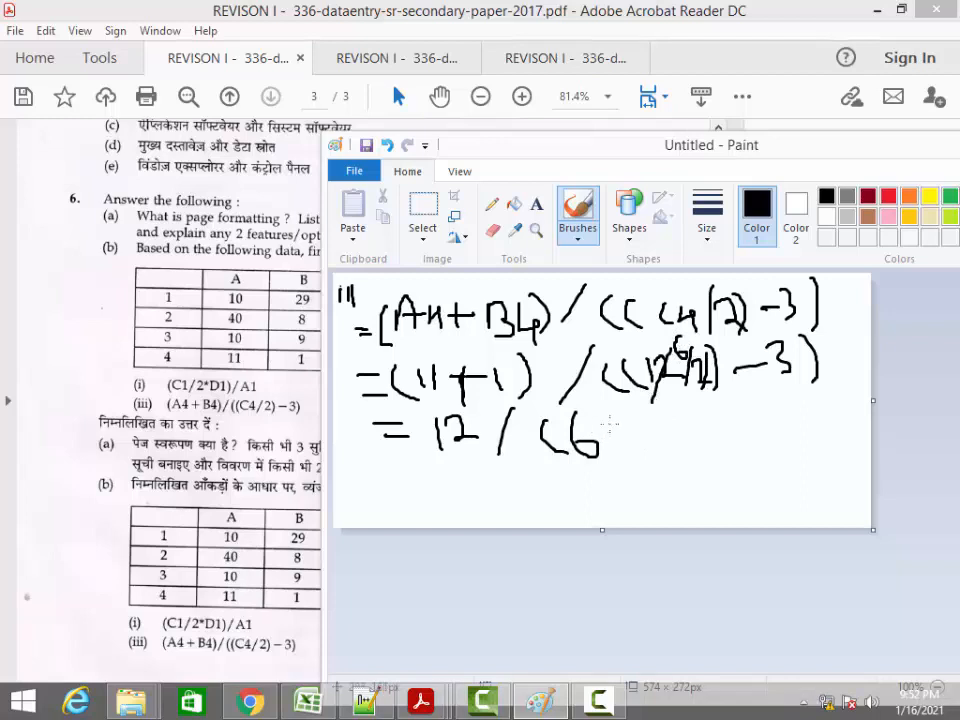
{"action": "left_click_drag", "start_coordinate": [610, 437], "coordinate": [640, 430]}
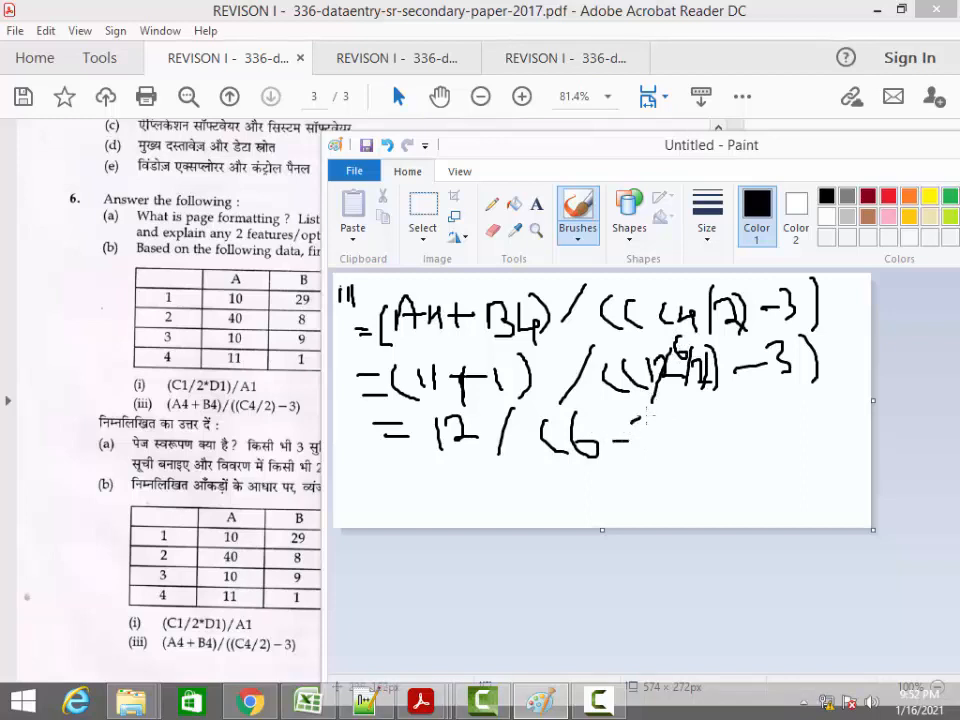
{"action": "left_click_drag", "start_coordinate": [625, 430], "coordinate": [680, 420]}
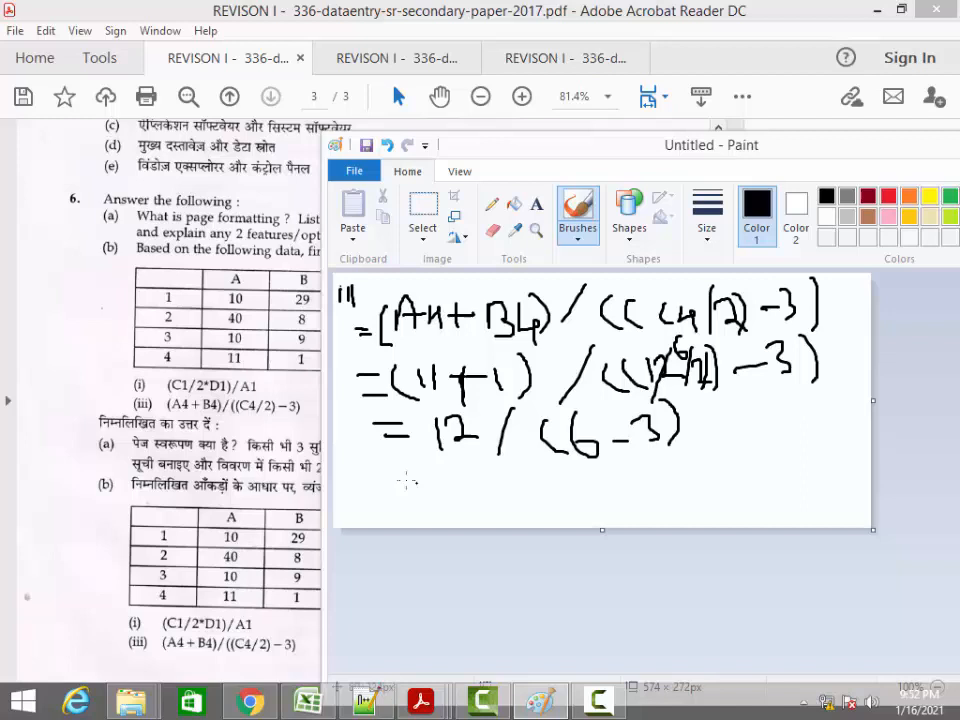
Write 12/3 = 4, then draw a red mark on the working
{"action": "left_click_drag", "start_coordinate": [385, 470], "coordinate": [450, 475]}
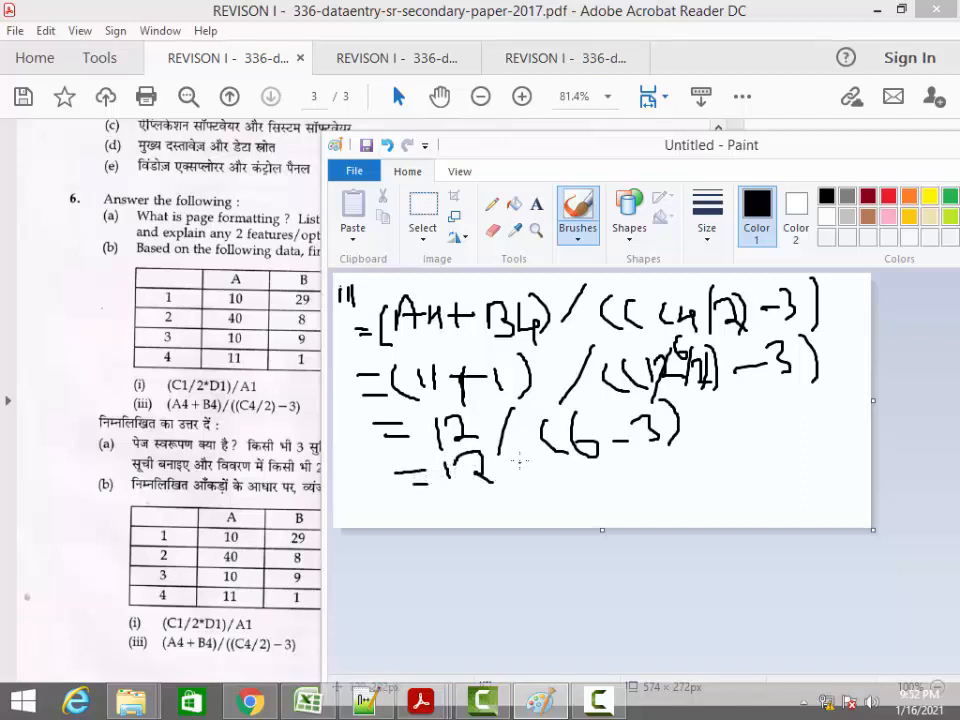
{"action": "left_click_drag", "start_coordinate": [505, 465], "coordinate": [520, 490]}
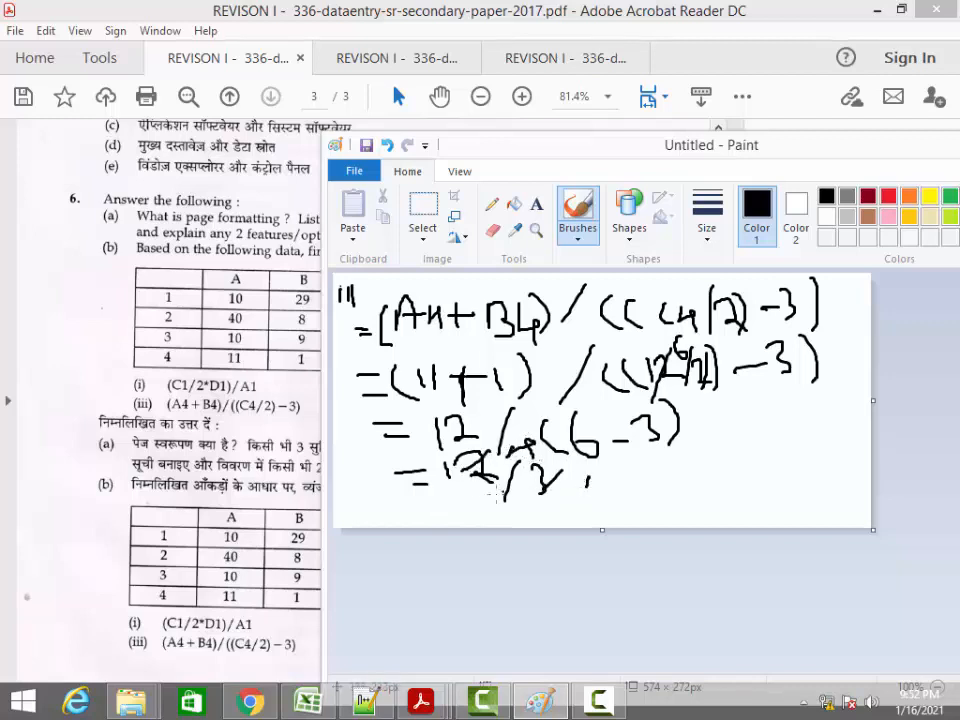
{"action": "left_click_drag", "start_coordinate": [420, 510], "coordinate": [455, 510]}
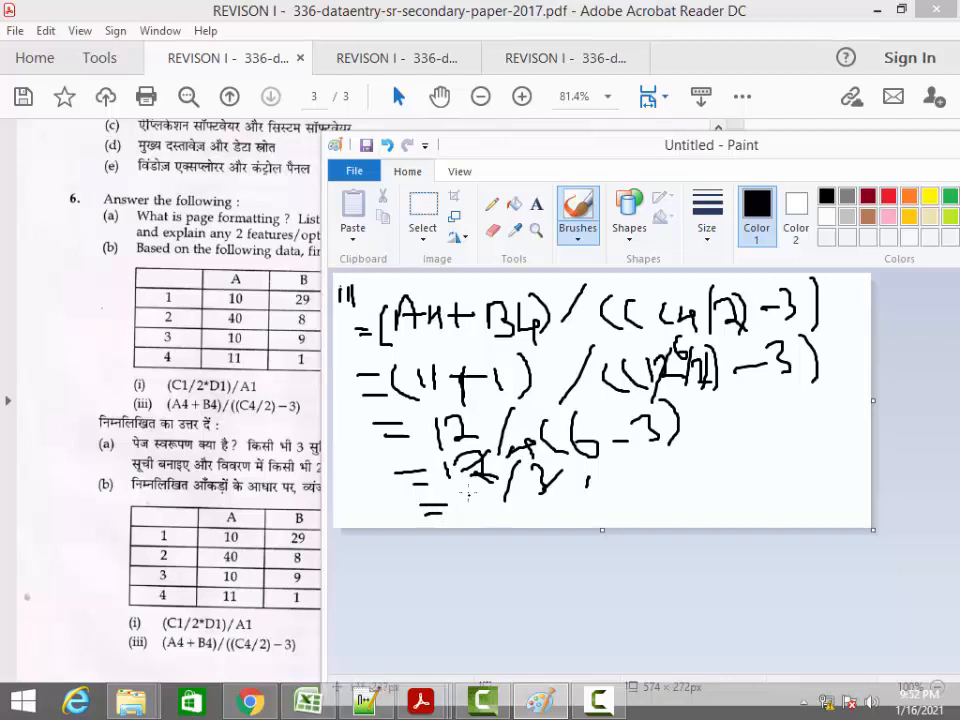
{"action": "left_click_drag", "start_coordinate": [430, 500], "coordinate": [480, 520]}
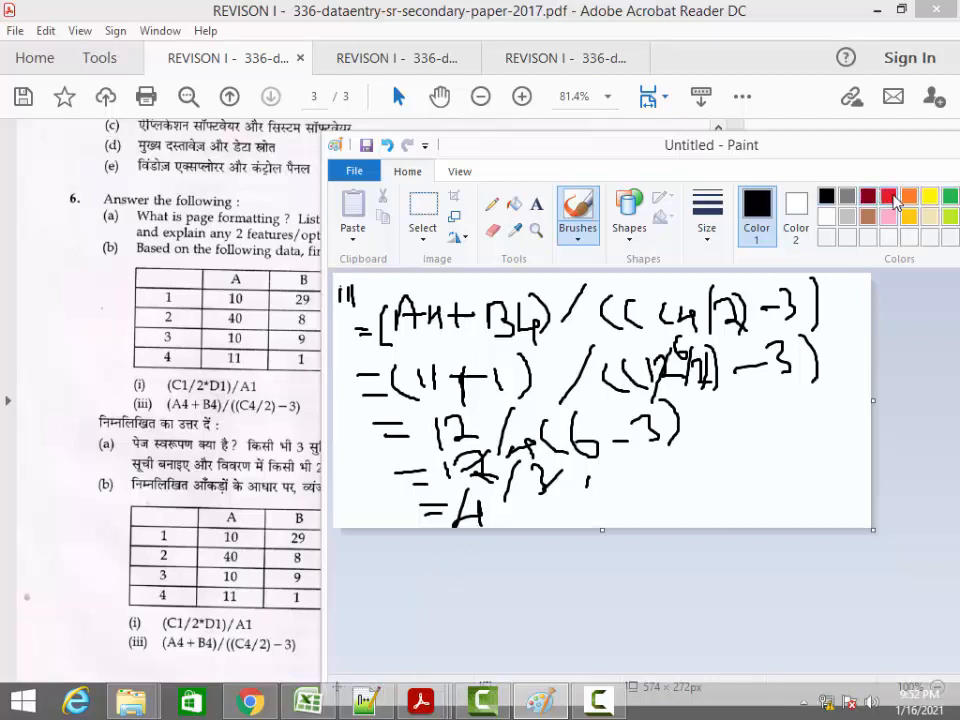
{"action": "left_click", "coordinate": [888, 196]}
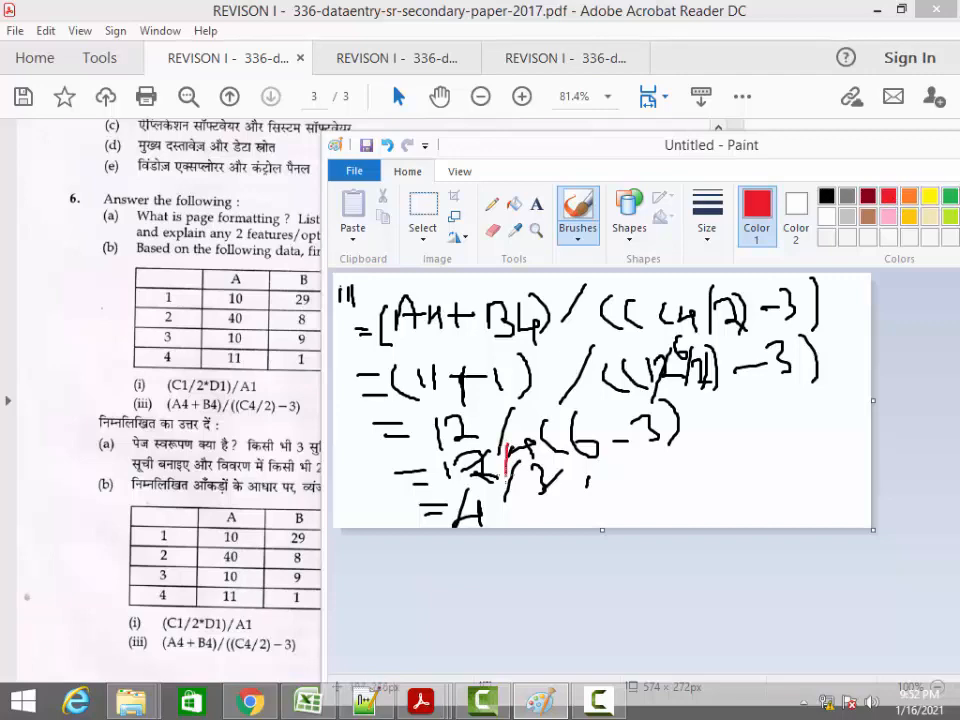
{"action": "left_click_drag", "start_coordinate": [505, 470], "coordinate": [535, 445]}
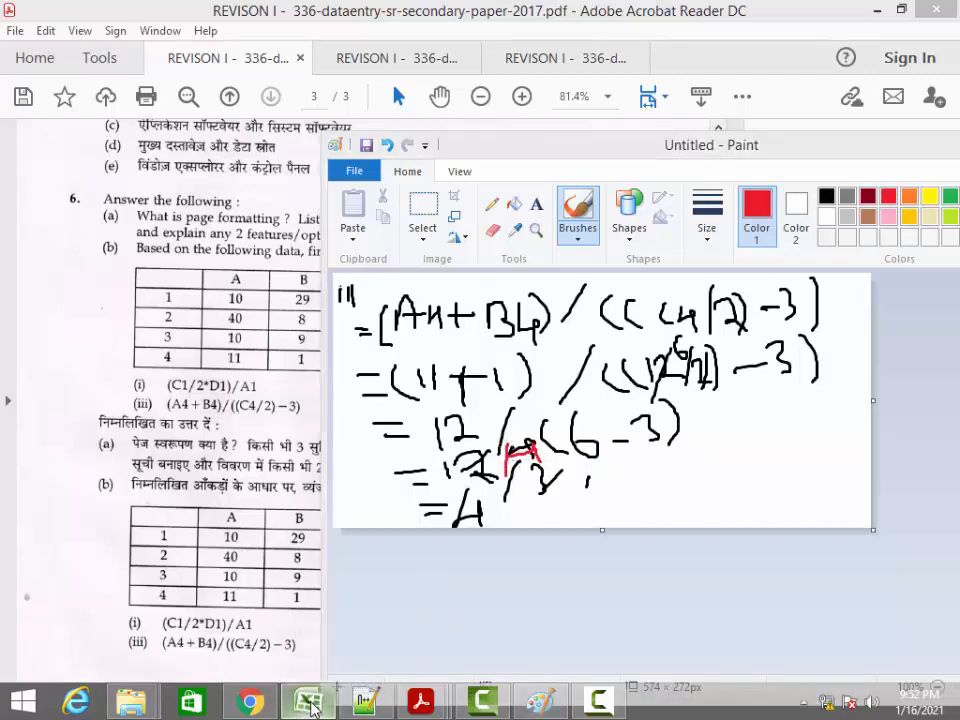
{"action": "left_click", "coordinate": [308, 700]}
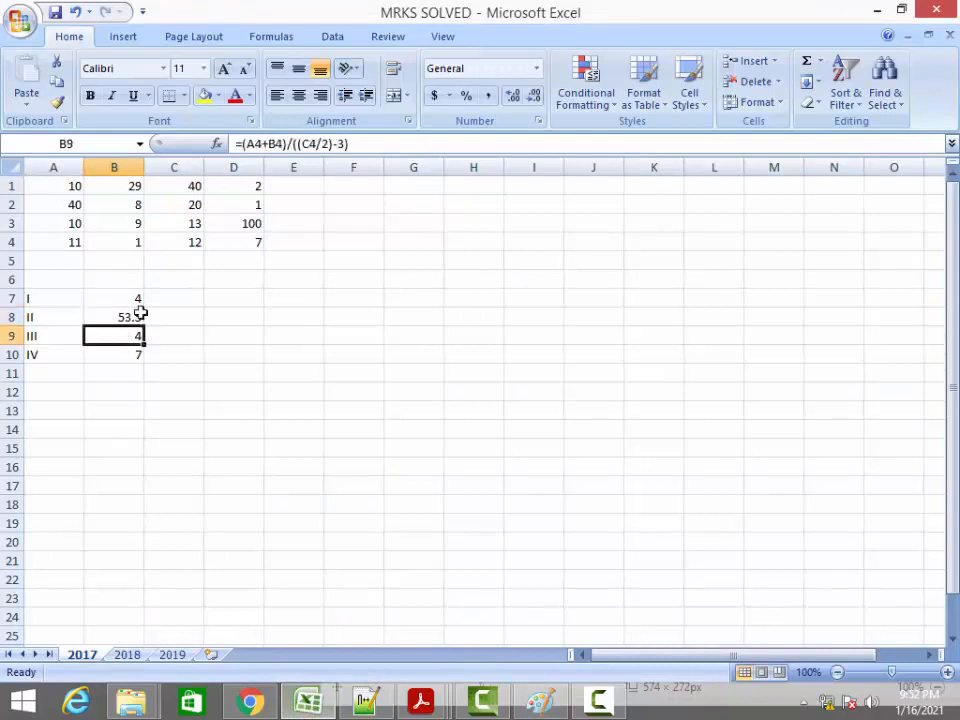
{"action": "mouse_move", "coordinate": [293, 143]}
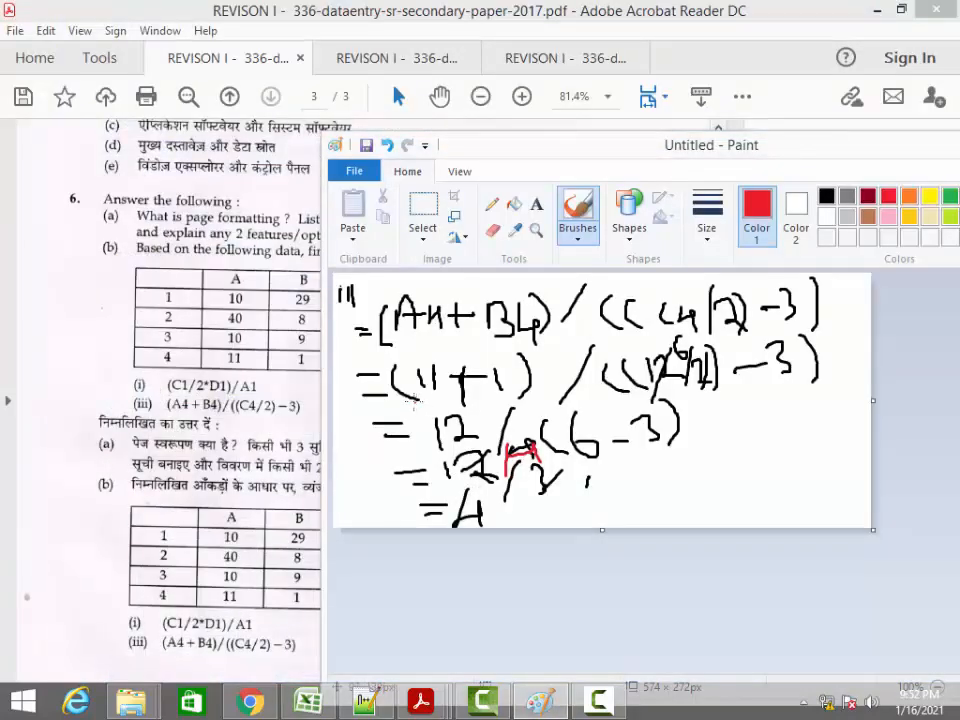
Start a new Paint drawing, discarding expression iii's working without saving
{"action": "left_click", "coordinate": [353, 171]}
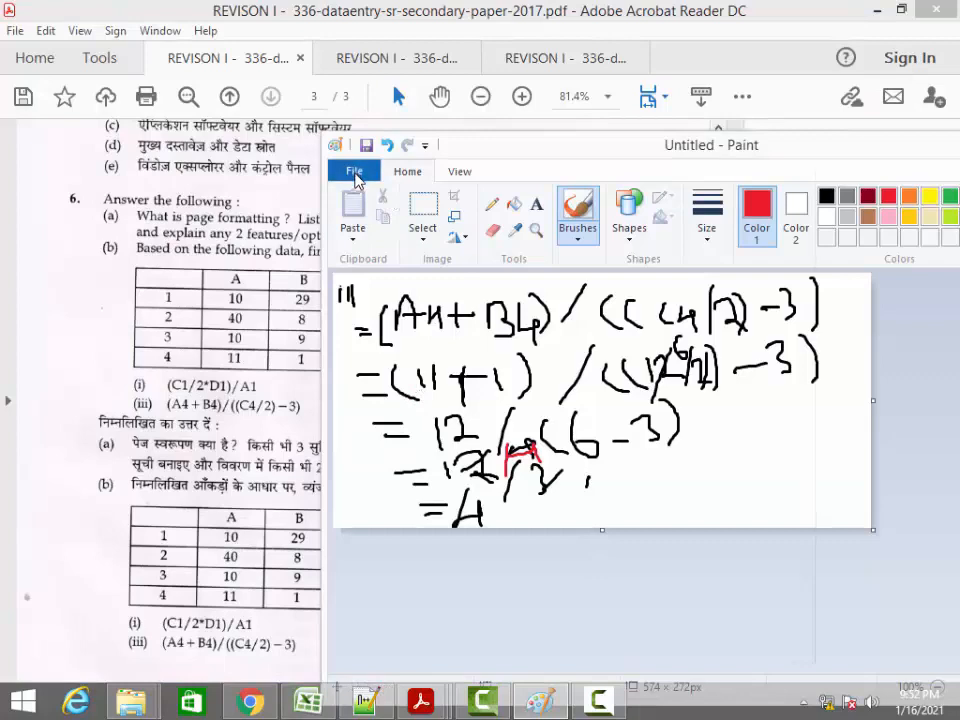
{"action": "left_click", "coordinate": [353, 170]}
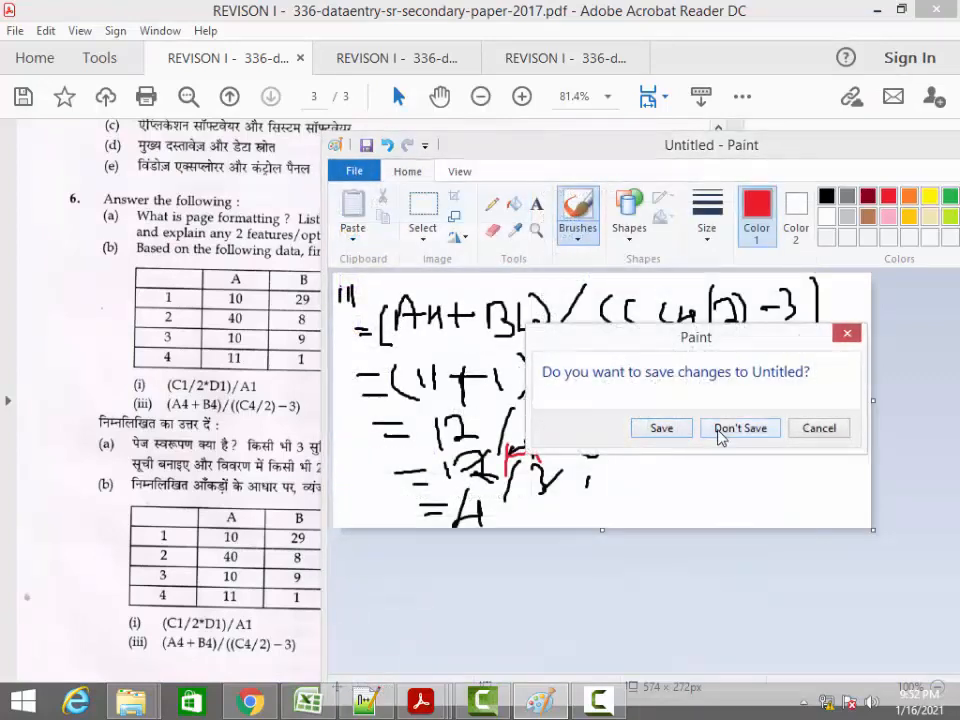
{"action": "left_click", "coordinate": [740, 427]}
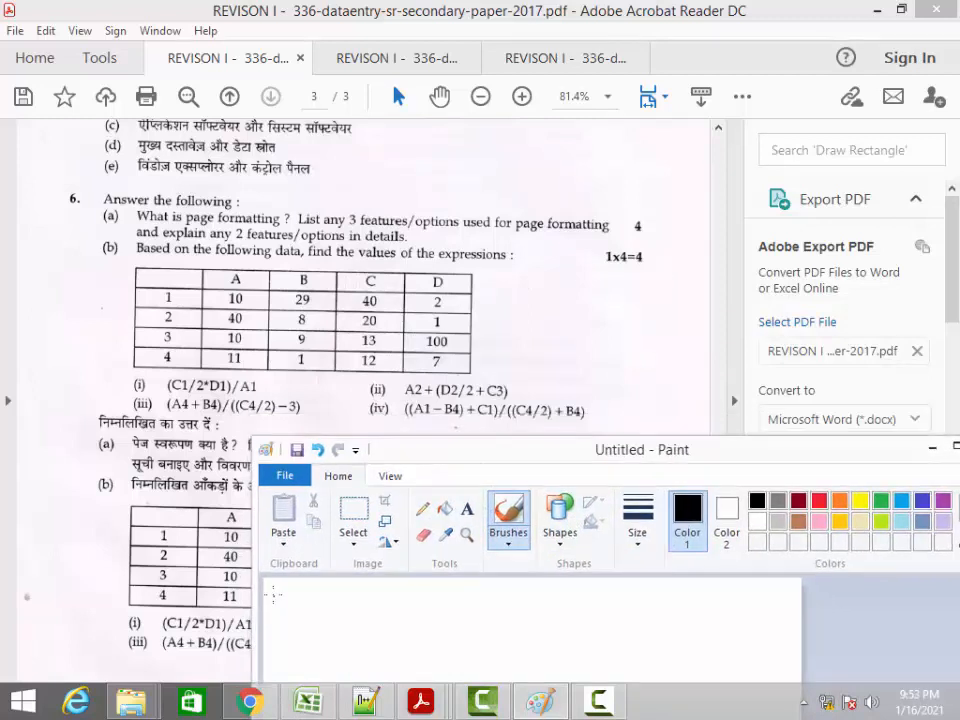
Brush expression iv in black: numerator ((A1-B4)+C1) over divisor ((C4/2)+B4)
{"action": "left_click_drag", "start_coordinate": [295, 590], "coordinate": [270, 600]}
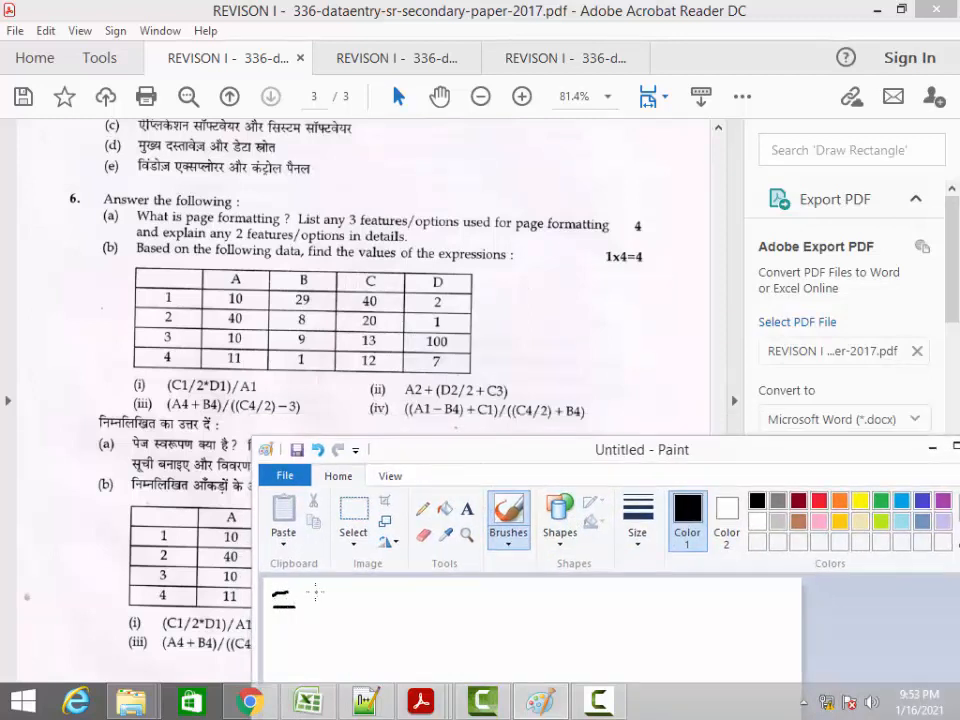
{"action": "left_click_drag", "start_coordinate": [300, 590], "coordinate": [310, 615]}
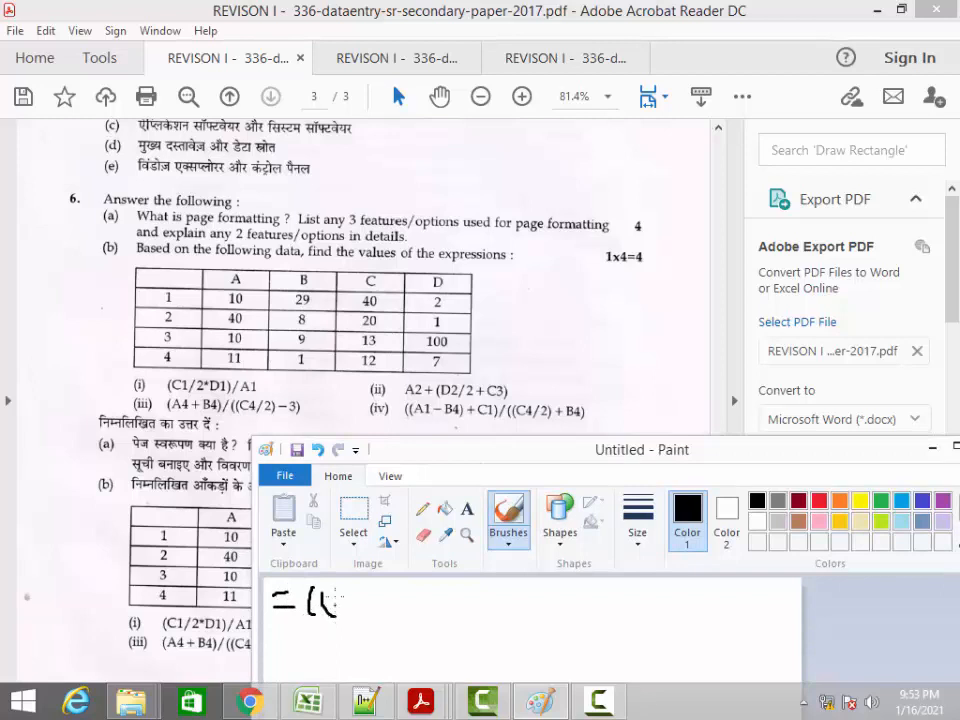
{"action": "left_click_drag", "start_coordinate": [330, 615], "coordinate": [345, 595]}
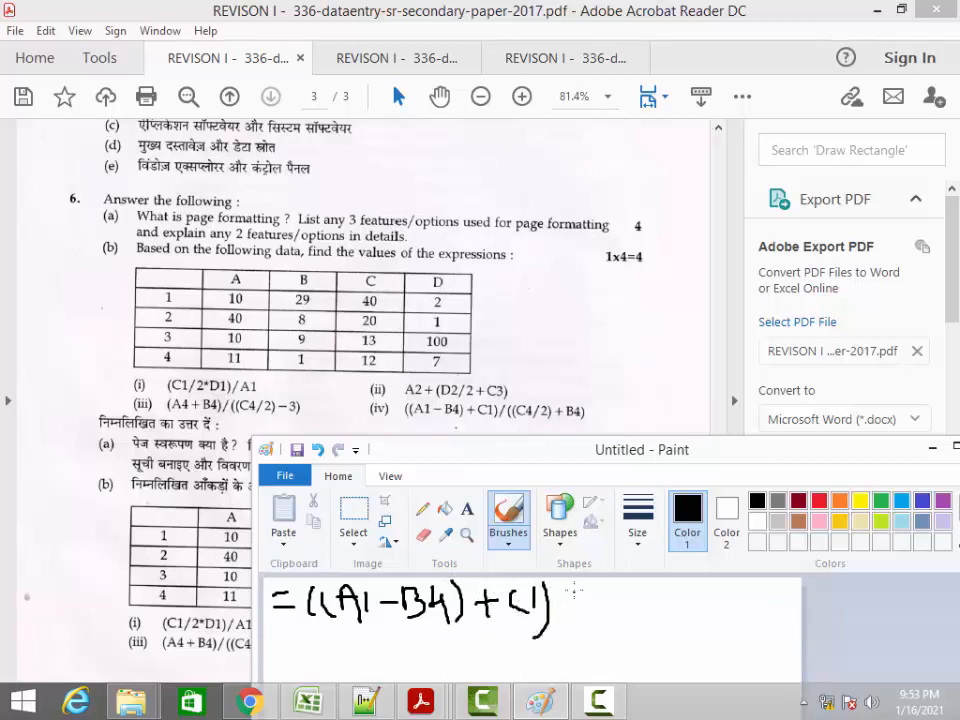
{"action": "left_click_drag", "start_coordinate": [570, 600], "coordinate": [600, 615]}
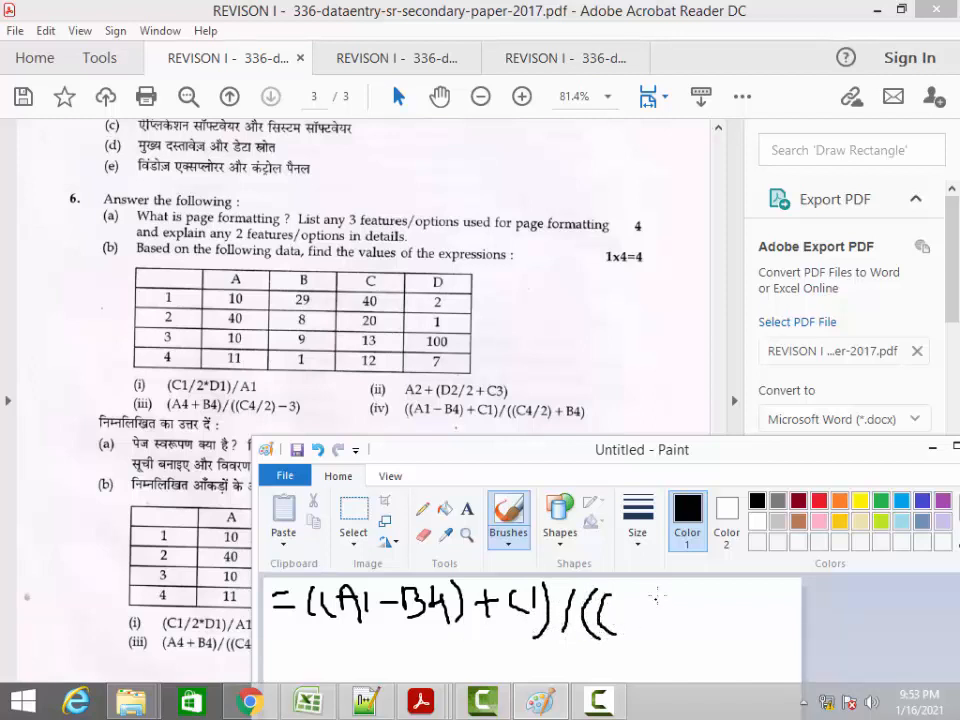
{"action": "left_click_drag", "start_coordinate": [620, 615], "coordinate": [655, 600]}
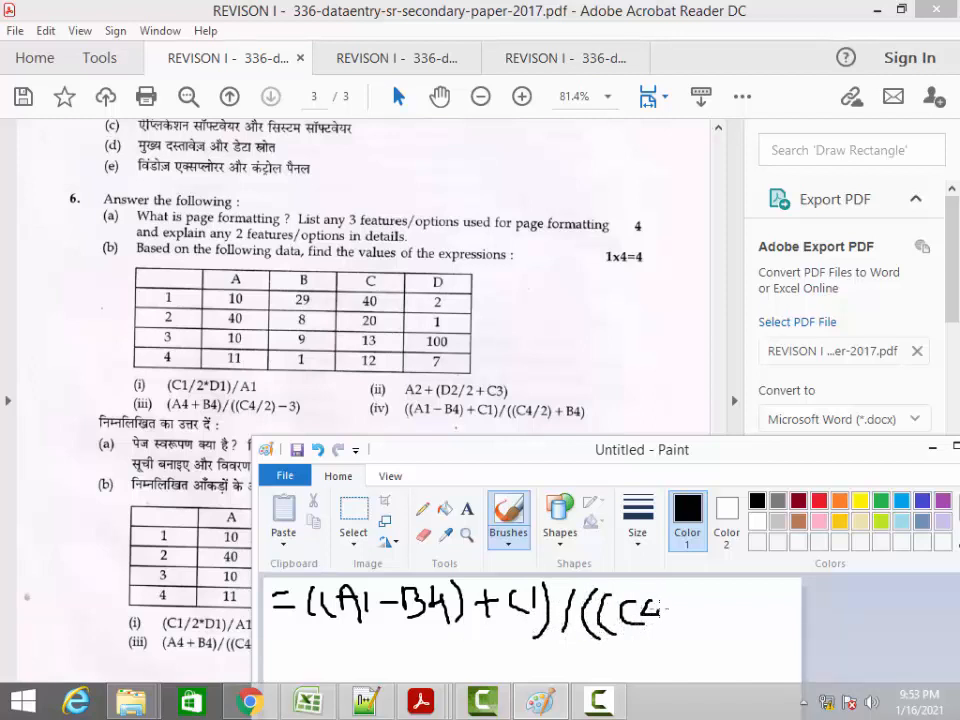
{"action": "left_click_drag", "start_coordinate": [670, 600], "coordinate": [690, 625]}
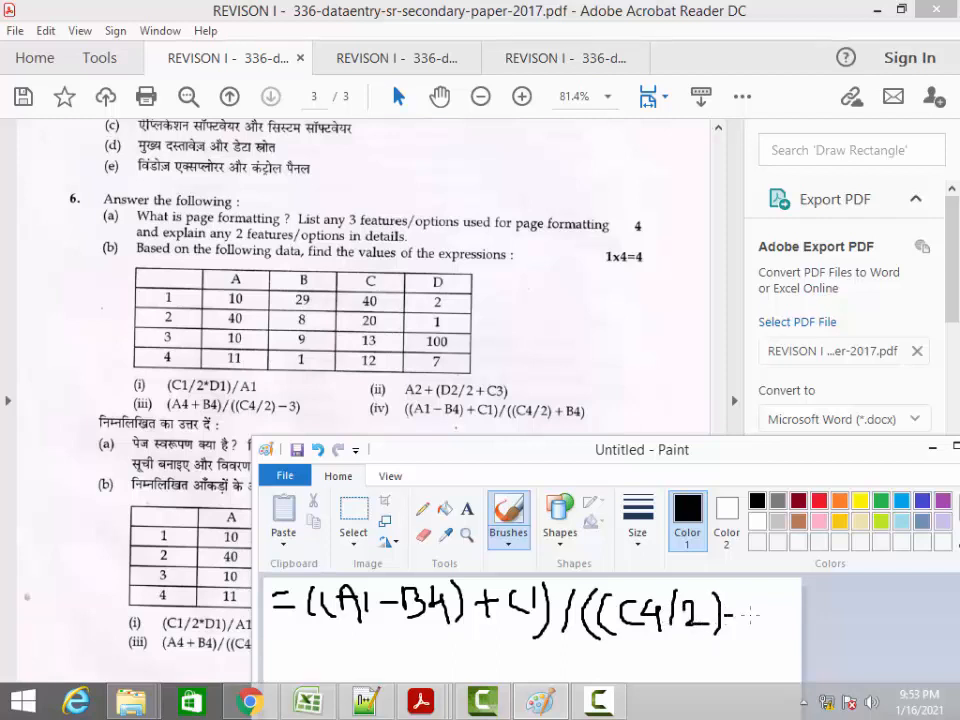
{"action": "left_click_drag", "start_coordinate": [740, 605], "coordinate": [770, 615]}
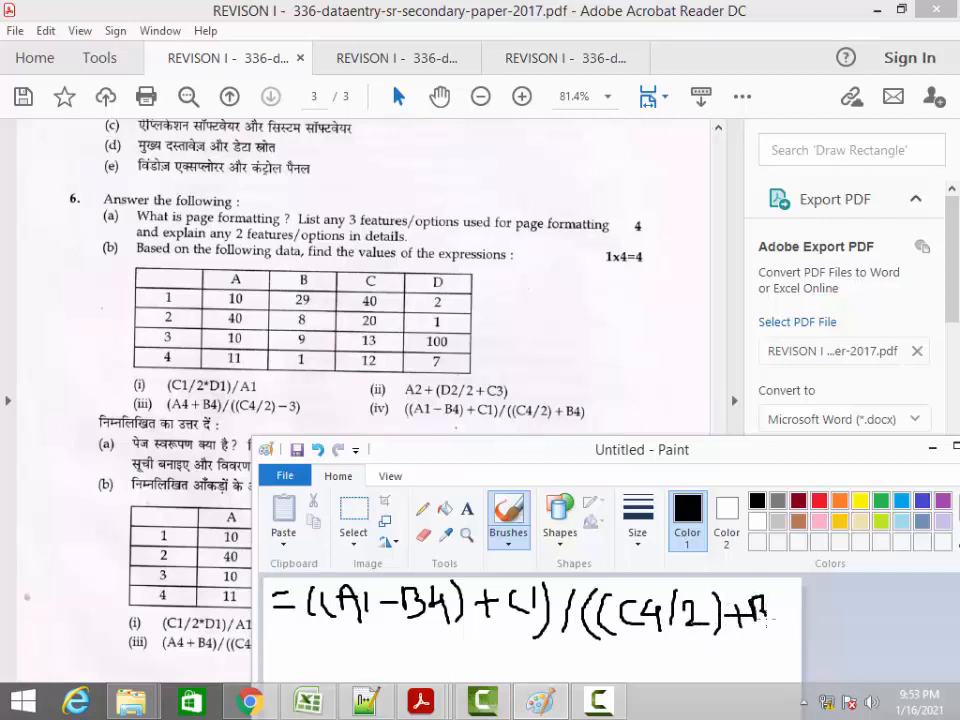
{"action": "left_click_drag", "start_coordinate": [745, 610], "coordinate": [800, 615]}
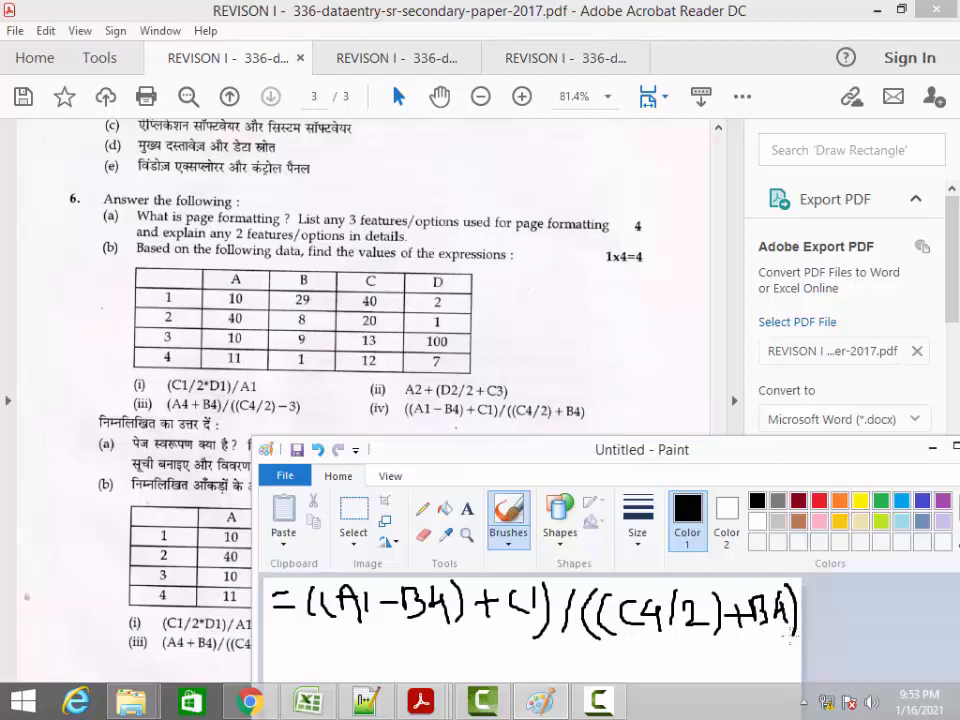
{"action": "left_click_drag", "start_coordinate": [642, 449], "coordinate": [633, 417]}
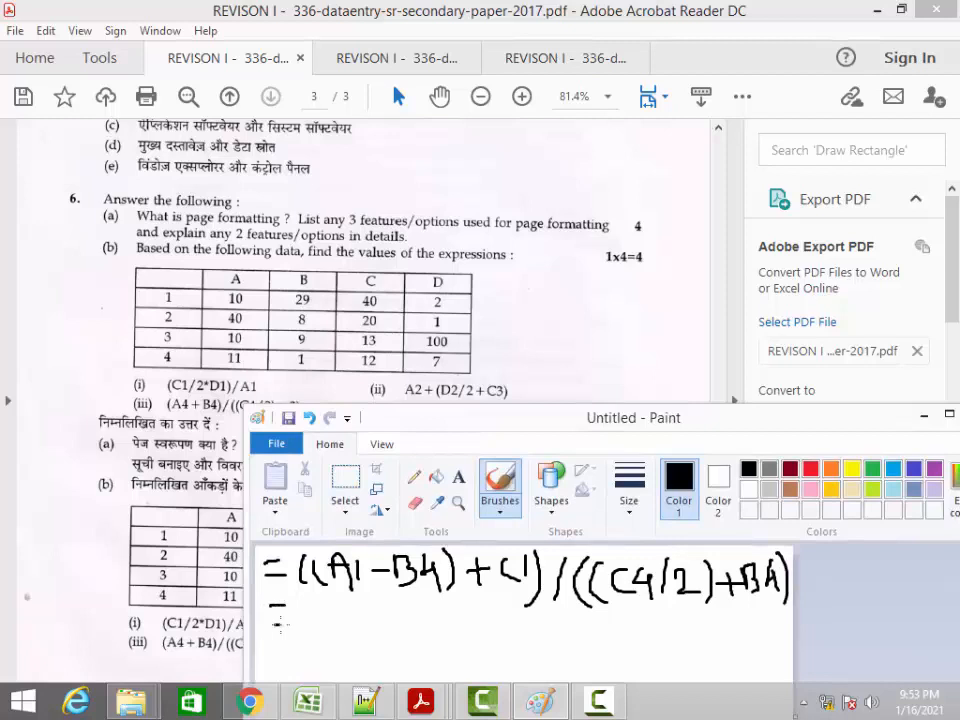
Write the values 10, 1, 40, 12 and 2 into the expression on the second line
{"action": "left_click_drag", "start_coordinate": [275, 620], "coordinate": [330, 625]}
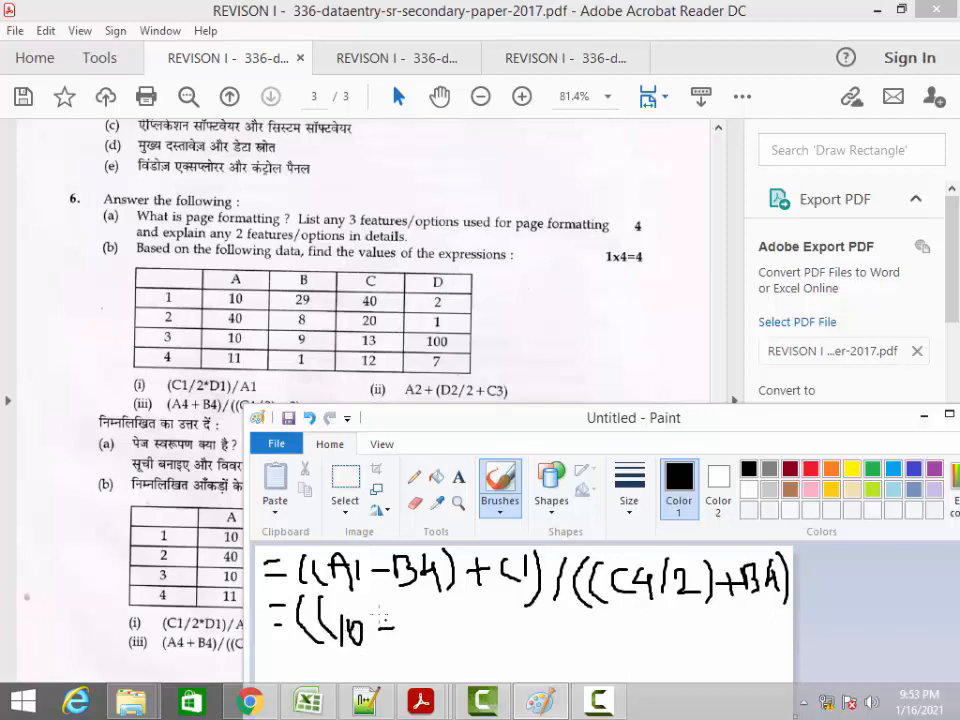
{"action": "left_click_drag", "start_coordinate": [390, 628], "coordinate": [410, 628]}
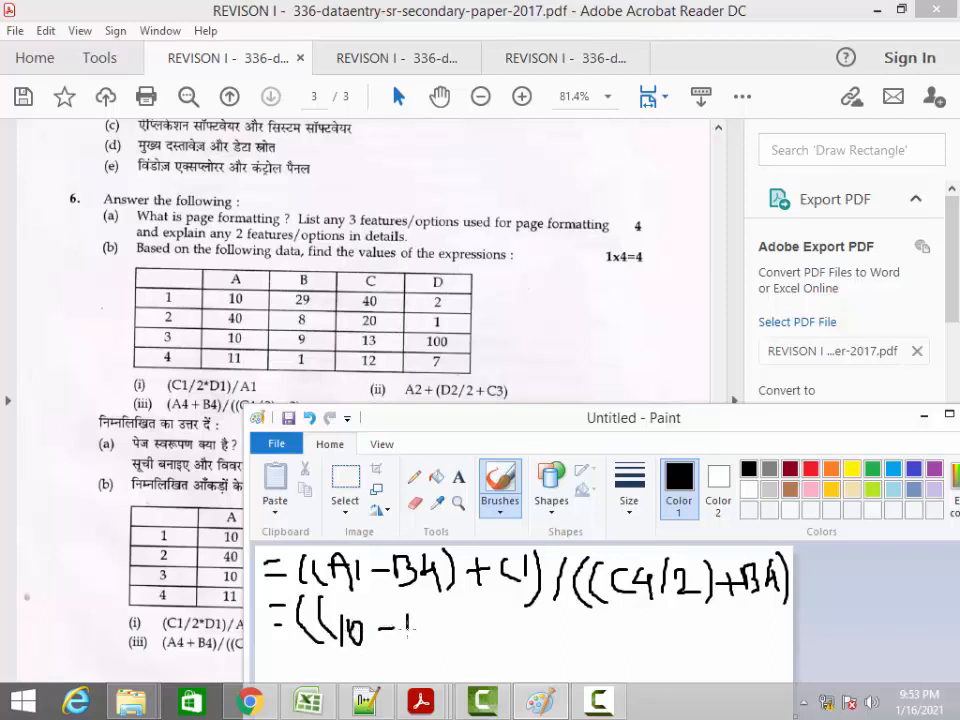
{"action": "left_click_drag", "start_coordinate": [390, 625], "coordinate": [425, 630]}
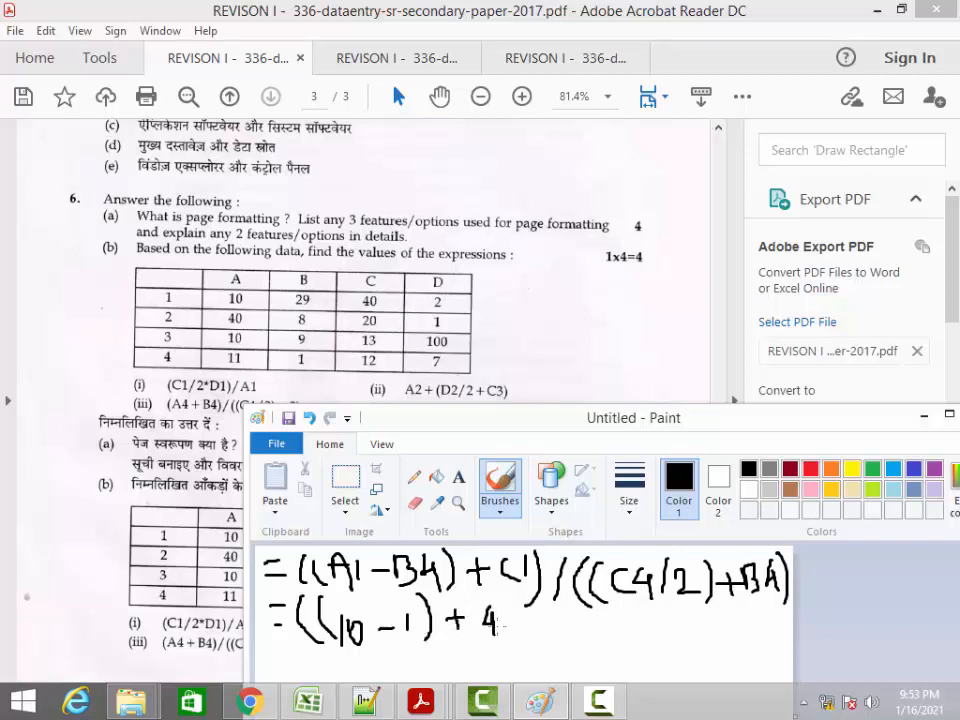
{"action": "left_click_drag", "start_coordinate": [490, 620], "coordinate": [530, 625]}
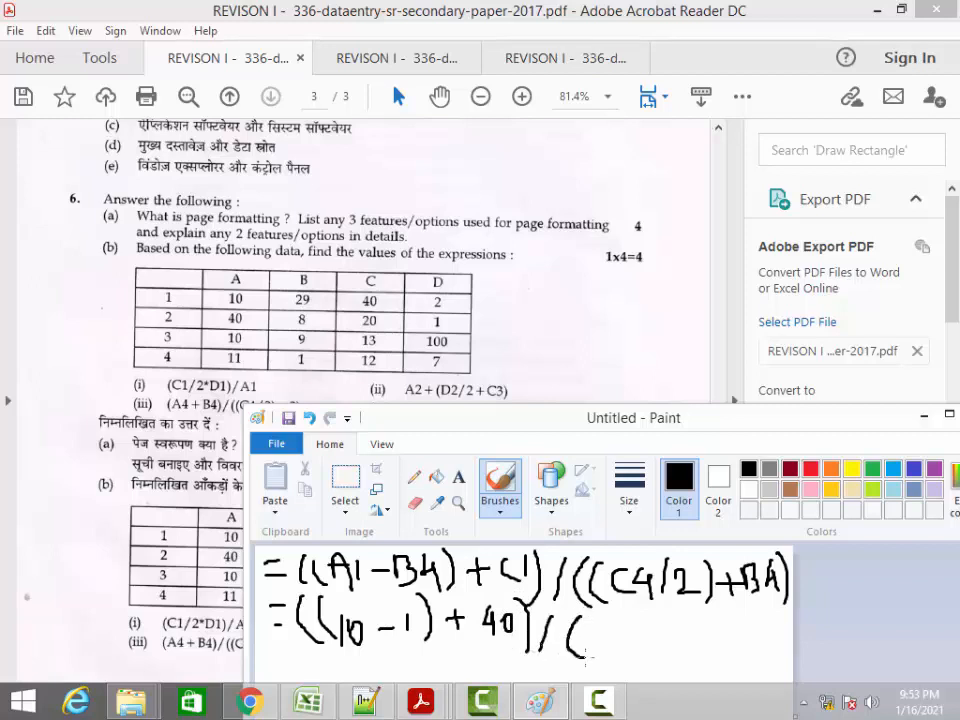
{"action": "left_click_drag", "start_coordinate": [580, 625], "coordinate": [600, 655]}
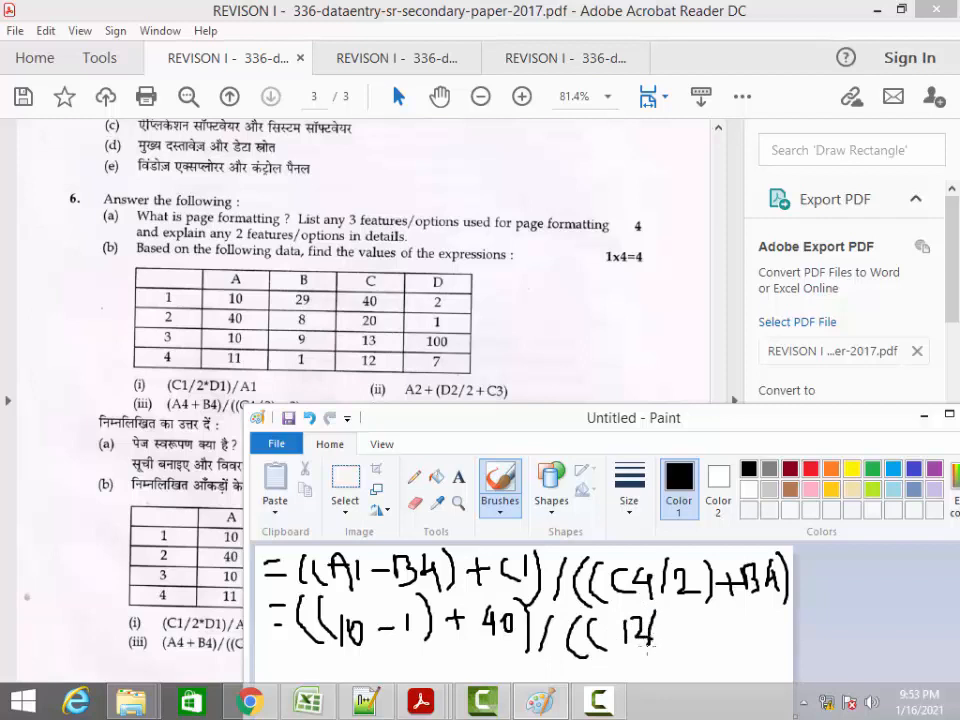
{"action": "left_click_drag", "start_coordinate": [650, 635], "coordinate": [700, 645]}
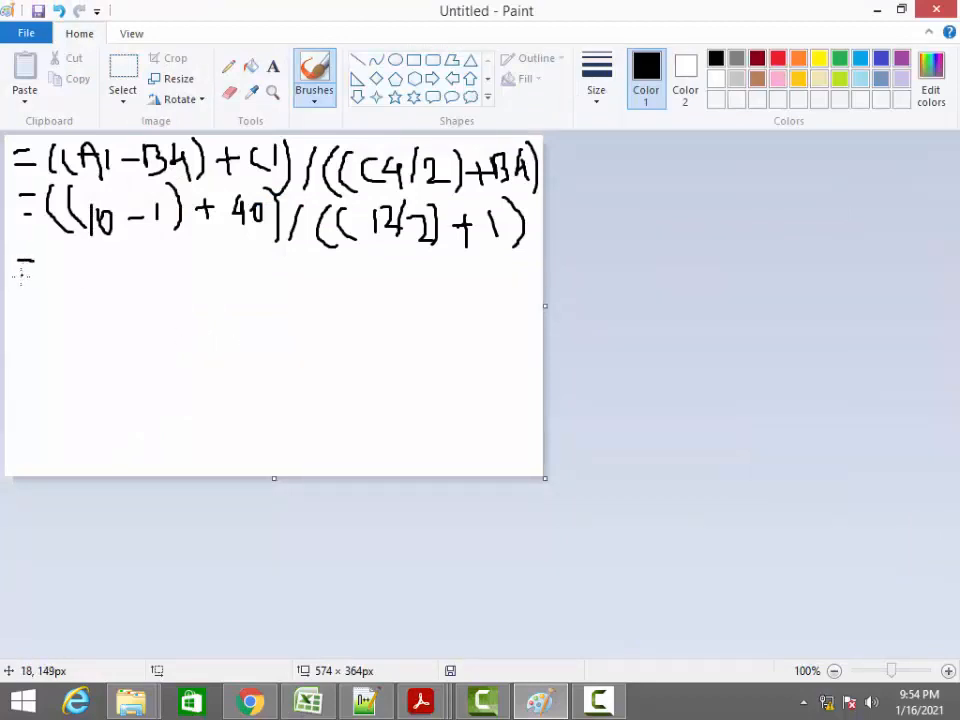
Underline 10-1 and write the simplified numerator =(9+40) on the third line
{"action": "left_click_drag", "start_coordinate": [90, 238], "coordinate": [170, 238]}
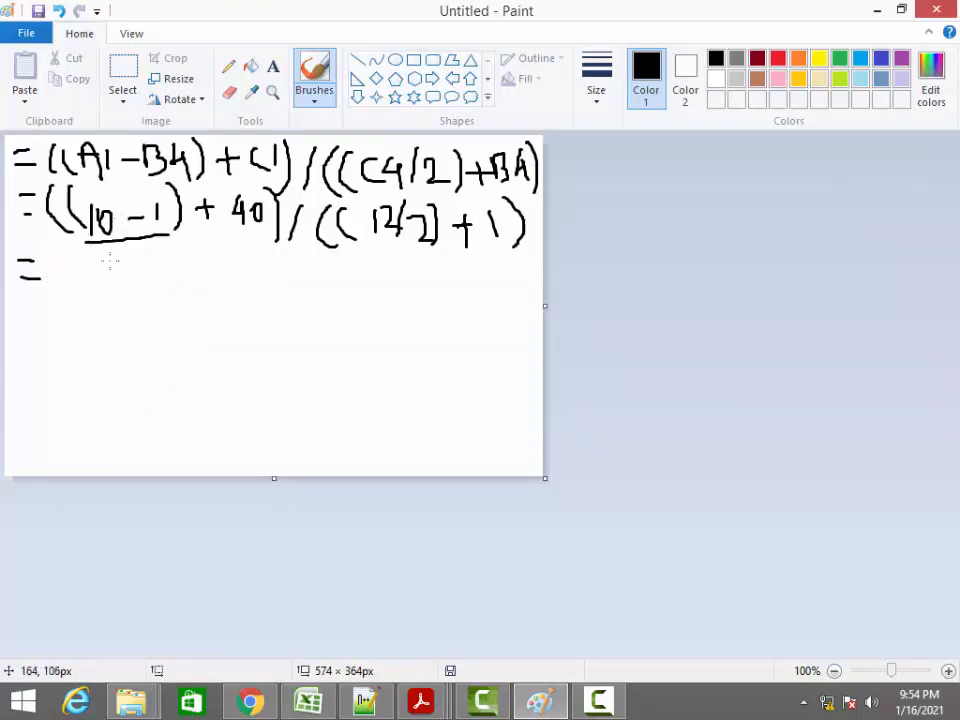
{"action": "left_click_drag", "start_coordinate": [62, 262], "coordinate": [55, 295]}
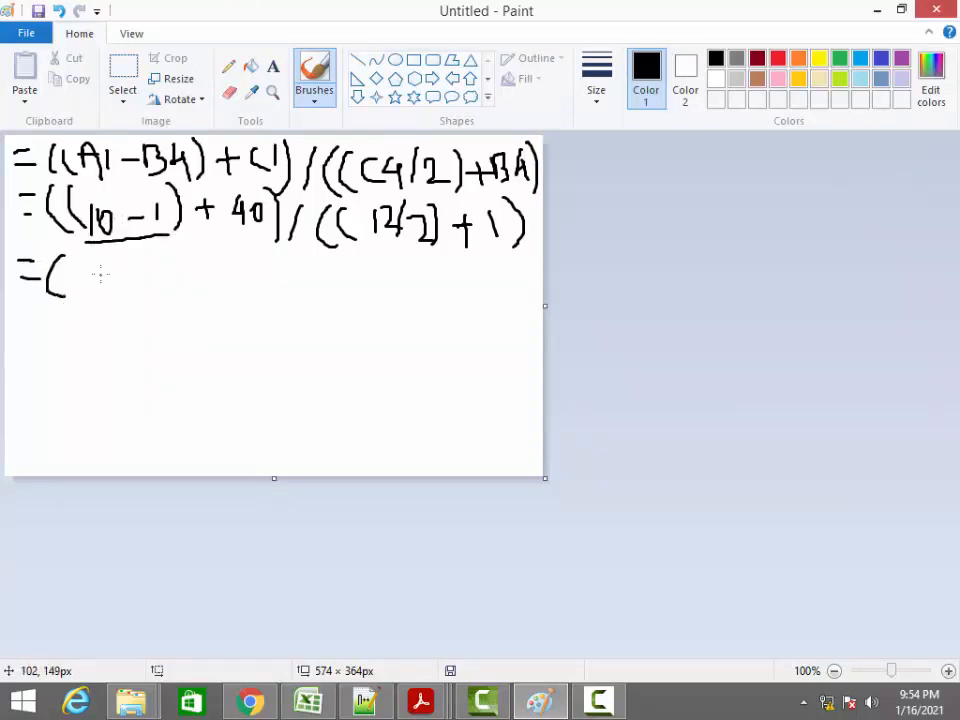
{"action": "left_click_drag", "start_coordinate": [95, 285], "coordinate": [120, 275]}
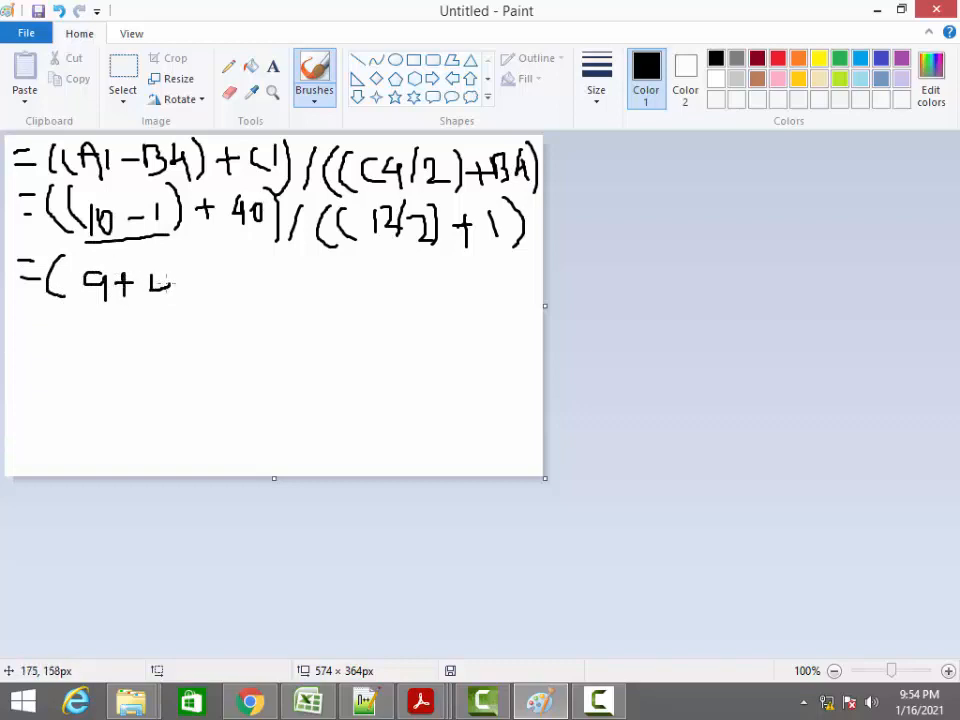
{"action": "left_click_drag", "start_coordinate": [150, 285], "coordinate": [190, 290]}
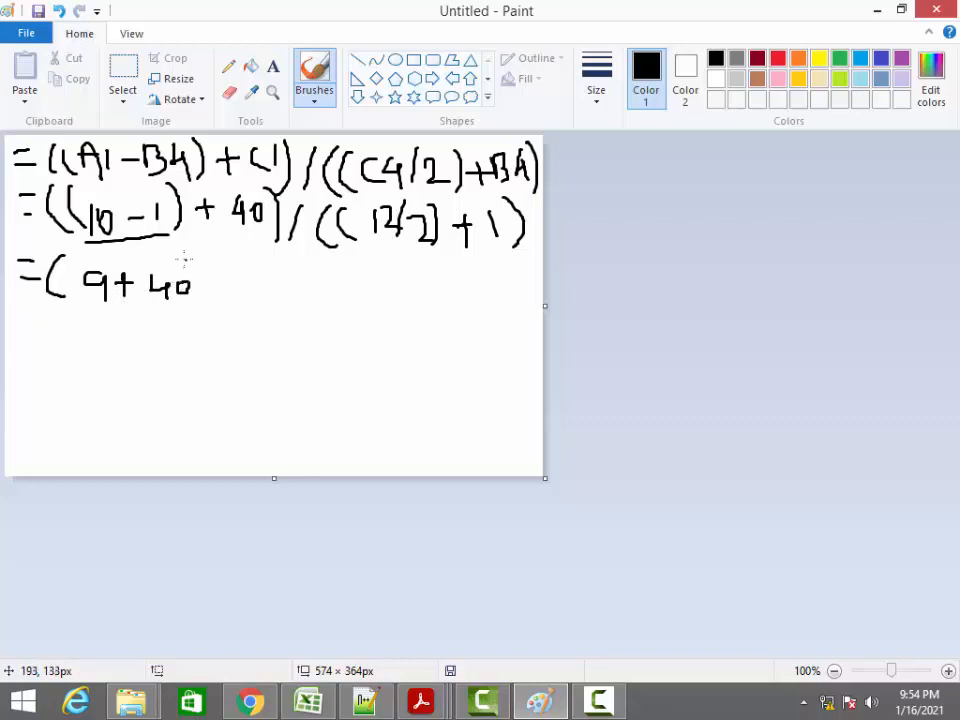
{"action": "left_click_drag", "start_coordinate": [200, 265], "coordinate": [205, 300]}
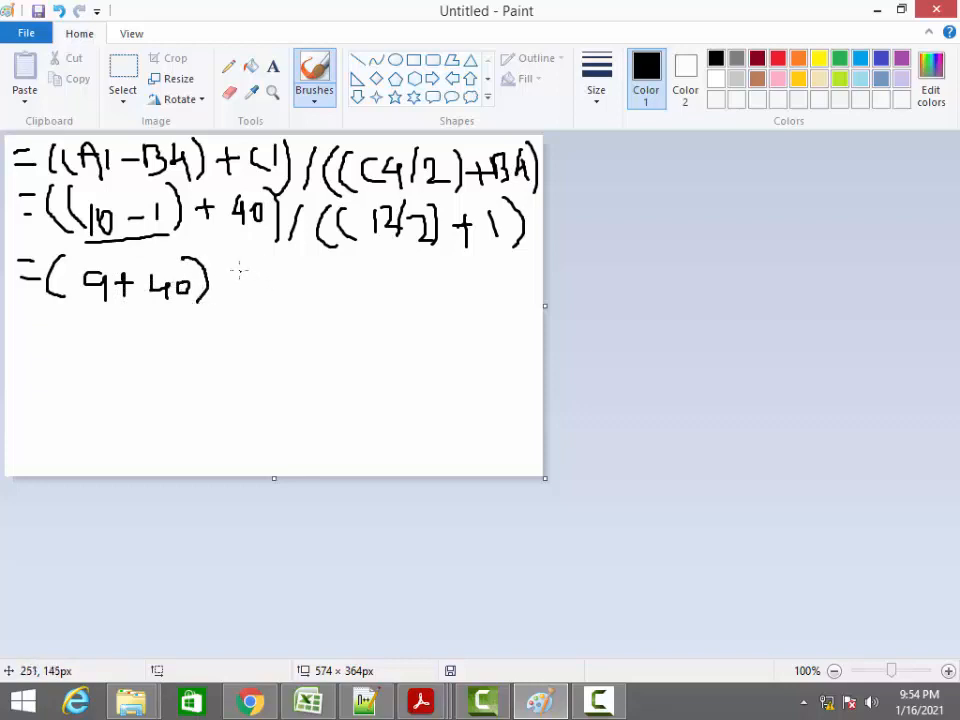
Write the divisor /(6+1), erasing an extra bracket, then =49/7 below
{"action": "left_click_drag", "start_coordinate": [215, 315], "coordinate": [235, 270]}
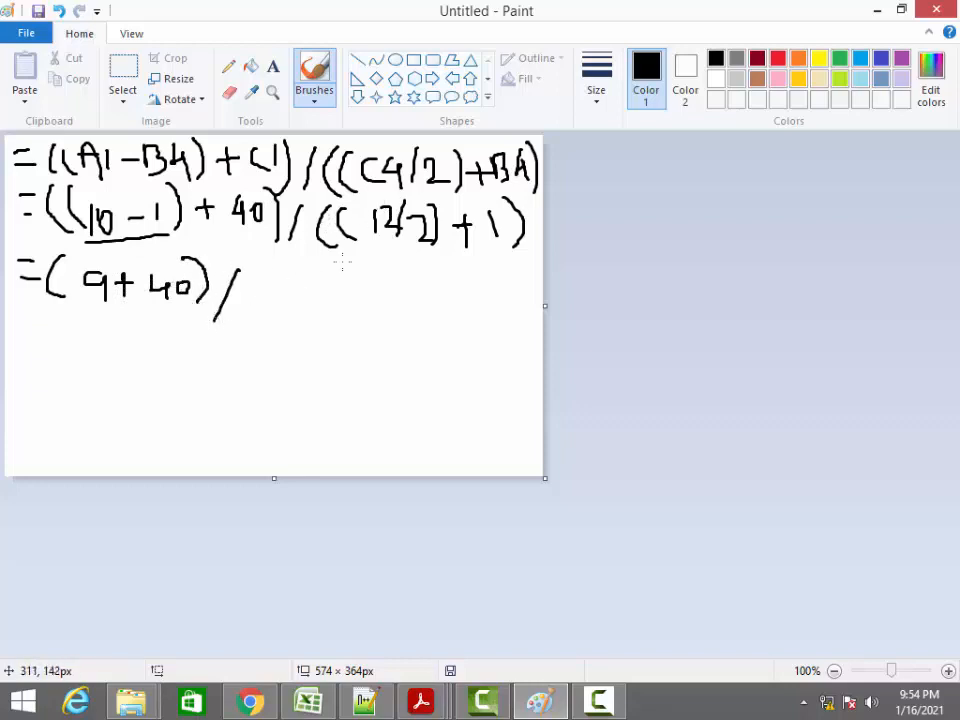
{"action": "left_click_drag", "start_coordinate": [250, 290], "coordinate": [255, 315]}
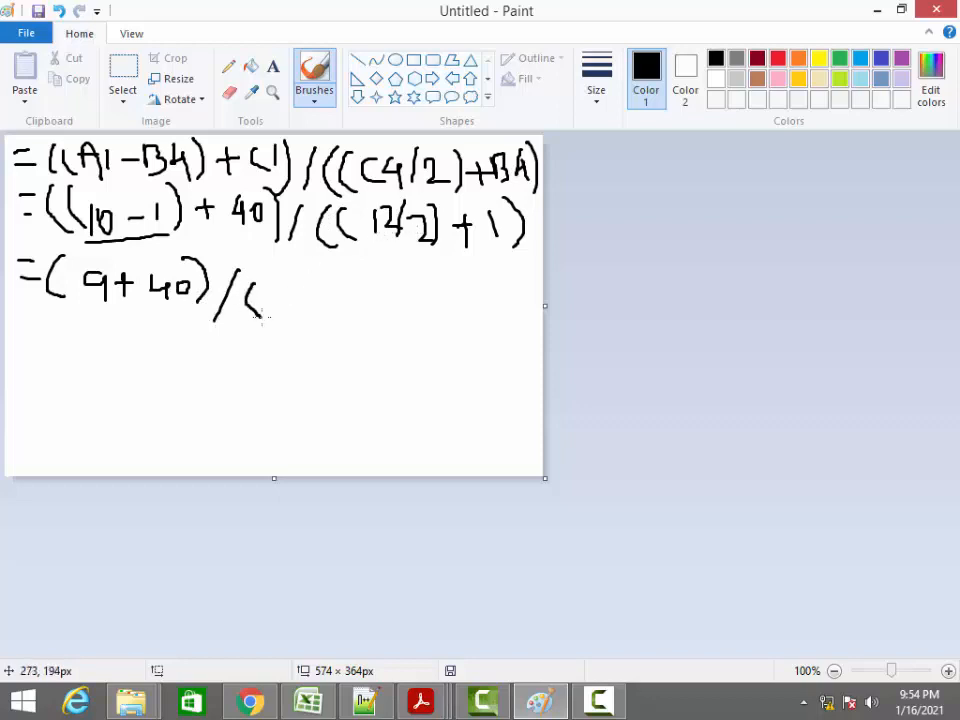
{"action": "left_click_drag", "start_coordinate": [270, 290], "coordinate": [285, 310]}
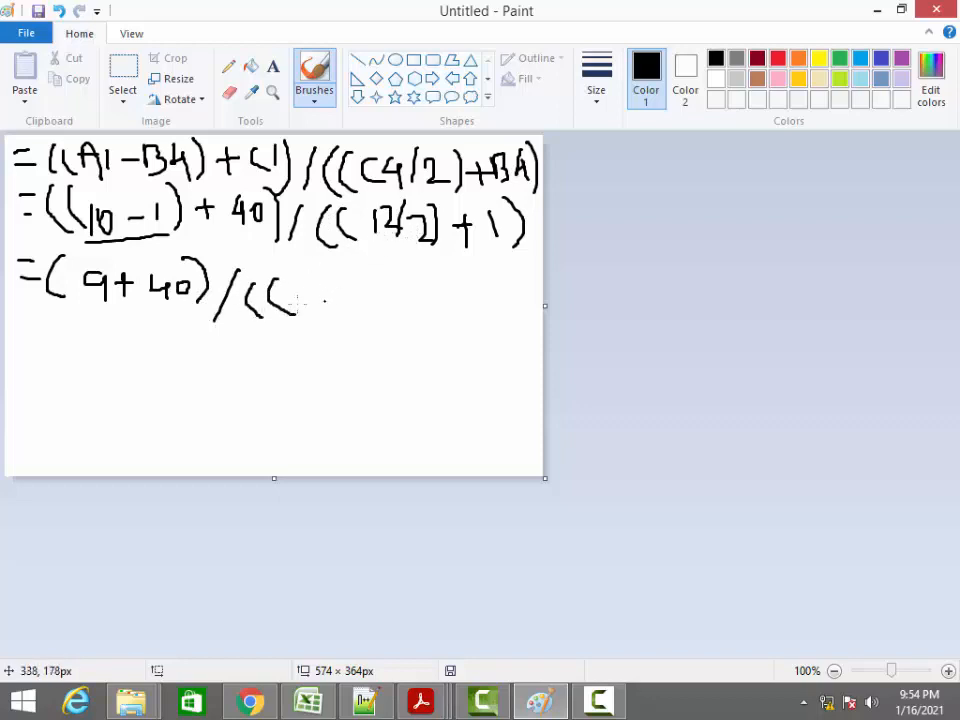
{"action": "left_click_drag", "start_coordinate": [295, 285], "coordinate": [310, 305]}
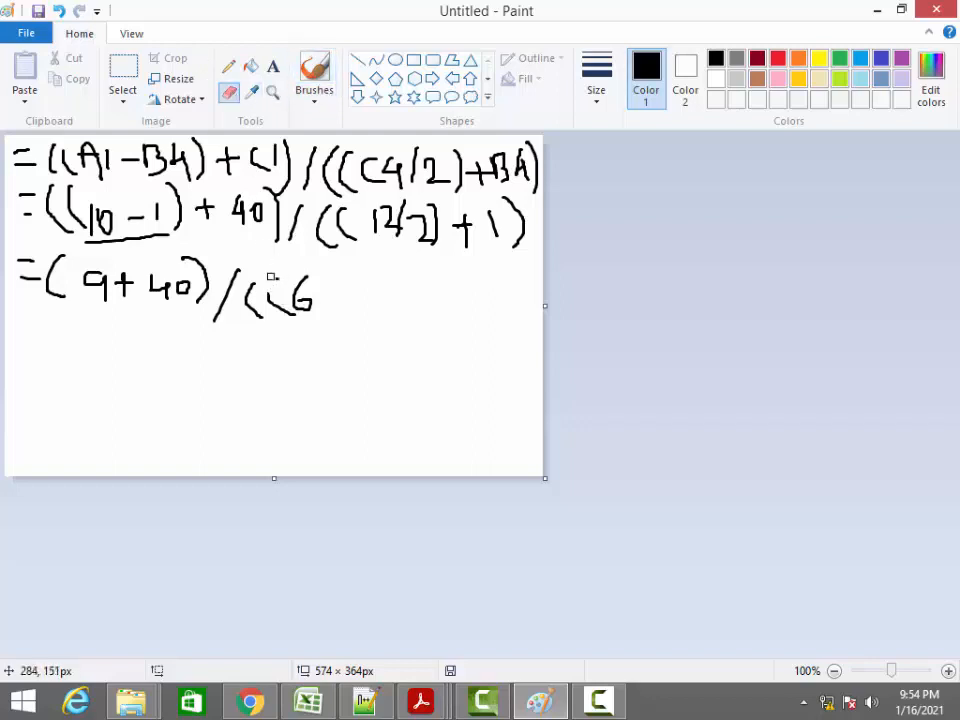
{"action": "left_click_drag", "start_coordinate": [265, 285], "coordinate": [255, 315]}
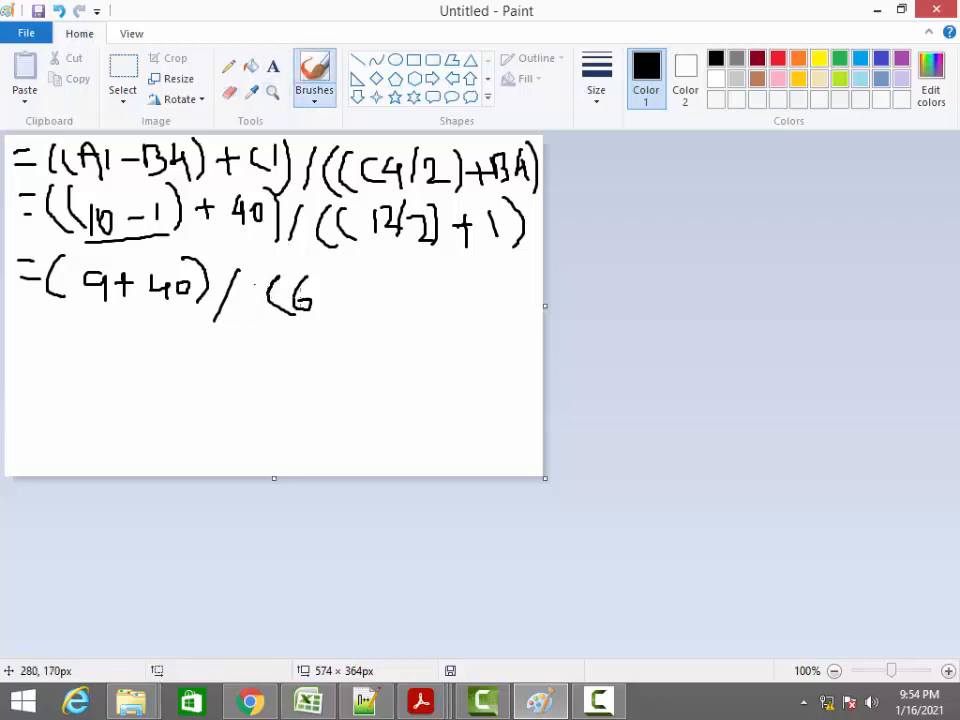
{"action": "left_click_drag", "start_coordinate": [320, 290], "coordinate": [340, 290]}
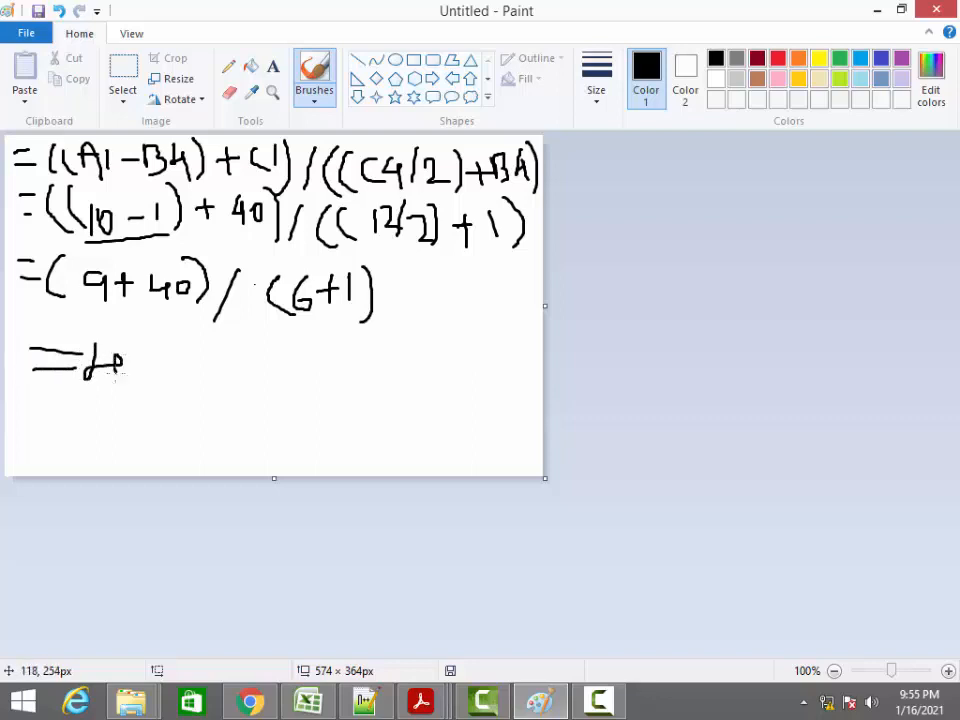
{"action": "left_click_drag", "start_coordinate": [110, 365], "coordinate": [180, 360]}
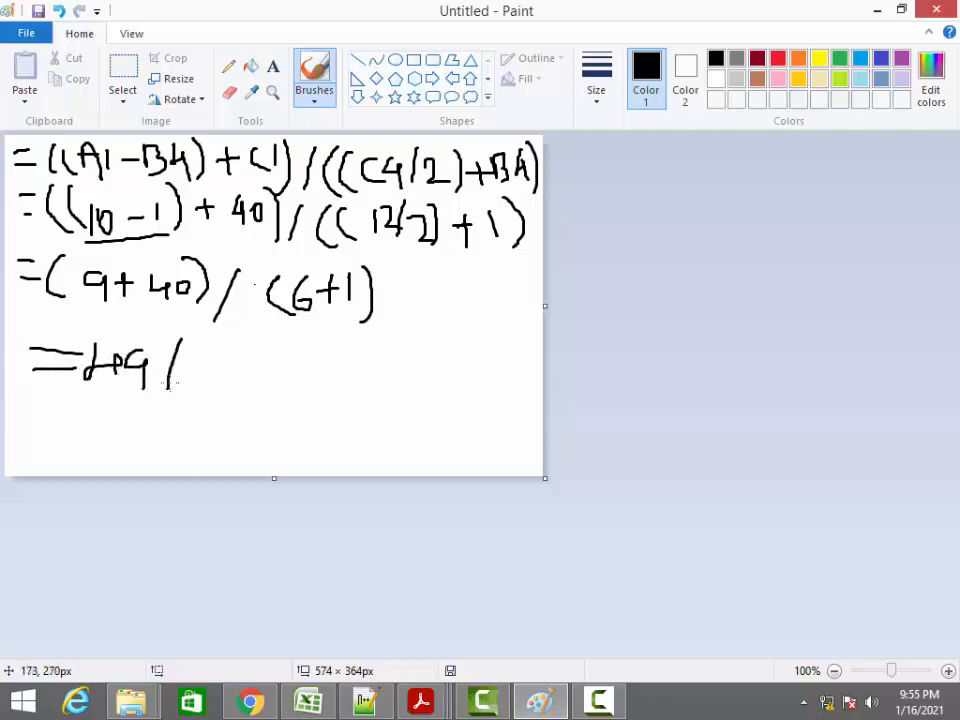
{"action": "left_click_drag", "start_coordinate": [195, 355], "coordinate": [220, 375]}
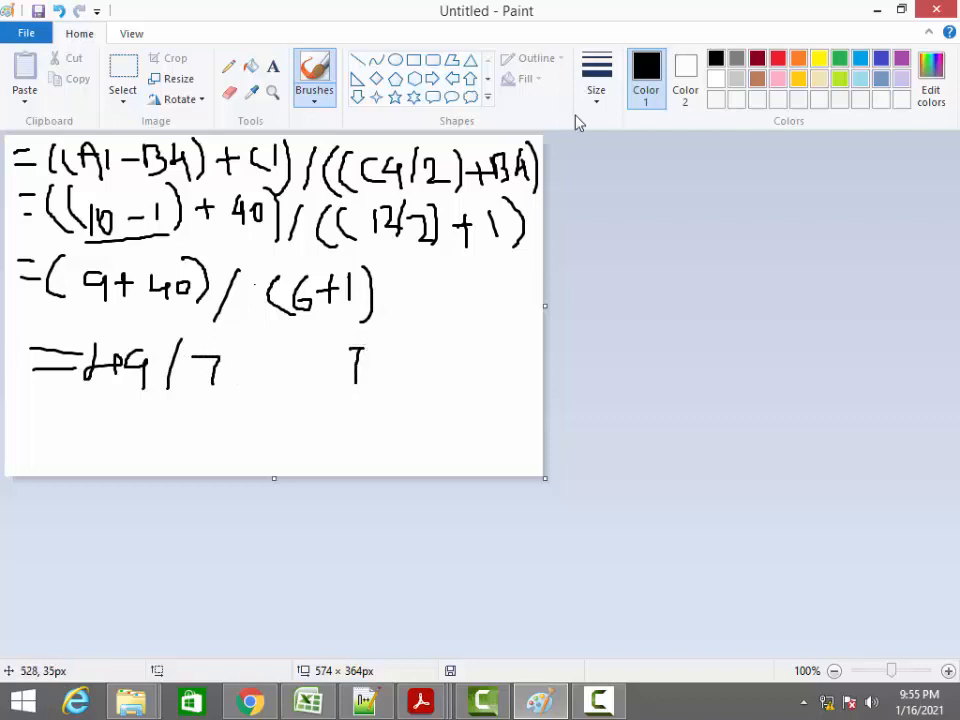
In red, long-divide 49 by 7 beside the working and write the answer =7
{"action": "left_click", "coordinate": [779, 57]}
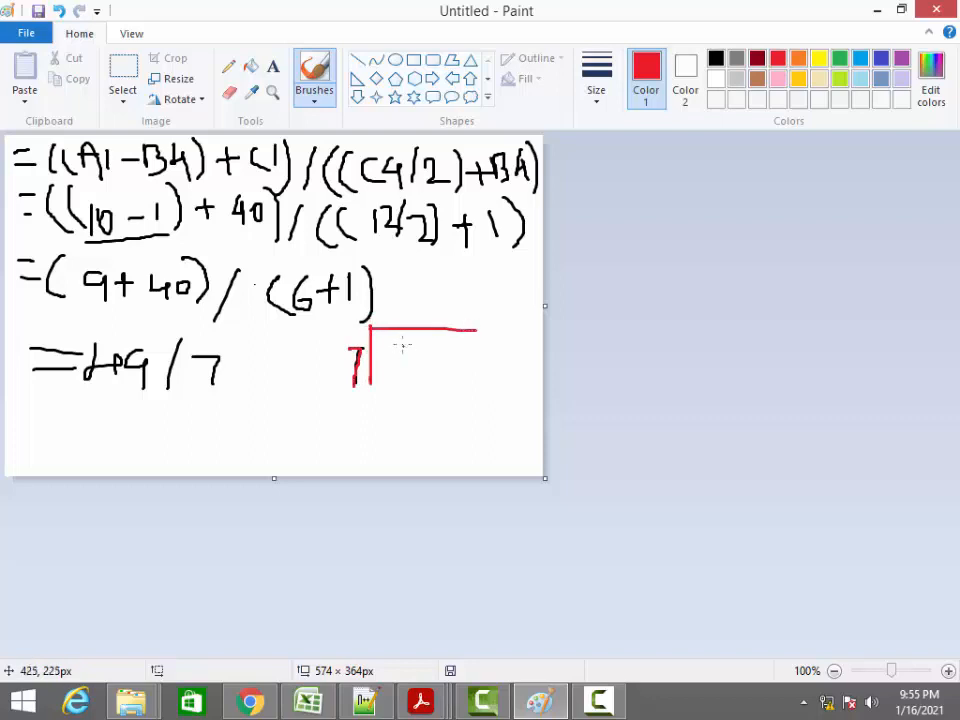
{"action": "left_click_drag", "start_coordinate": [395, 350], "coordinate": [440, 375]}
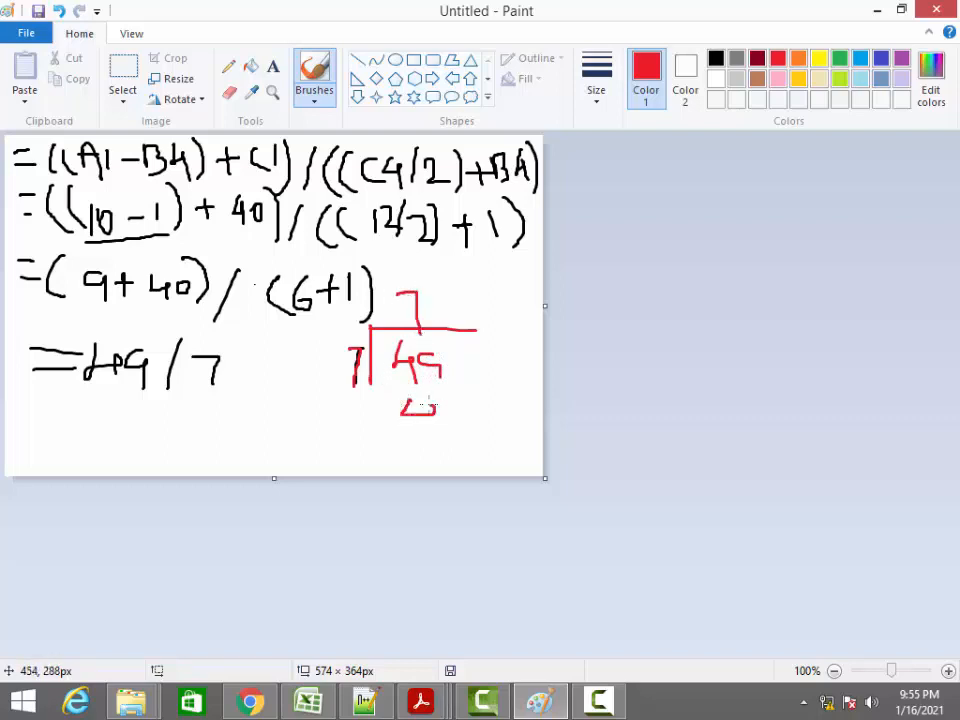
{"action": "left_click_drag", "start_coordinate": [405, 405], "coordinate": [465, 420]}
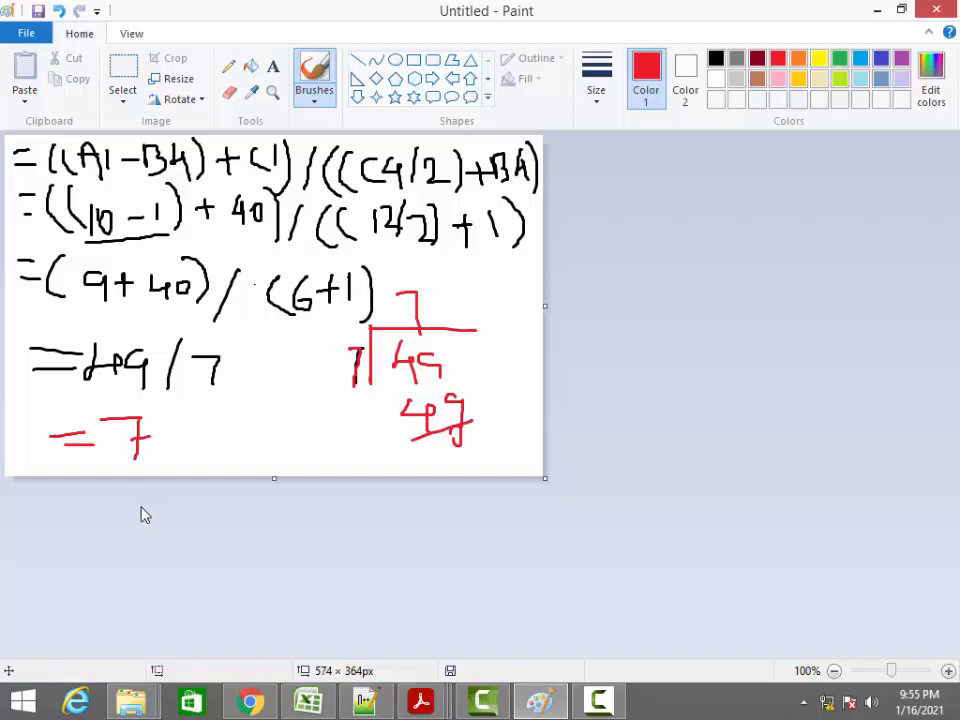
{"action": "mouse_move", "coordinate": [185, 680]}
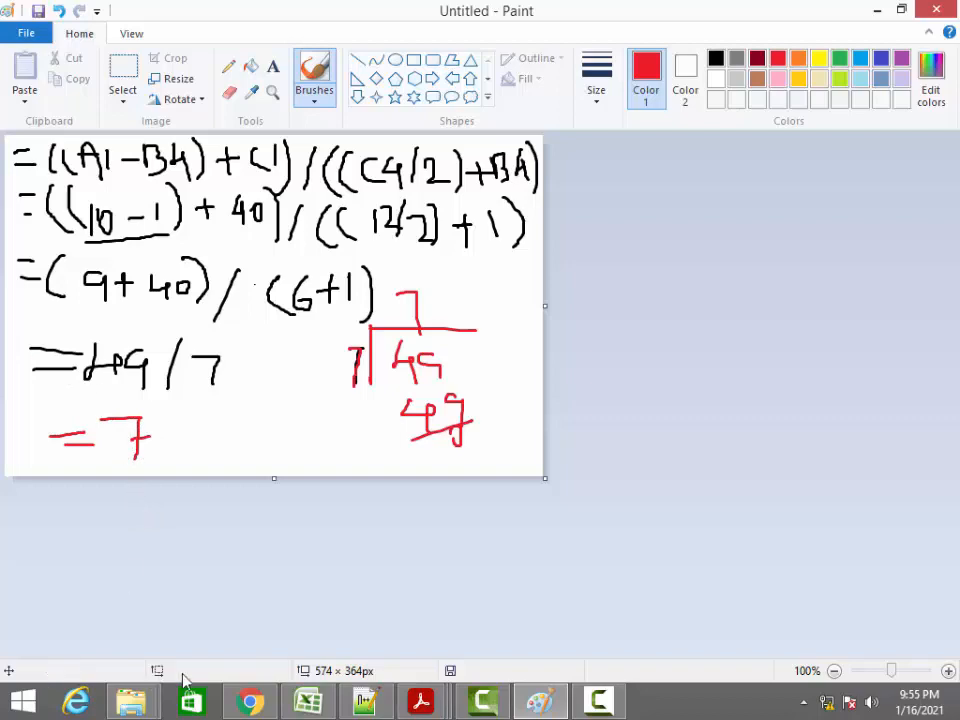